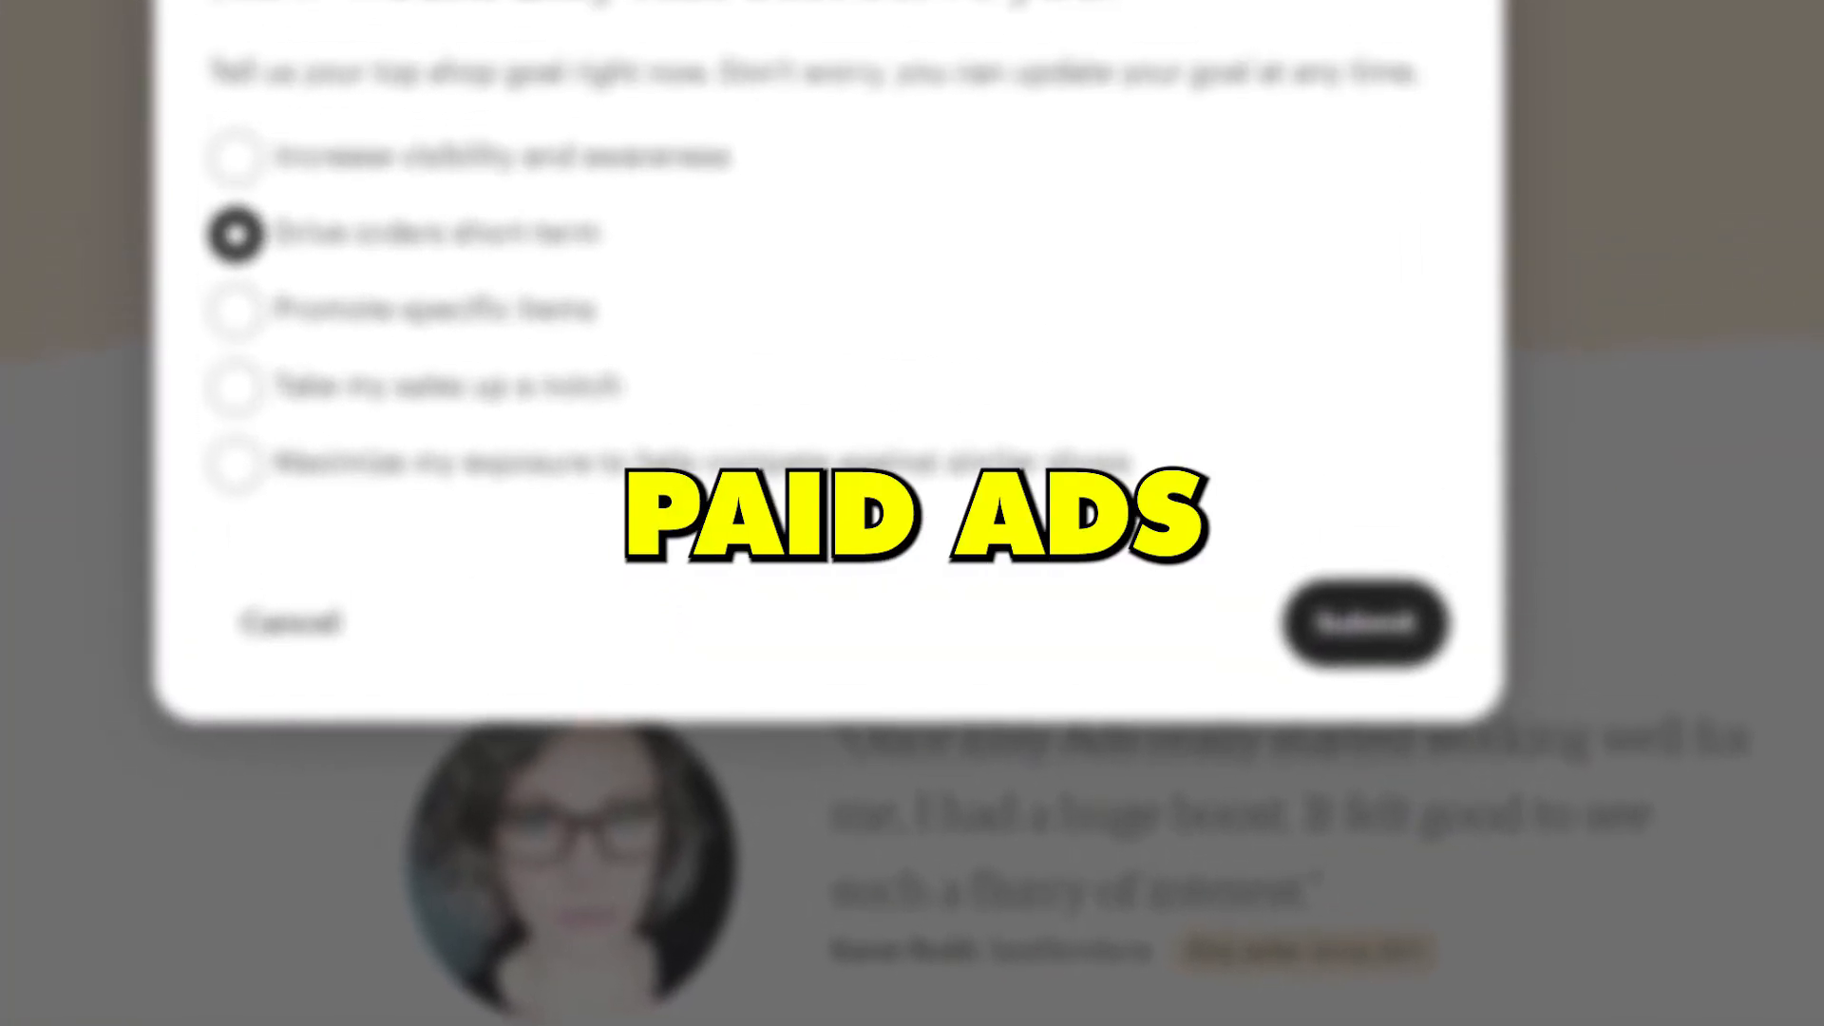
Submit the 'Drive orders short term' shop goal and review the Etsy Ads stats.
{"action": "left_click", "coordinate": [1364, 623]}
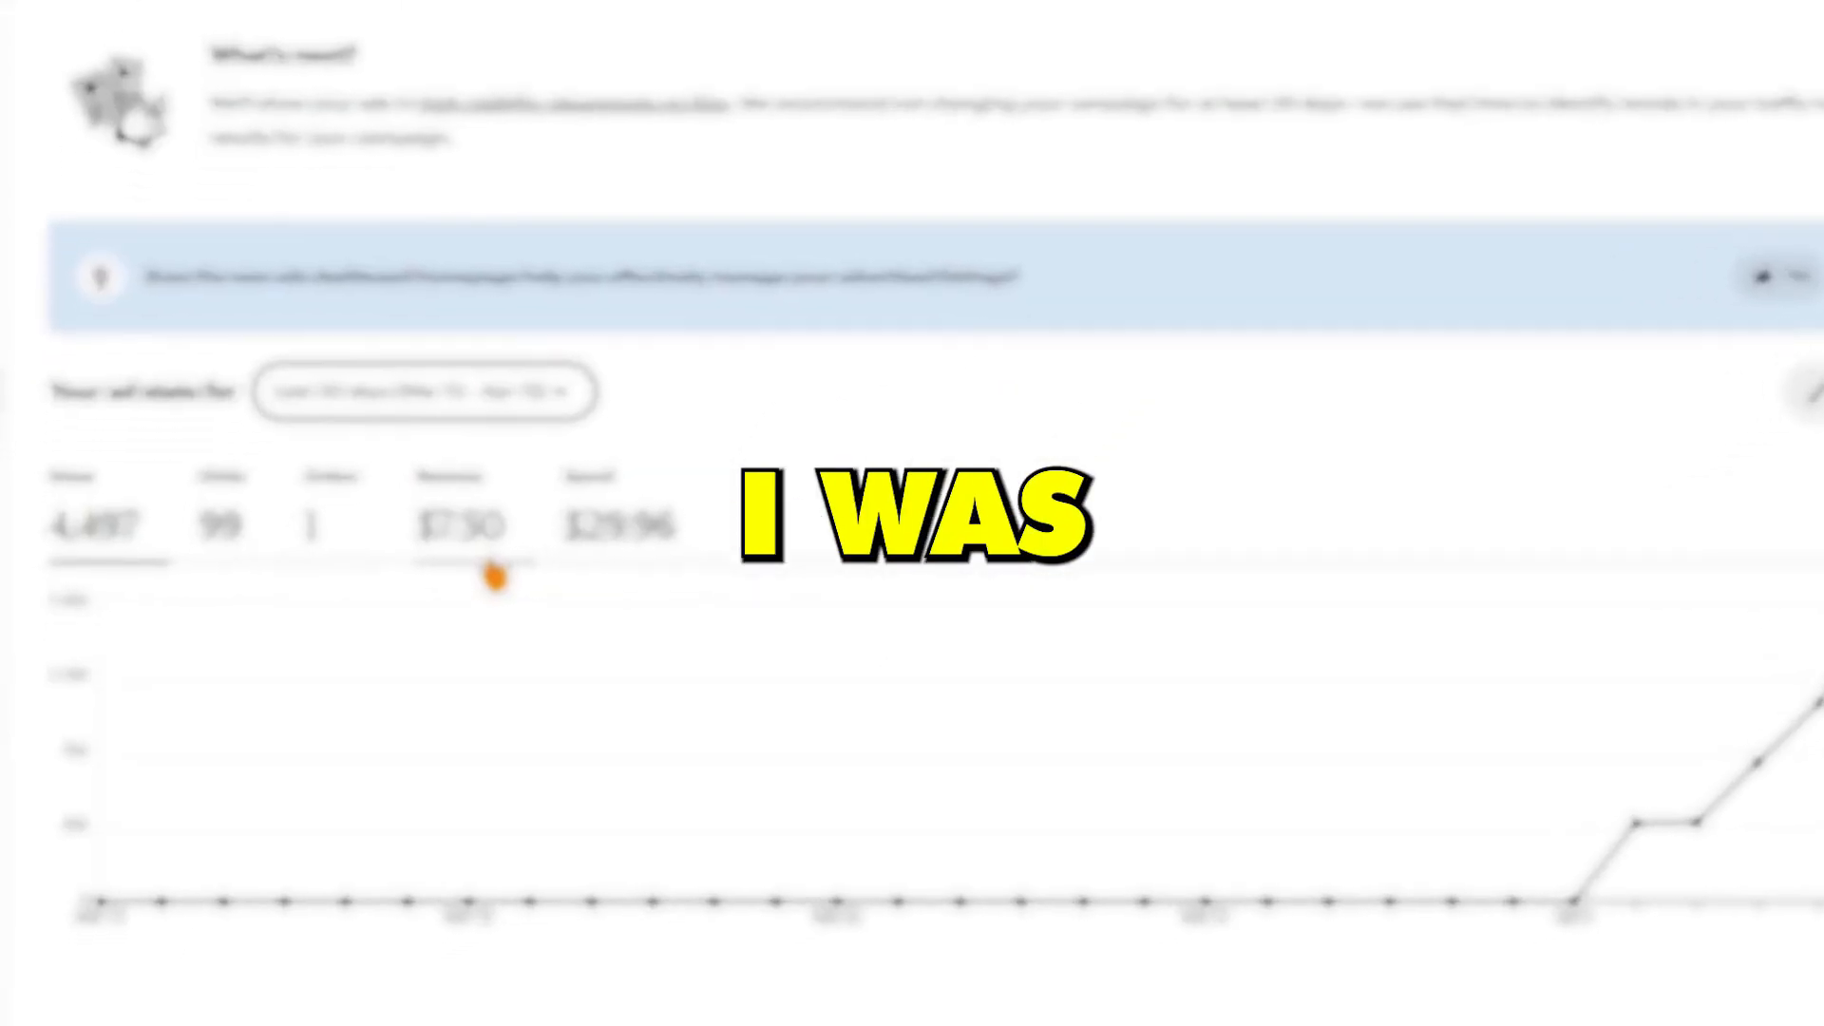
{"action": "scroll", "scroll_direction": "down", "scroll_amount": 3}
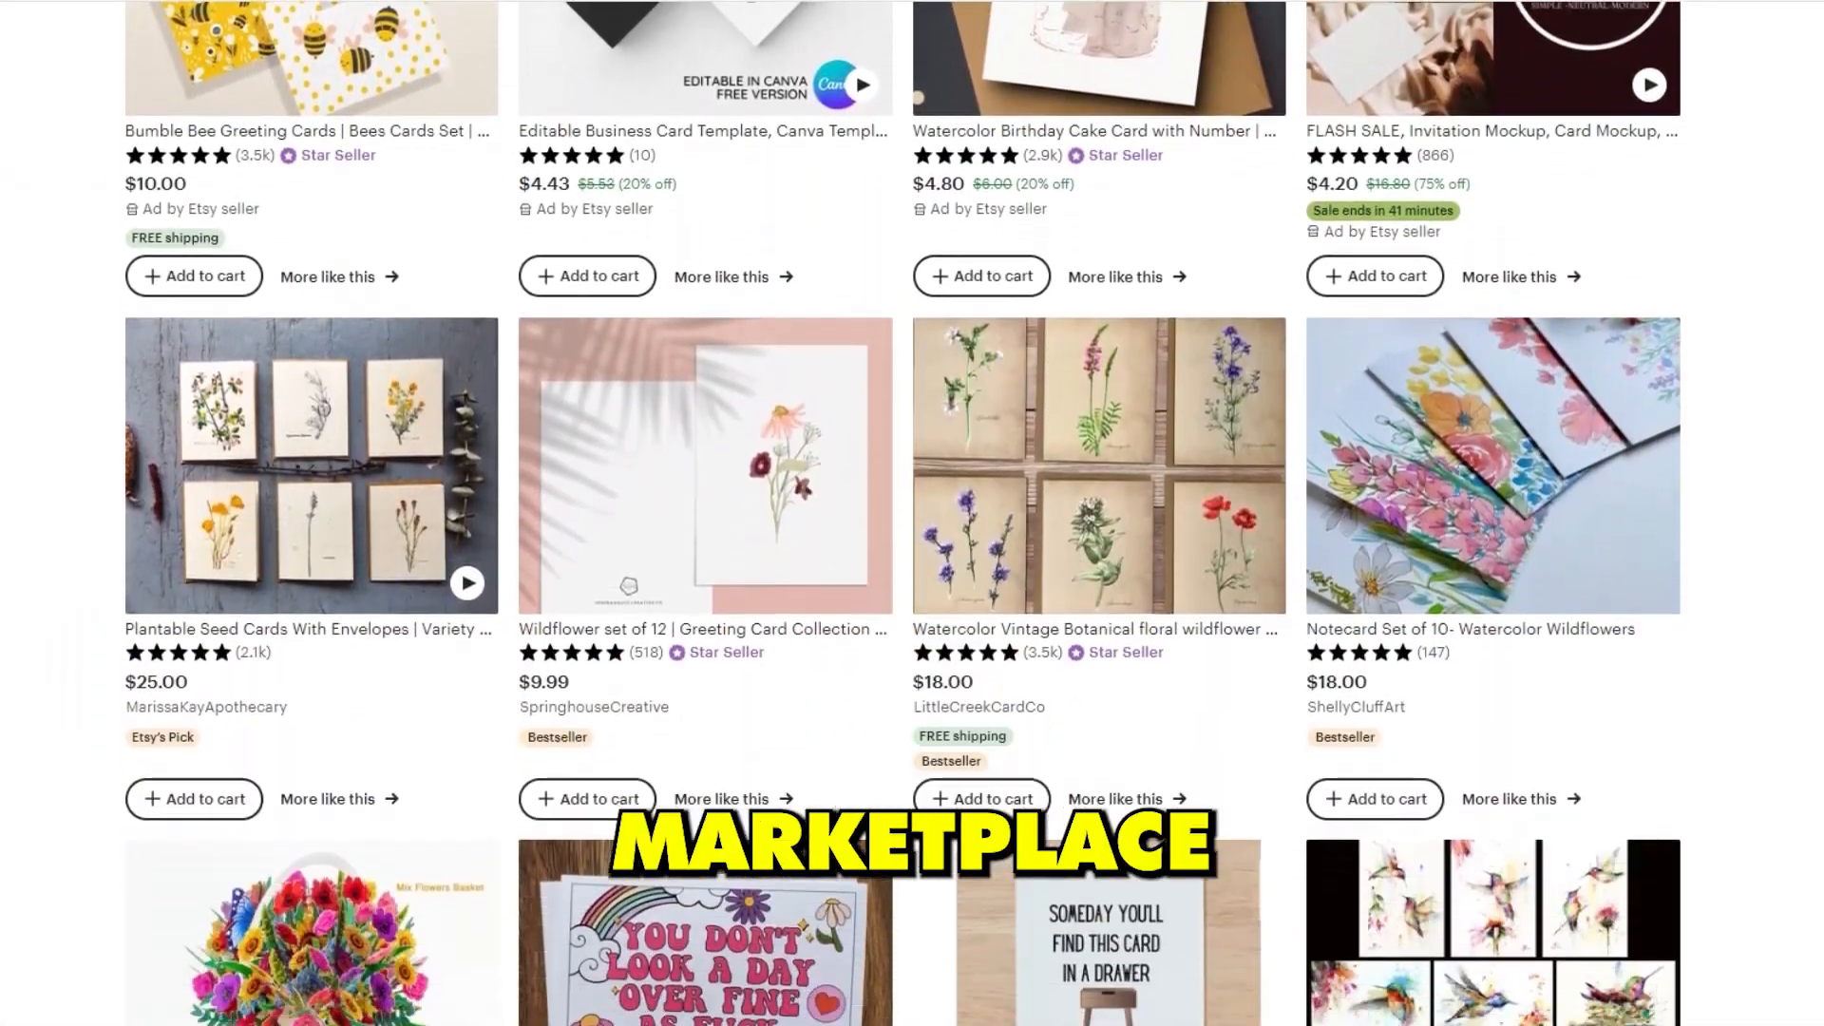
{"action": "scroll", "scroll_direction": "down", "scroll_amount": 3}
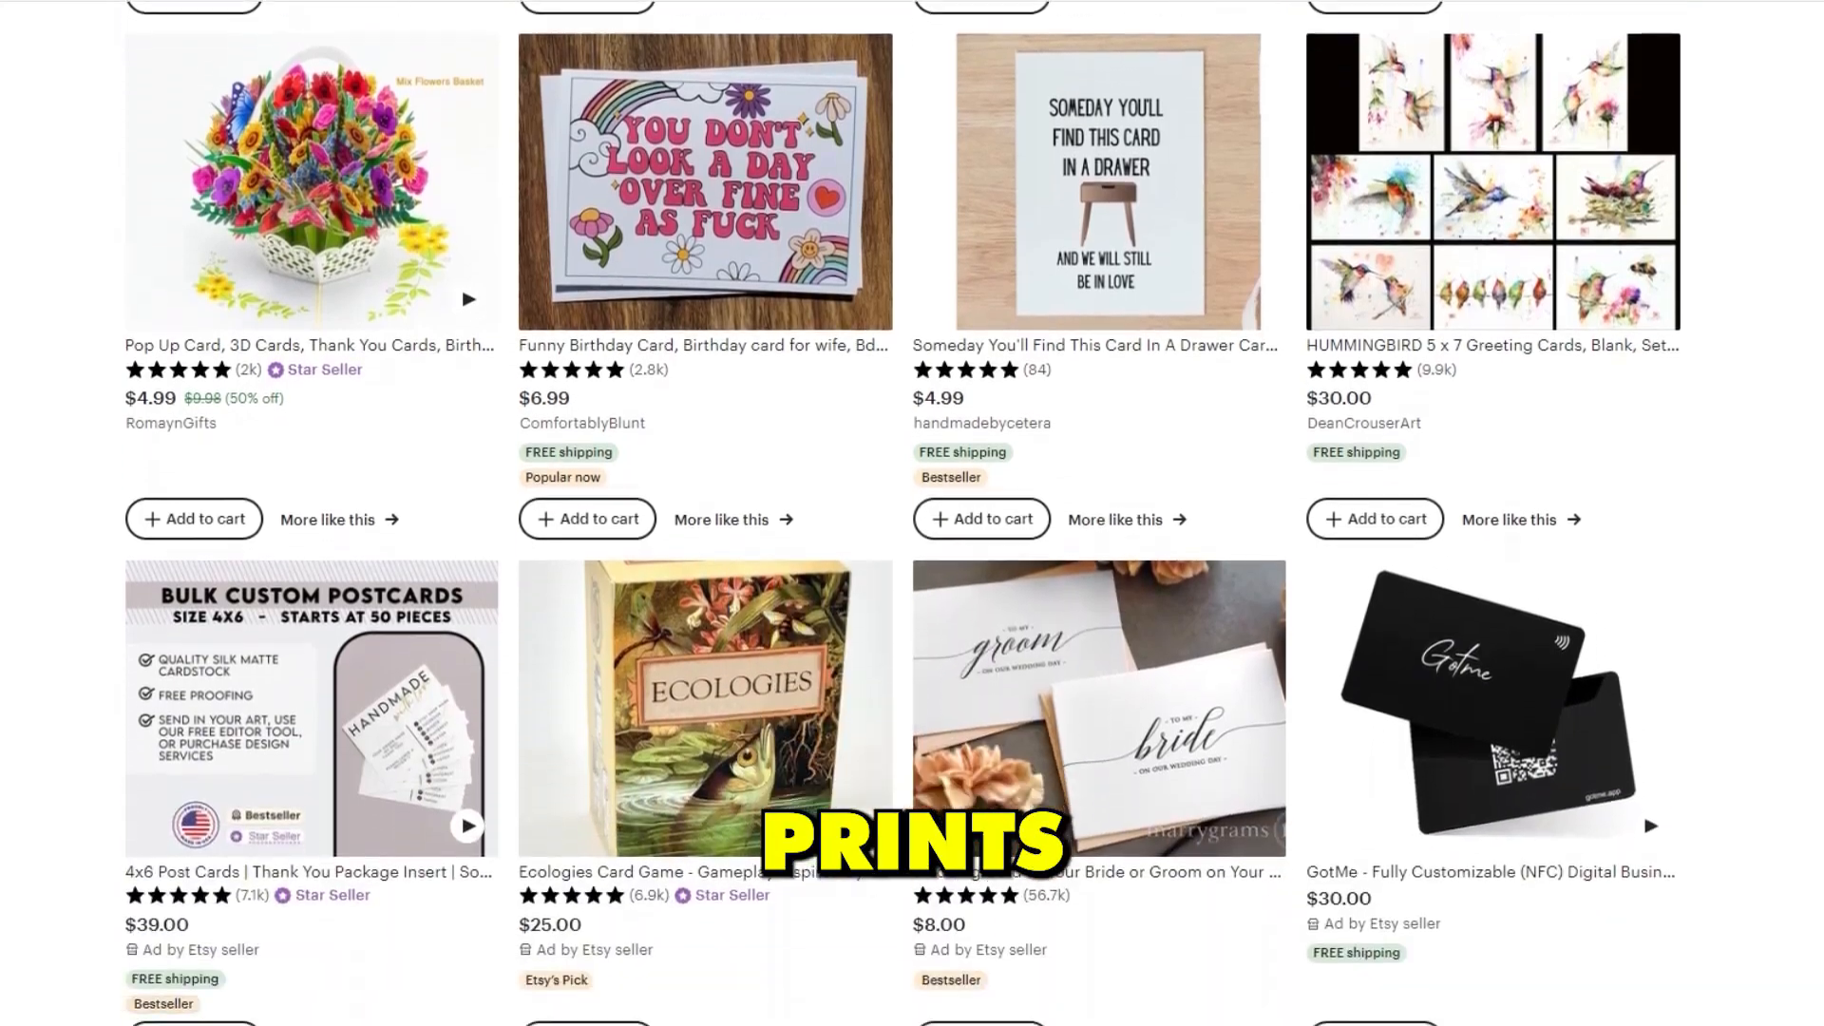
{"action": "scroll", "scroll_direction": "down", "scroll_amount": 3}
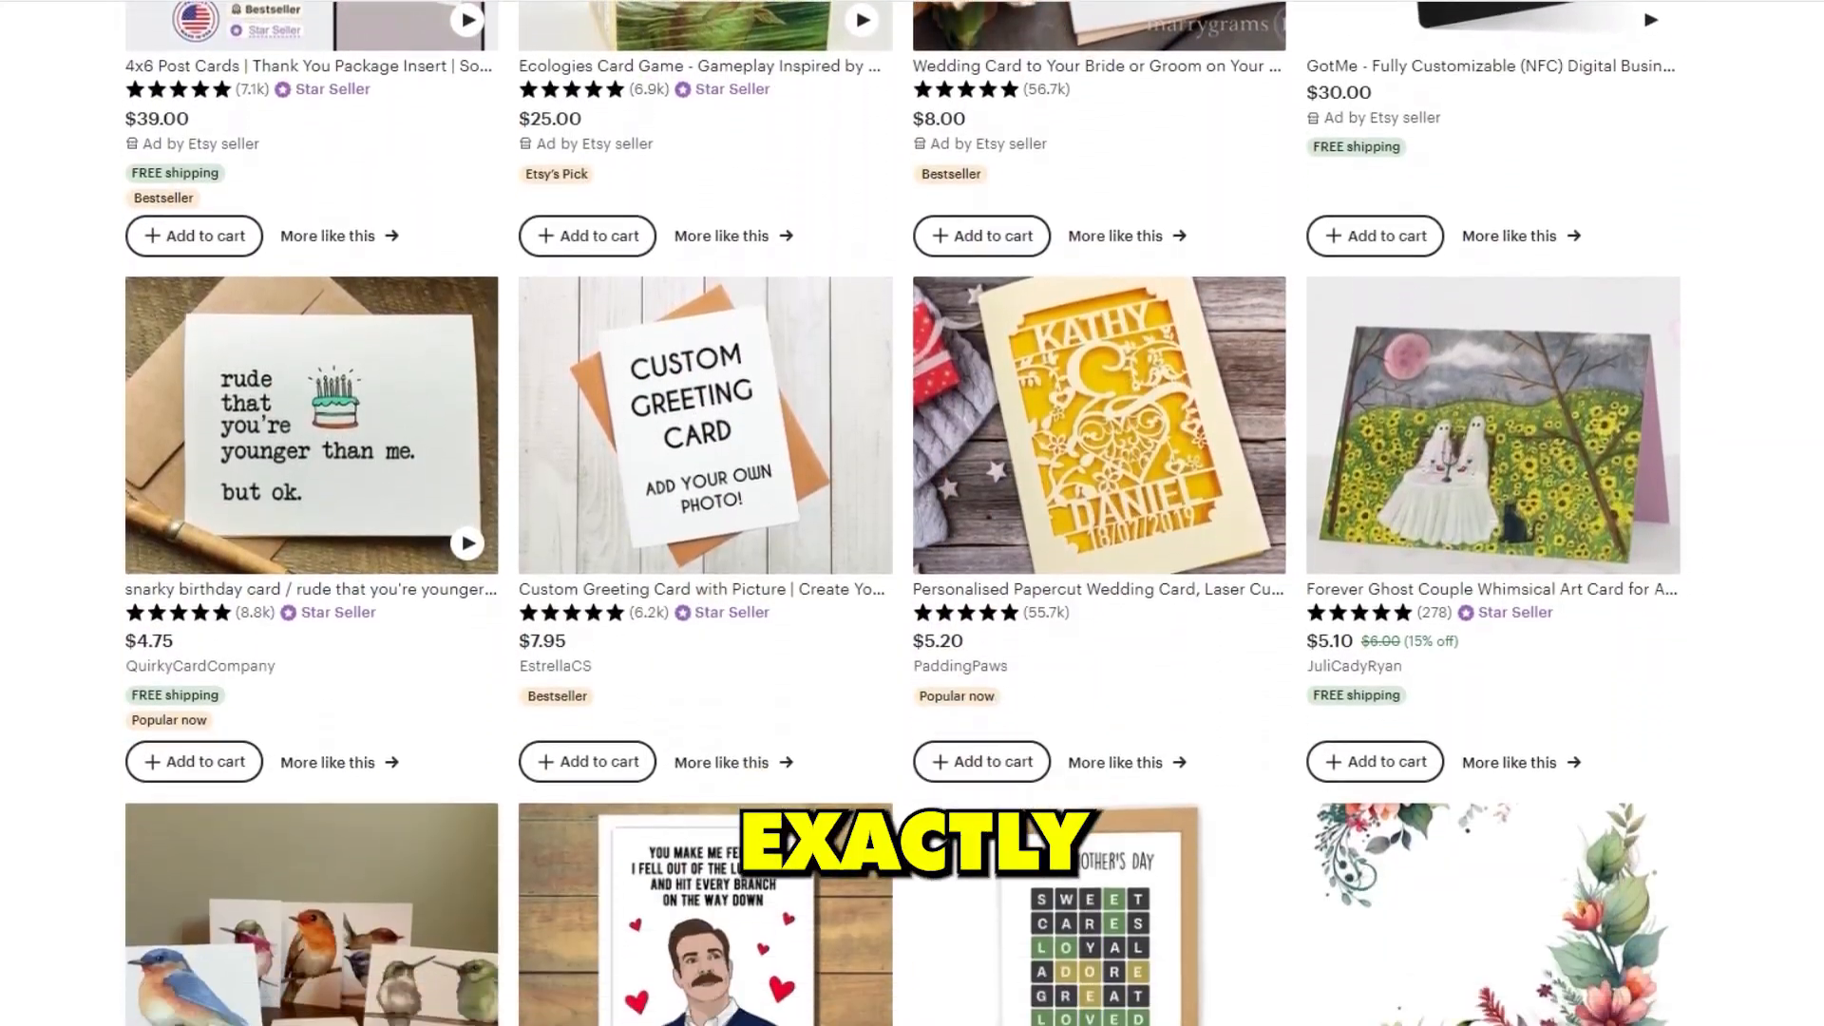
{"action": "scroll", "scroll_direction": "down", "scroll_amount": 3}
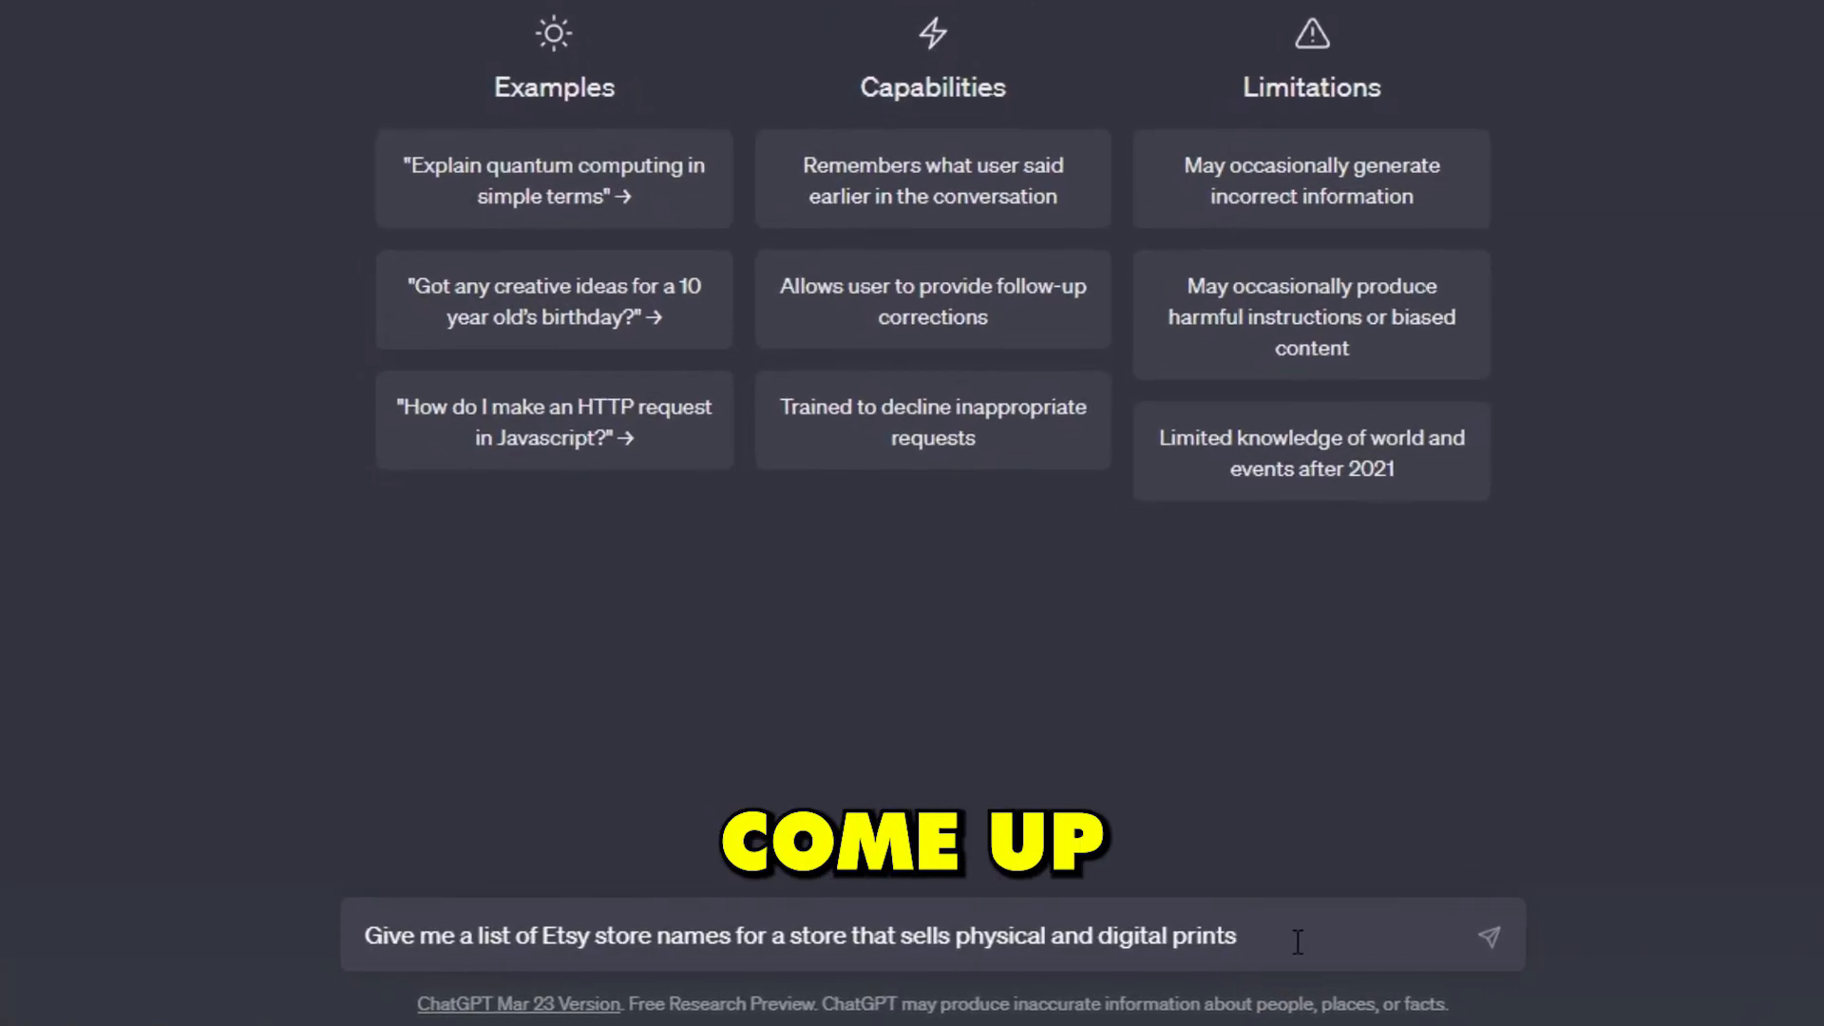
Send the store-name prompt and pick out one of the fifteen suggested names.
{"action": "left_click", "coordinate": [1490, 937]}
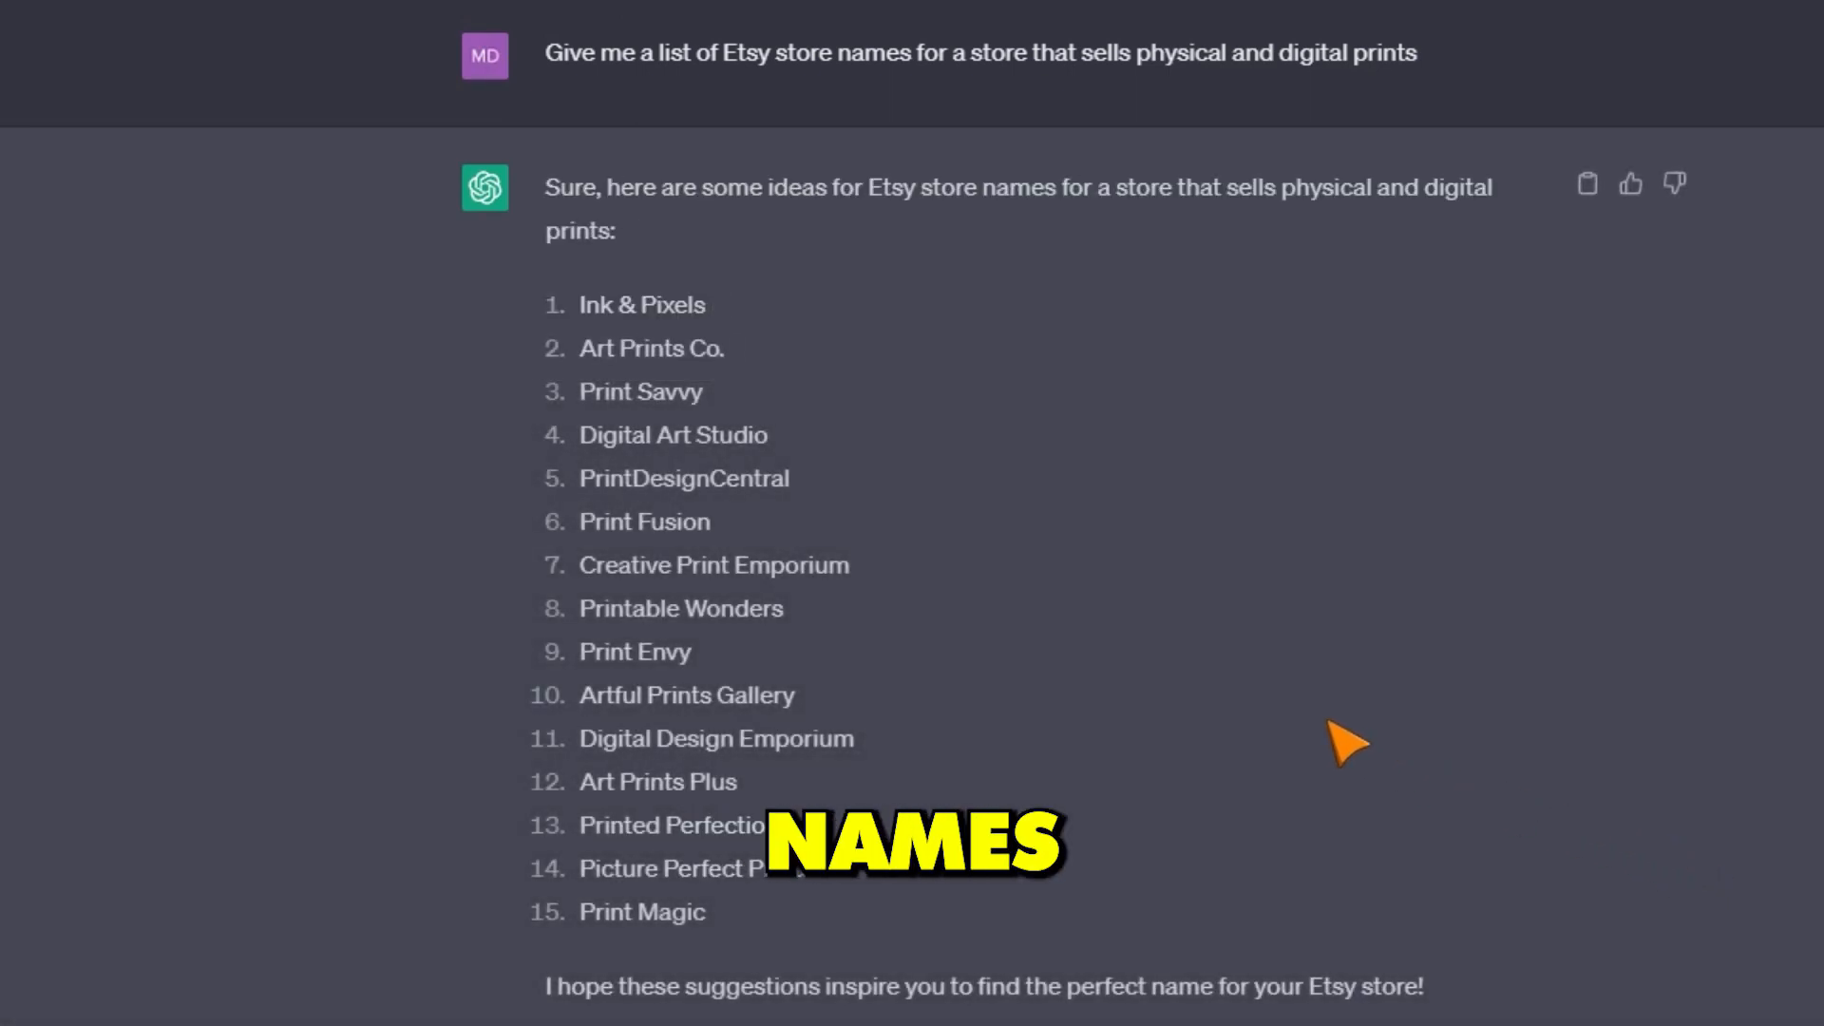
{"action": "double_click", "coordinate": [682, 479]}
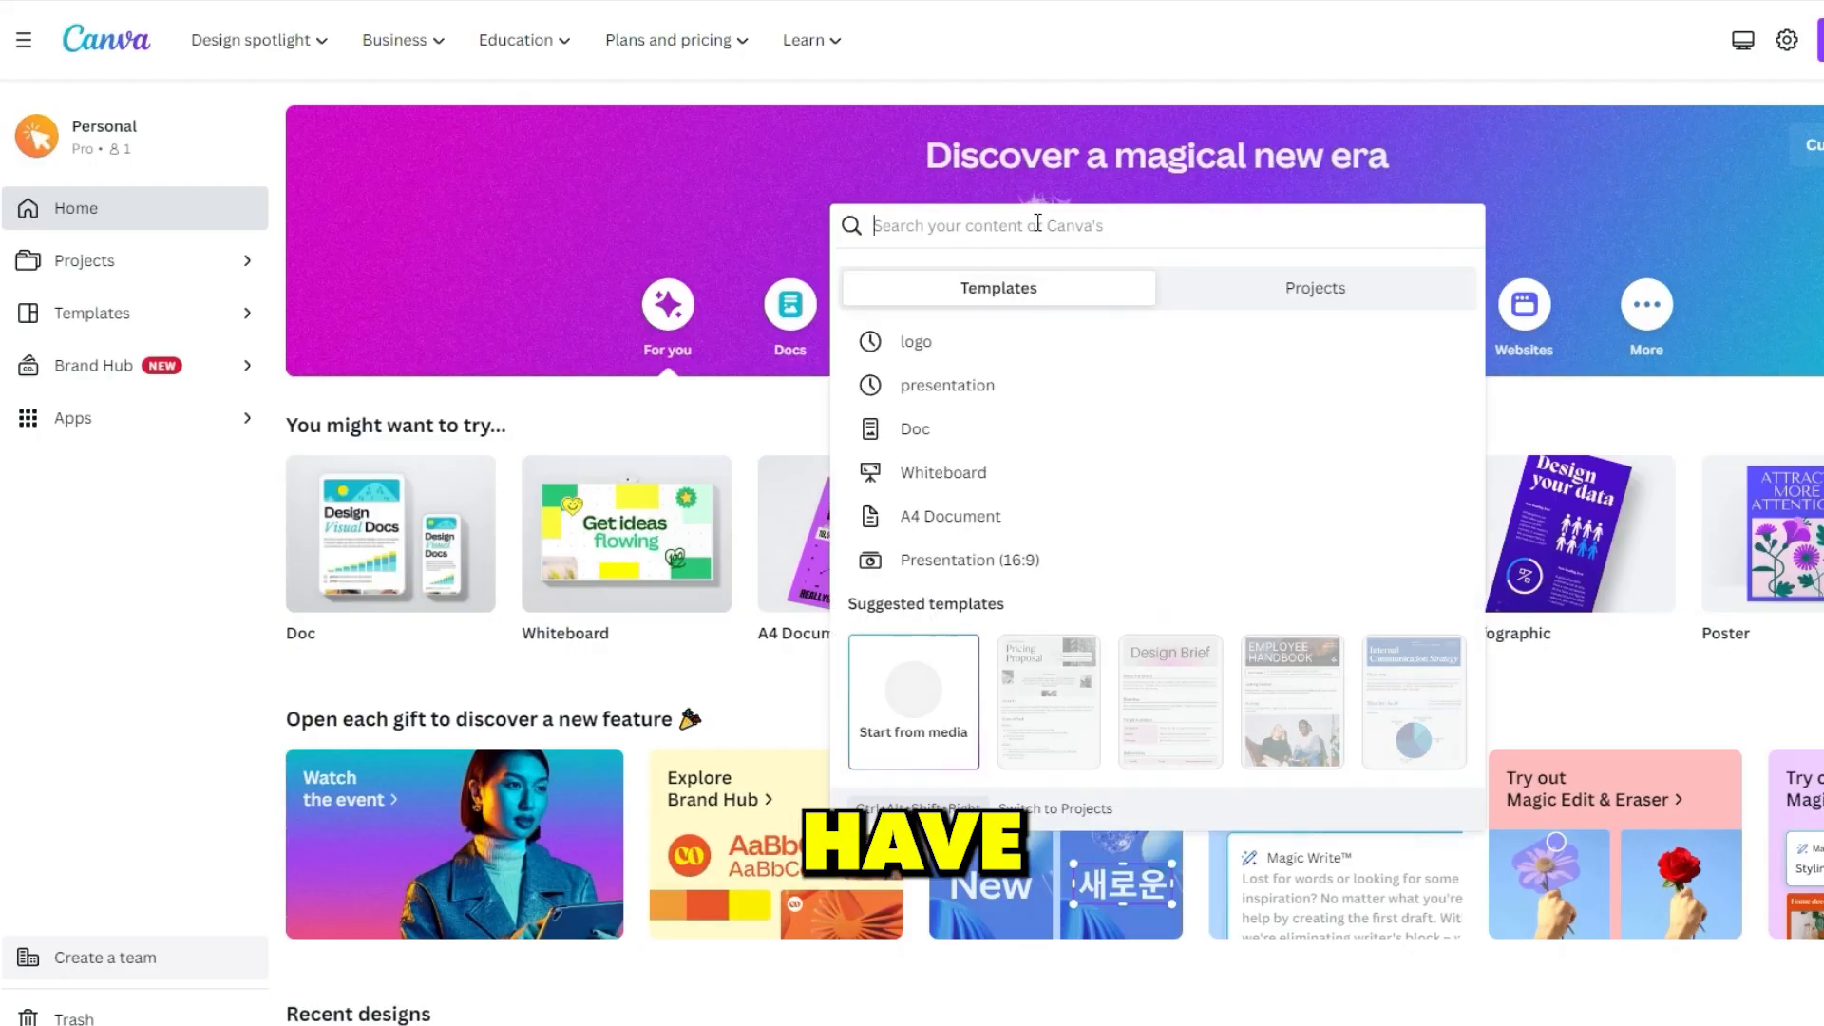
Search Canva templates for 'logo'.
{"action": "type", "text": "logo"}
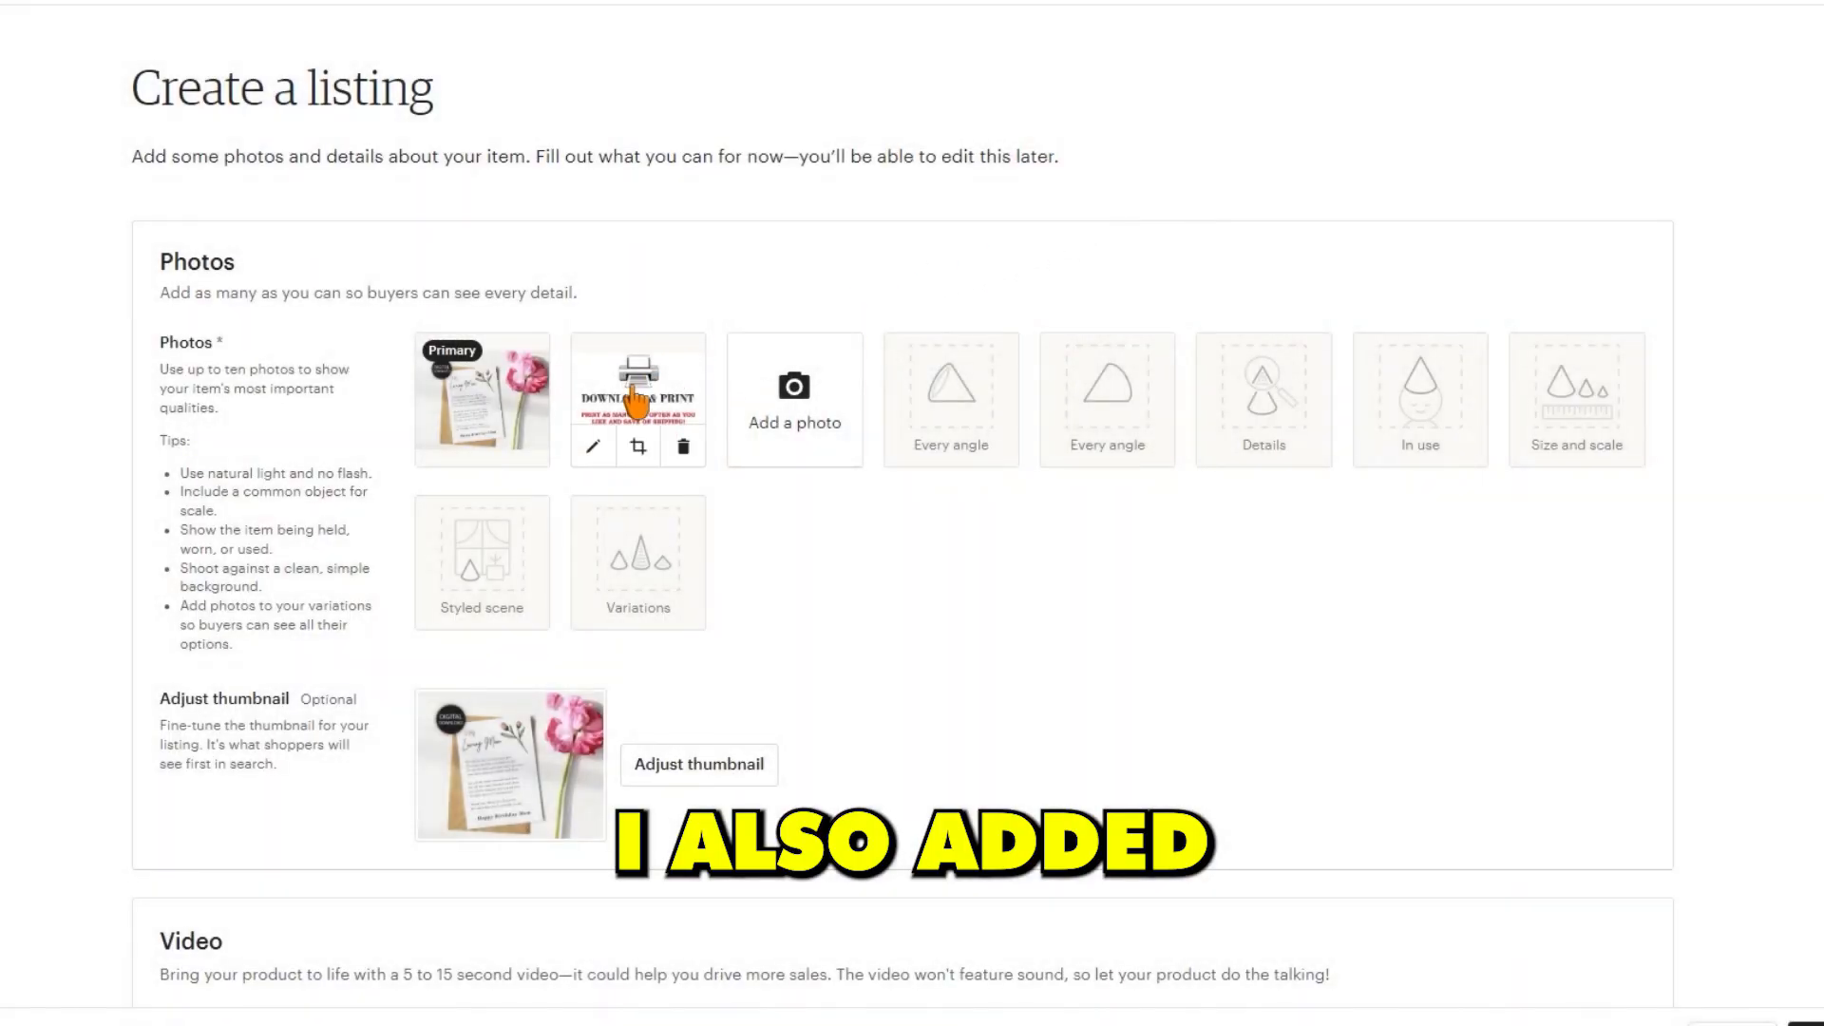
Title the listing 'Cute Birthday Card For Mom With Poem, Printable Mother's Birthday Card...' and mark it as made by me.
{"action": "scroll", "scroll_direction": "down", "scroll_amount": 3}
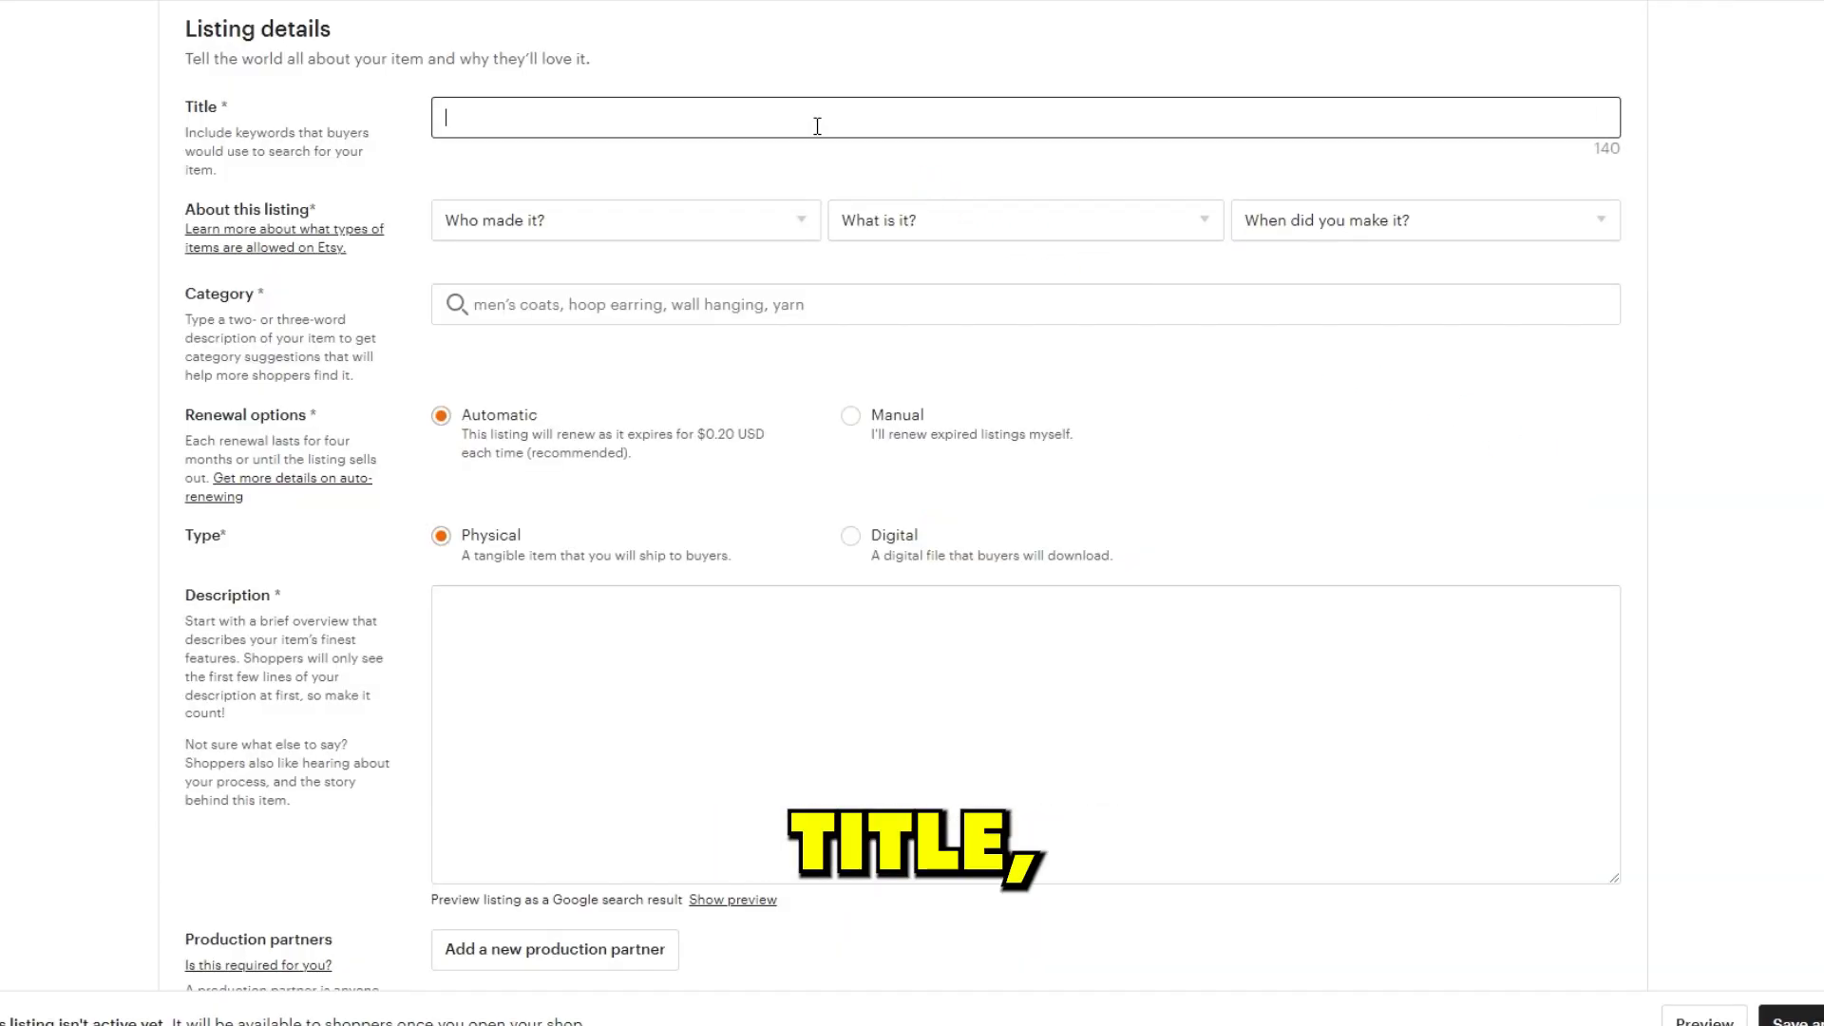
{"action": "type", "text": "Cute Birthday Card For Mom With Poem, Printable Mother's Birthday Card With Loving Message, Birthday Card For Mommy, Printable Birthday Card"}
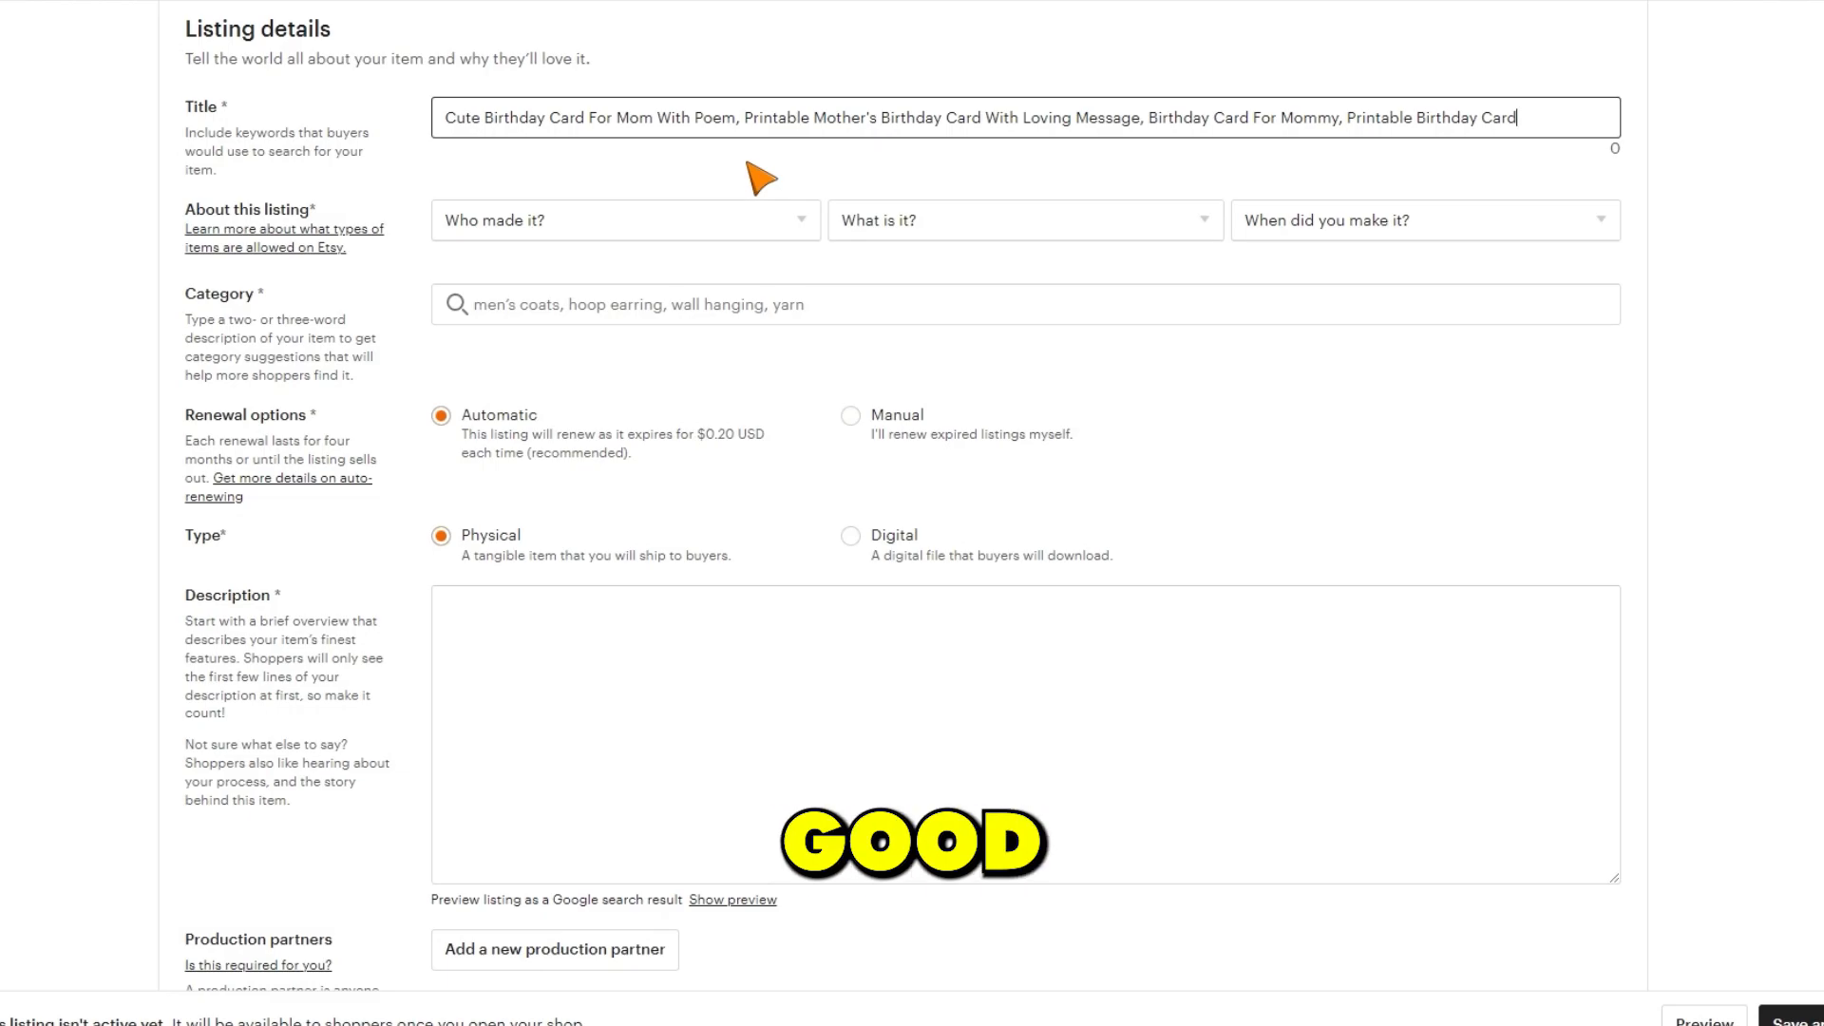
{"action": "left_click", "coordinate": [625, 220]}
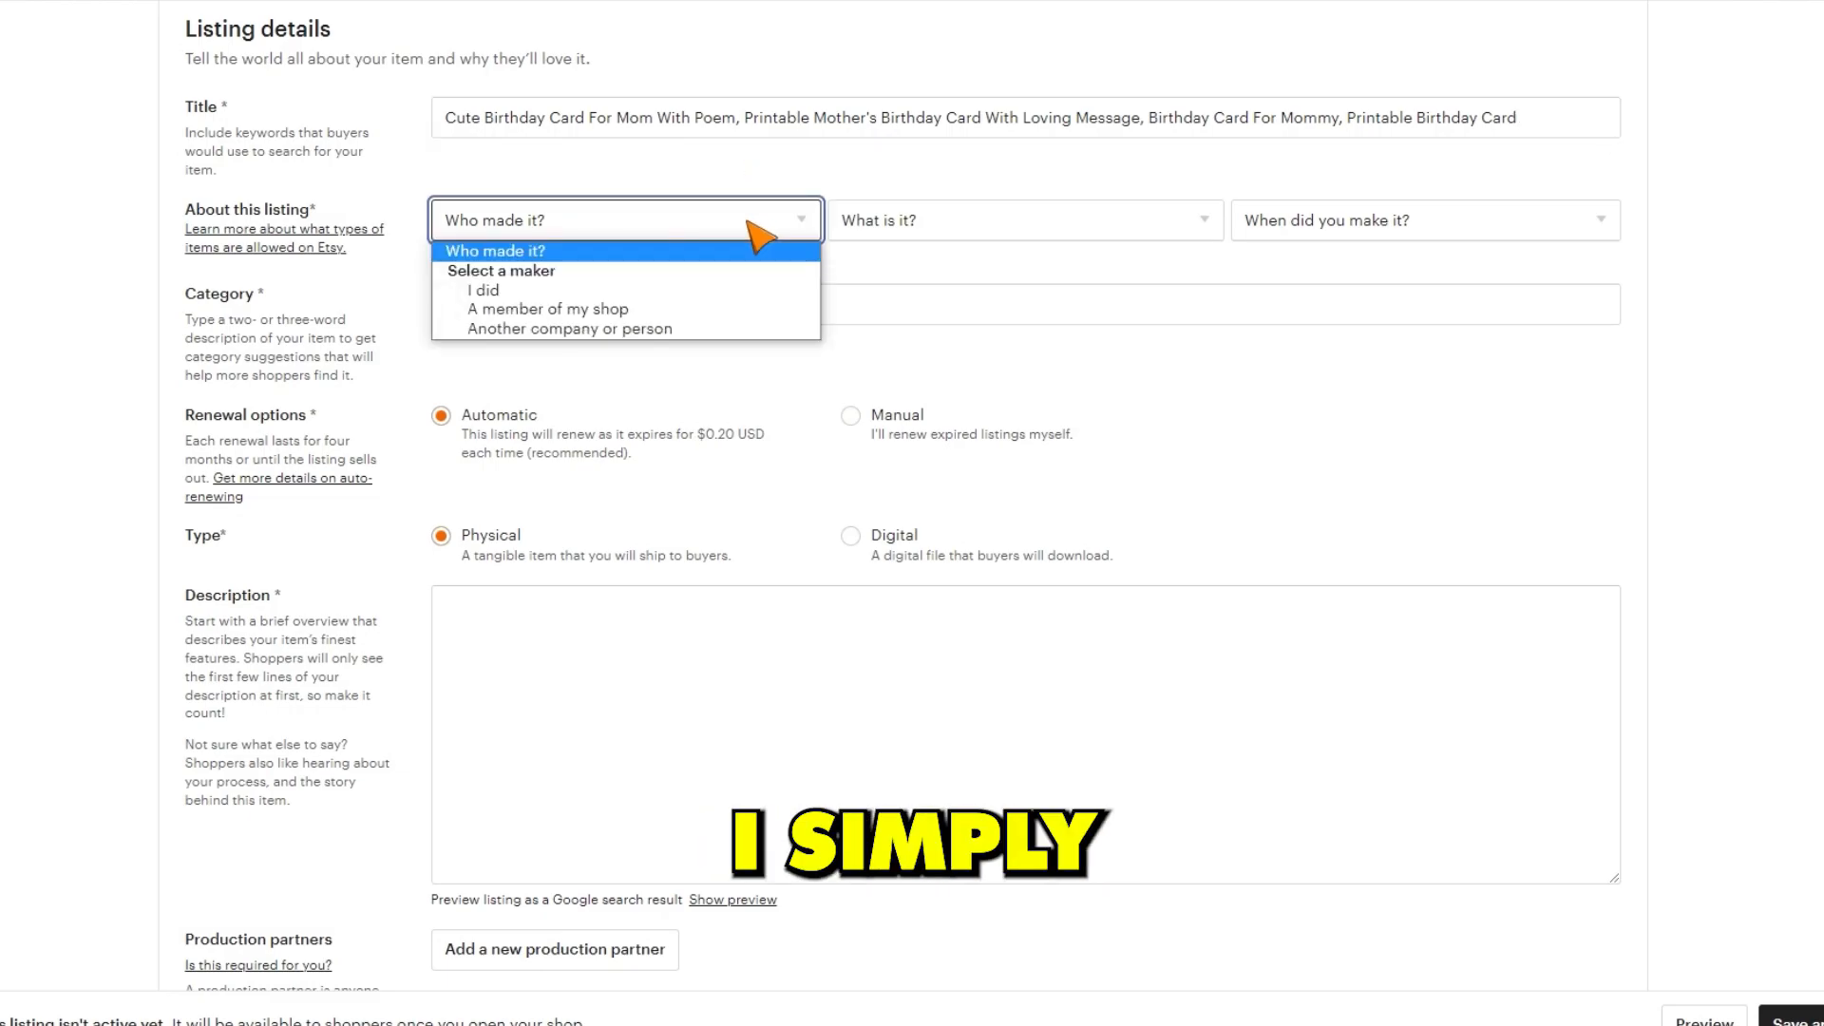
{"action": "left_click", "coordinate": [480, 289]}
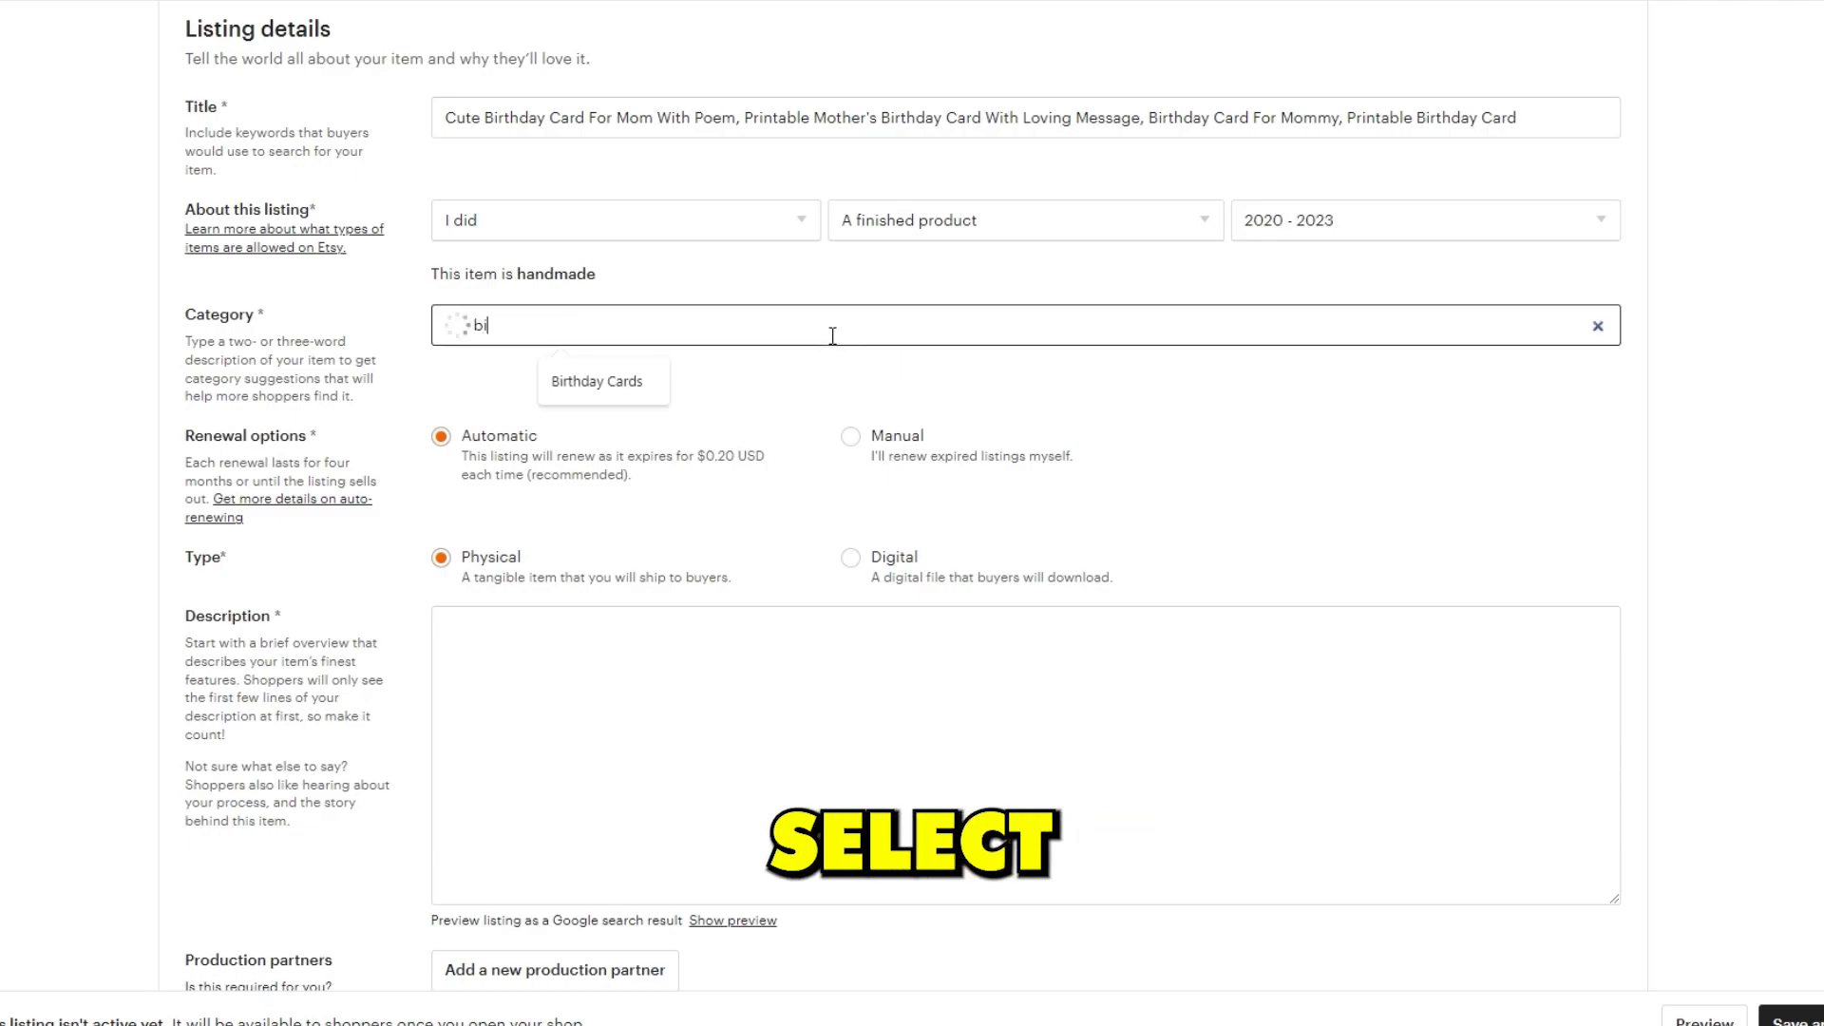
Set the category to Greeting Cards and make the listing a digital download.
{"action": "type", "text": "birthday card"}
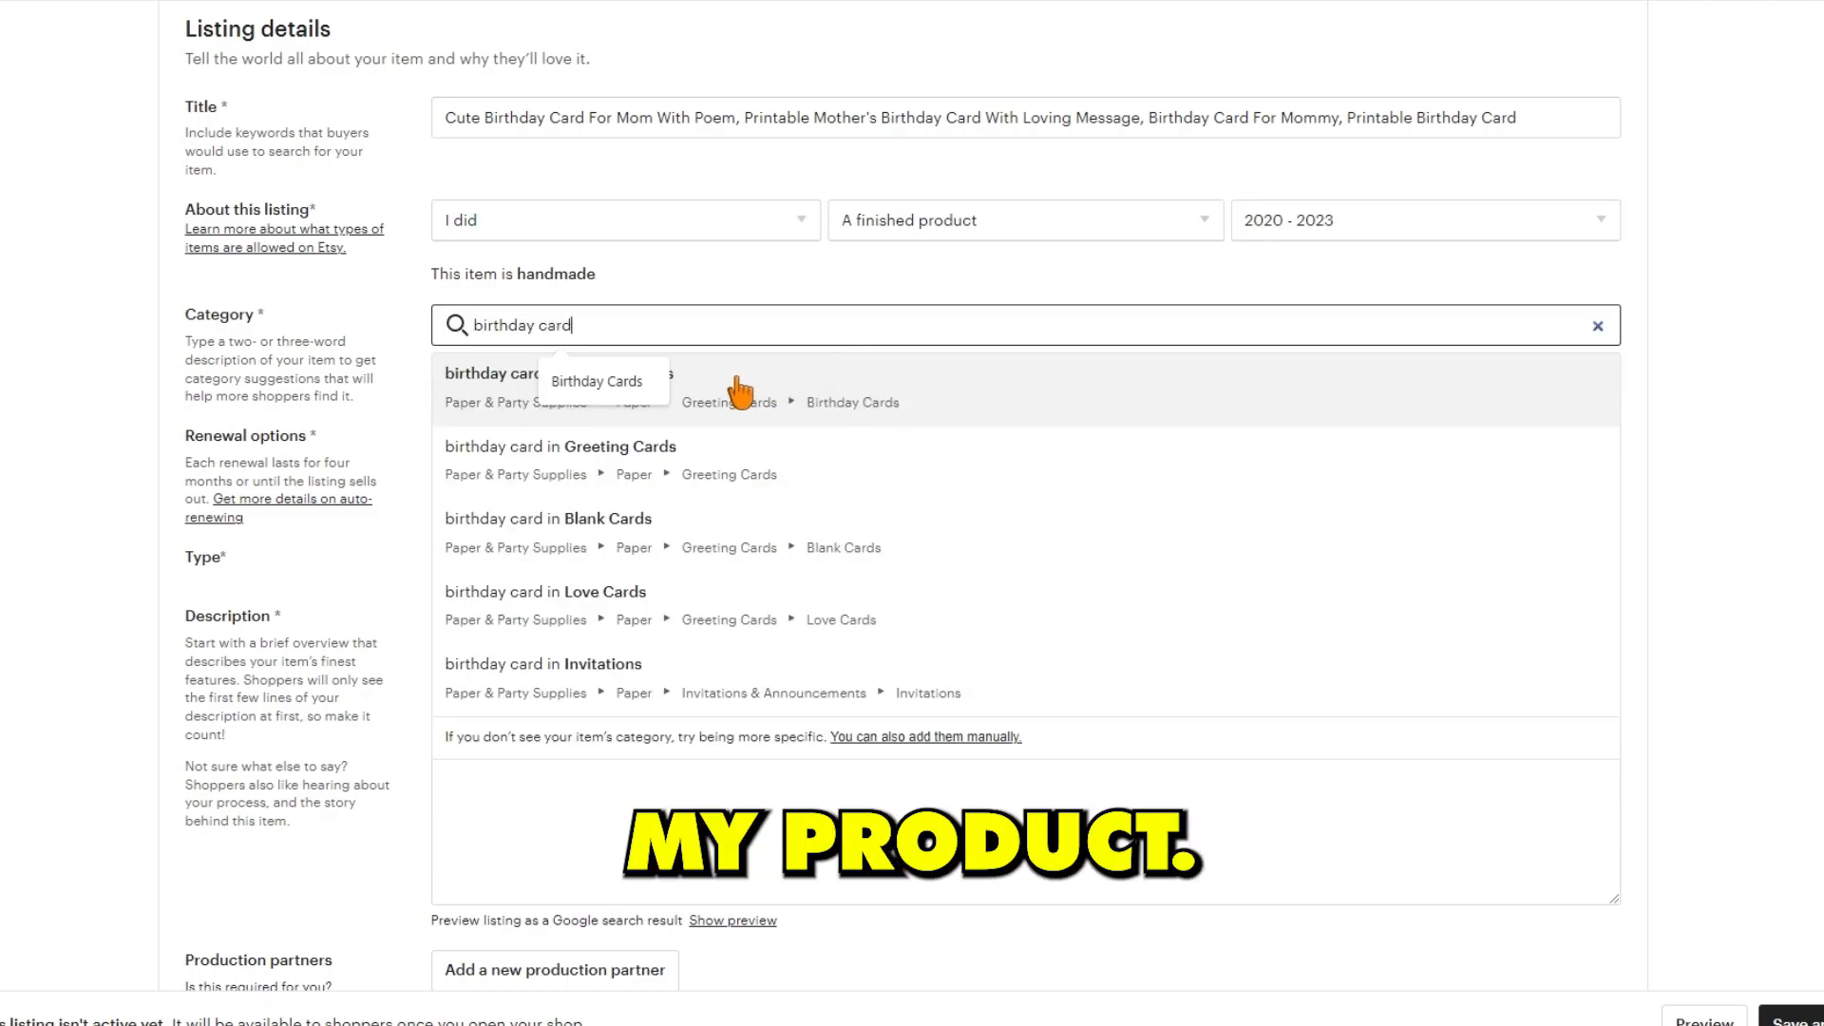
{"action": "left_click", "coordinate": [559, 447]}
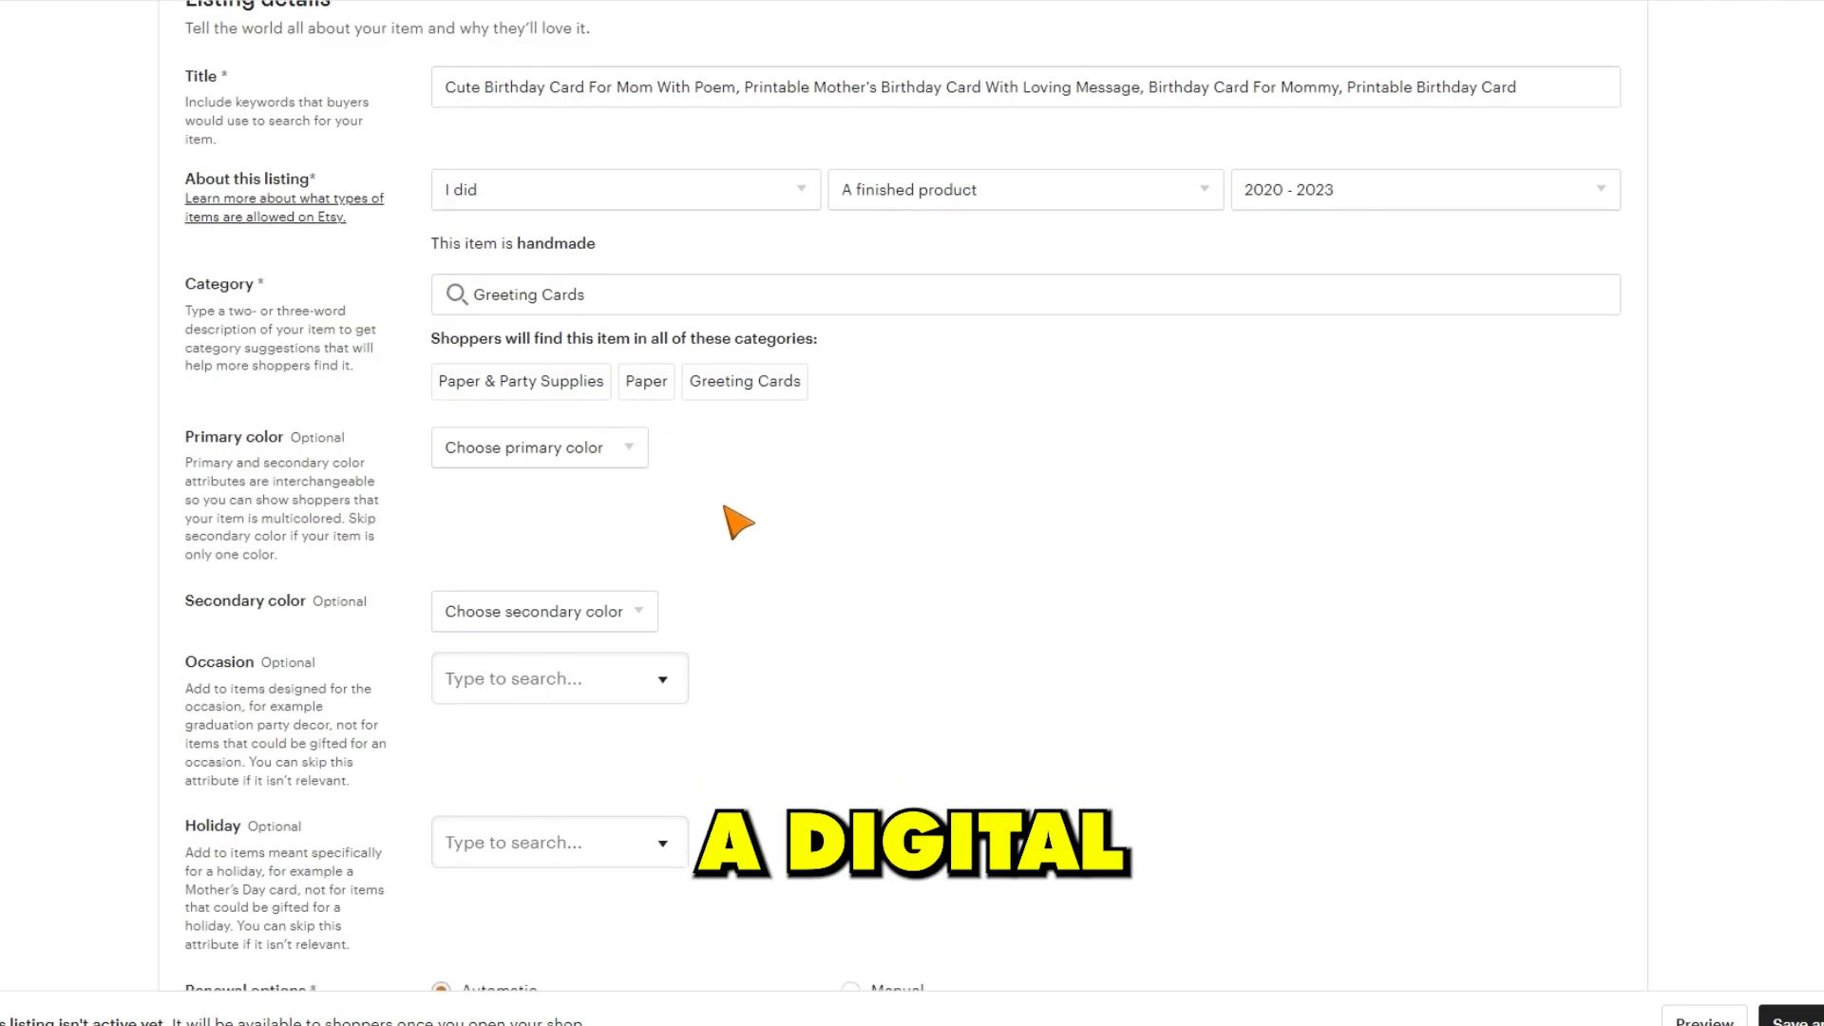
{"action": "scroll", "scroll_direction": "down", "scroll_amount": 3}
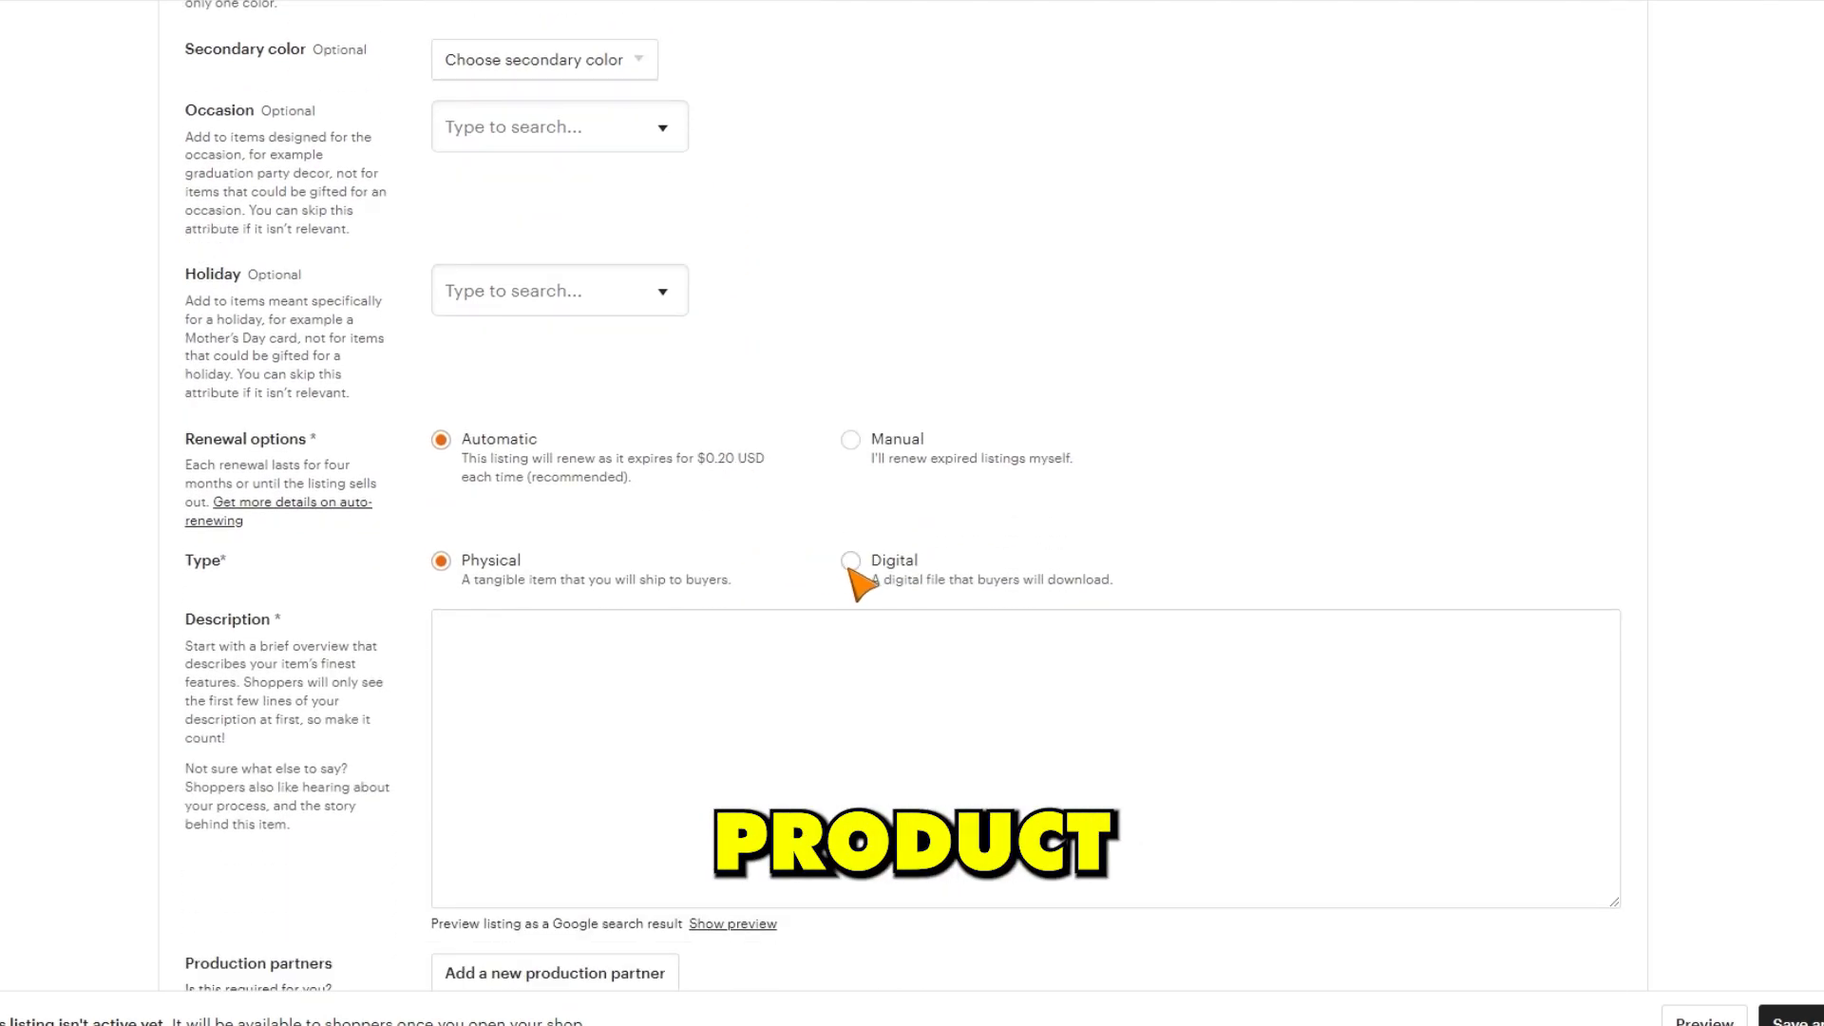
{"action": "left_click", "coordinate": [851, 561]}
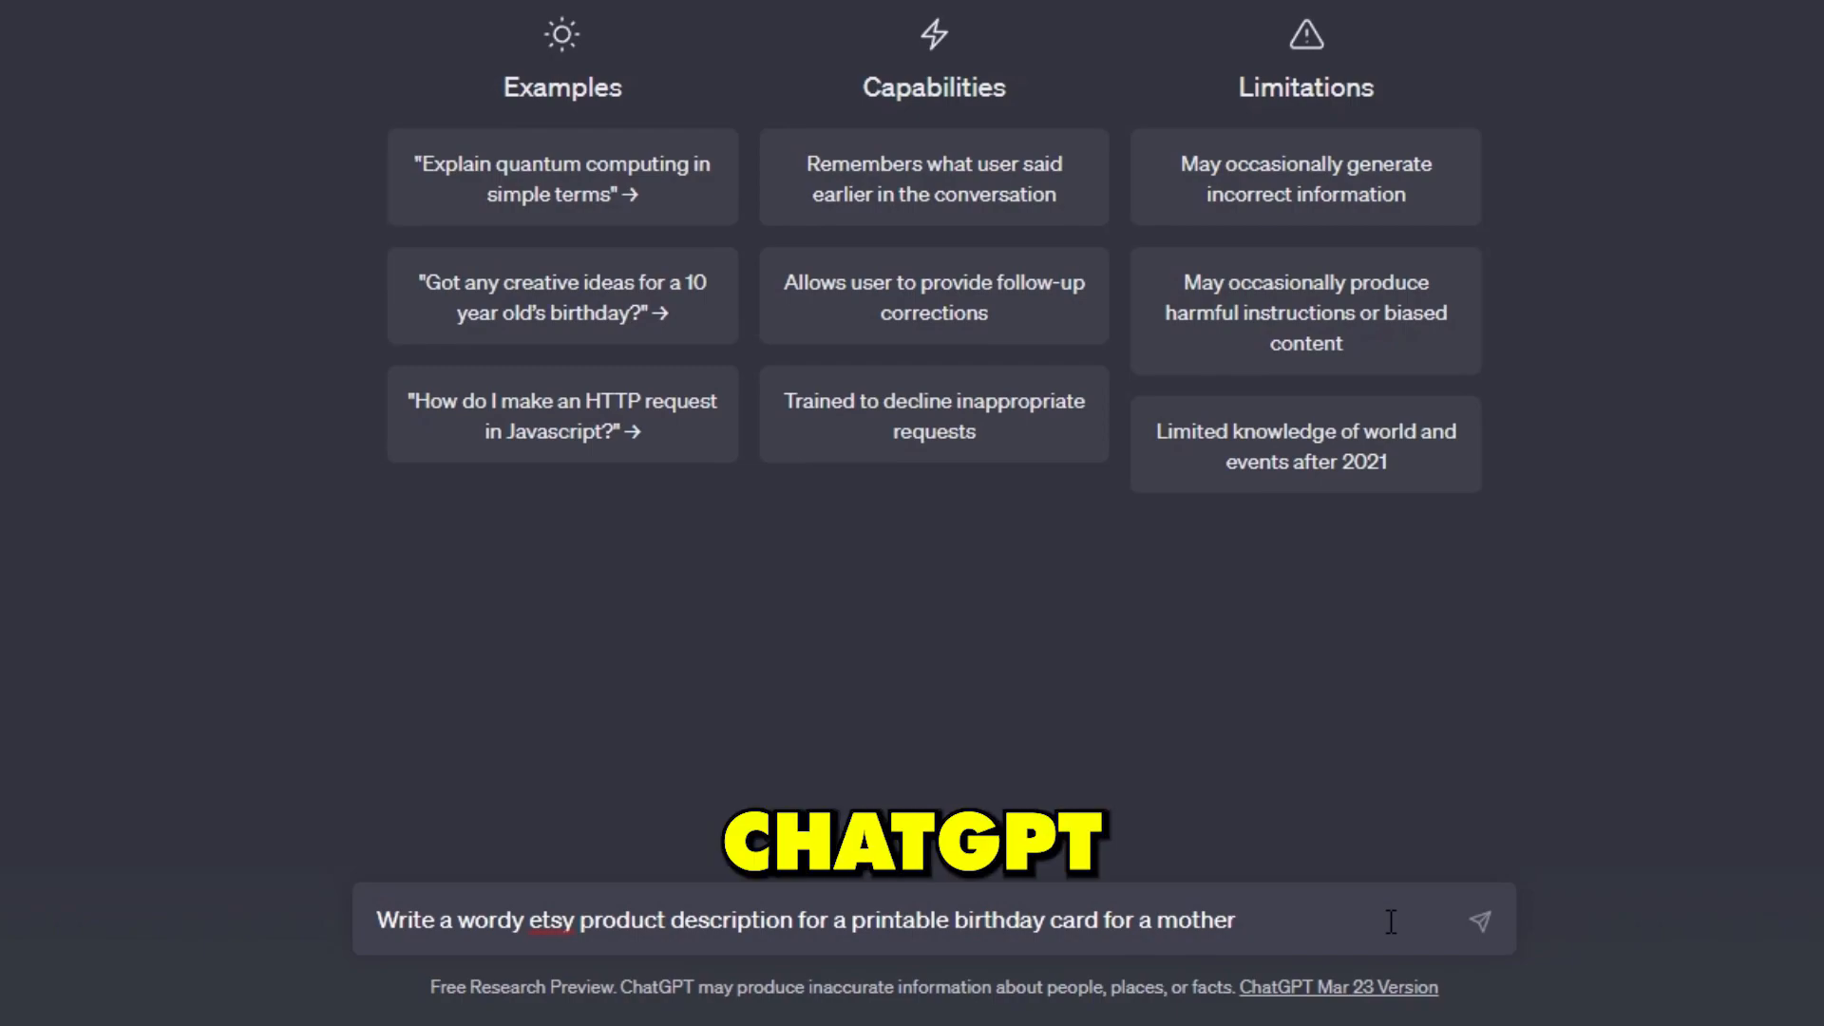
Send the product-description prompt for the printable mother's birthday card.
{"action": "left_click", "coordinate": [1481, 920]}
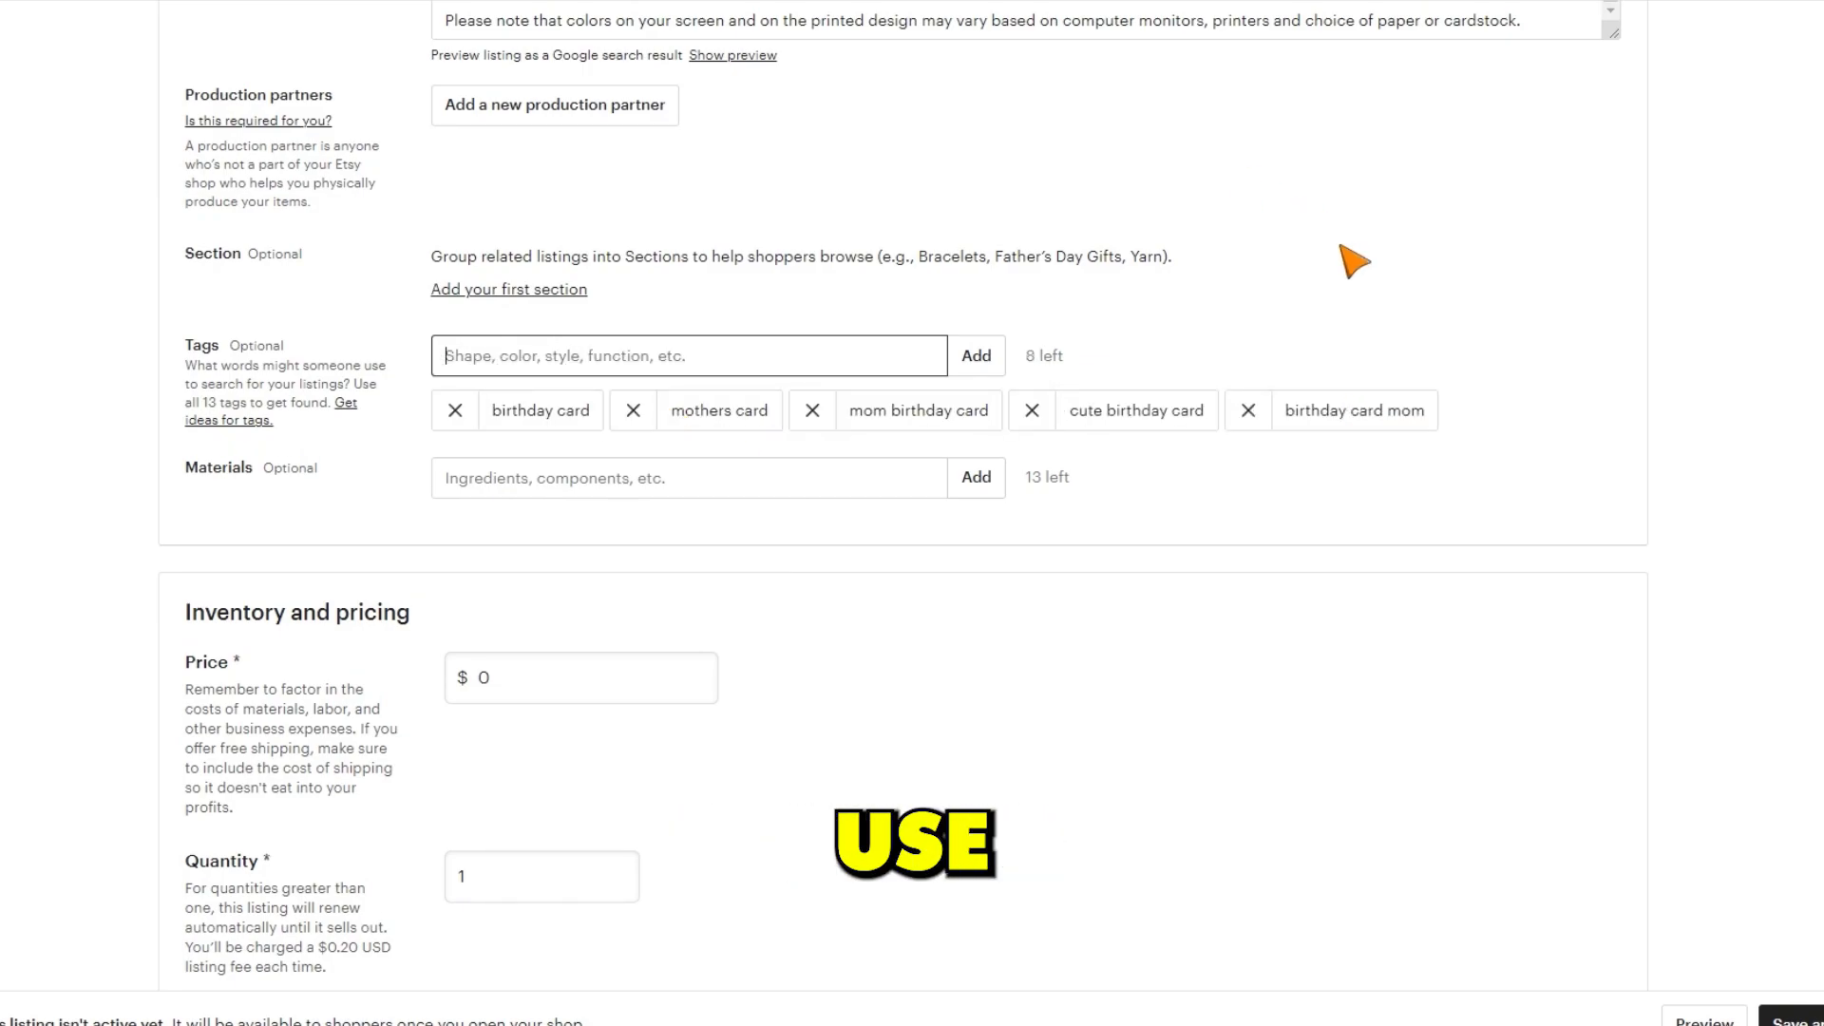
Add the 'printable birthday' tags, a 5.00 price and quantity 99.
{"action": "type", "text": "printable b"}
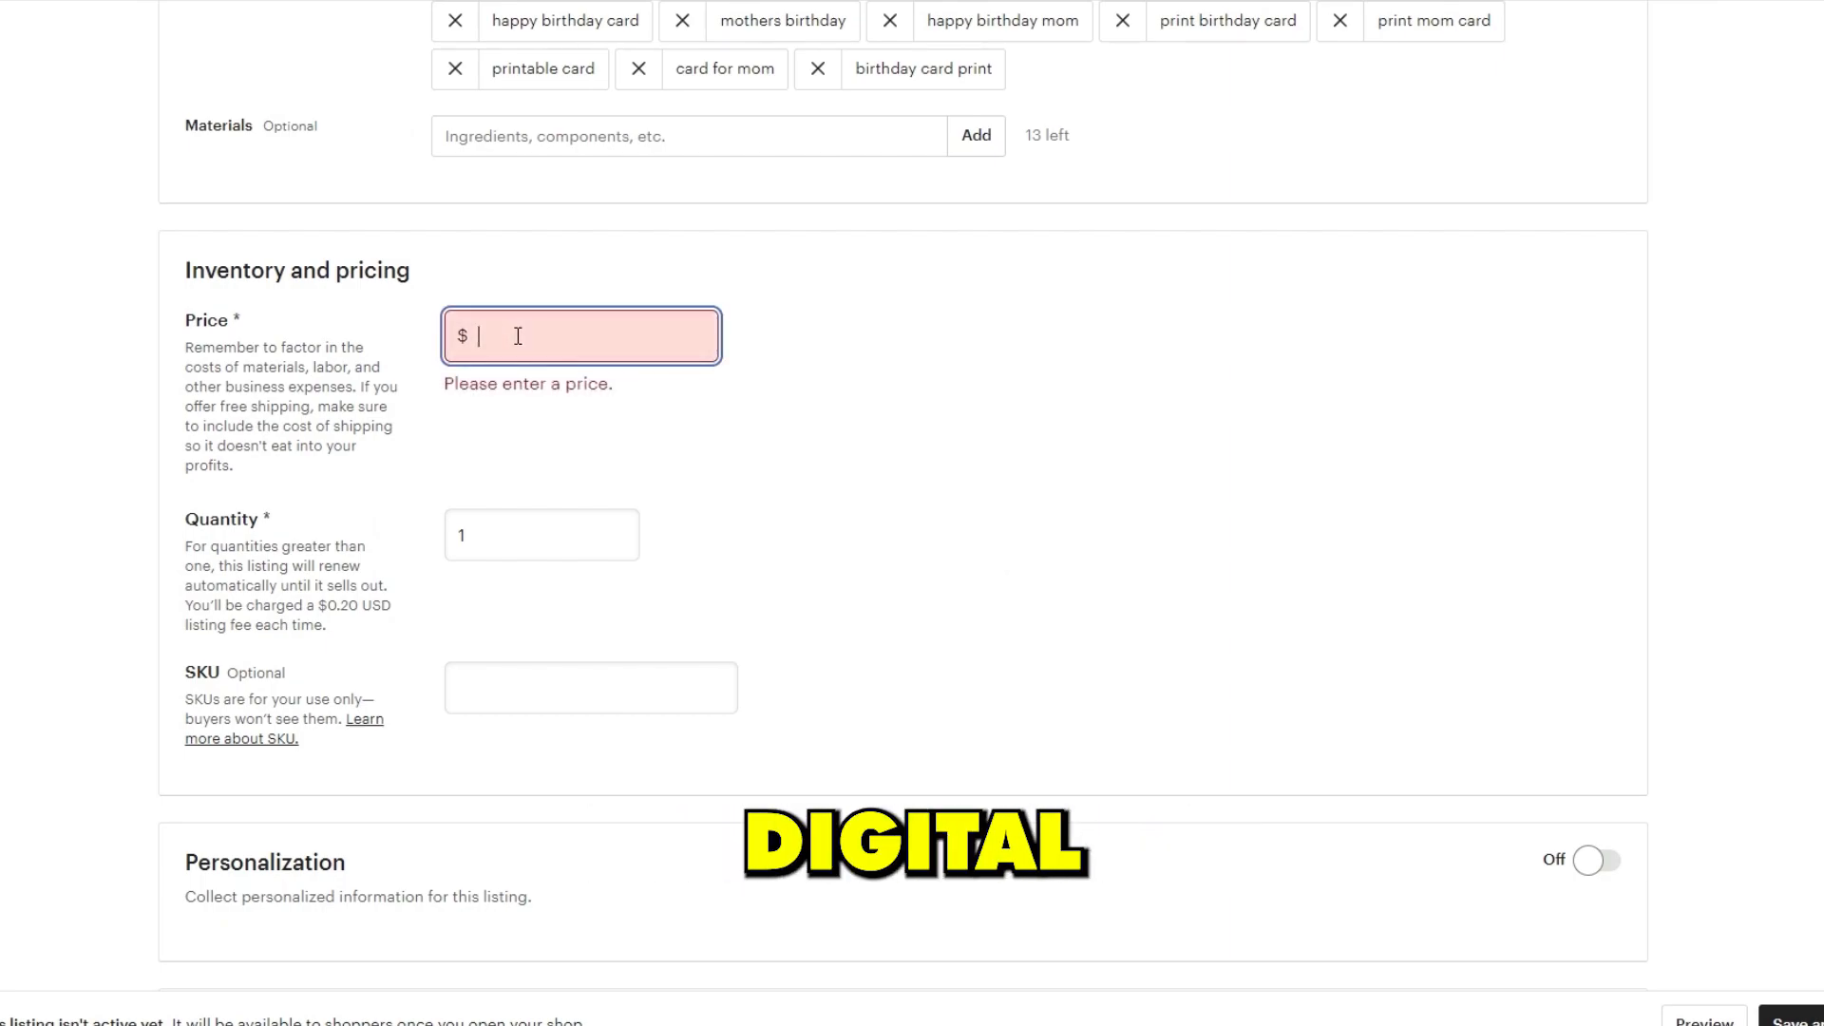
{"action": "type", "text": "5.00"}
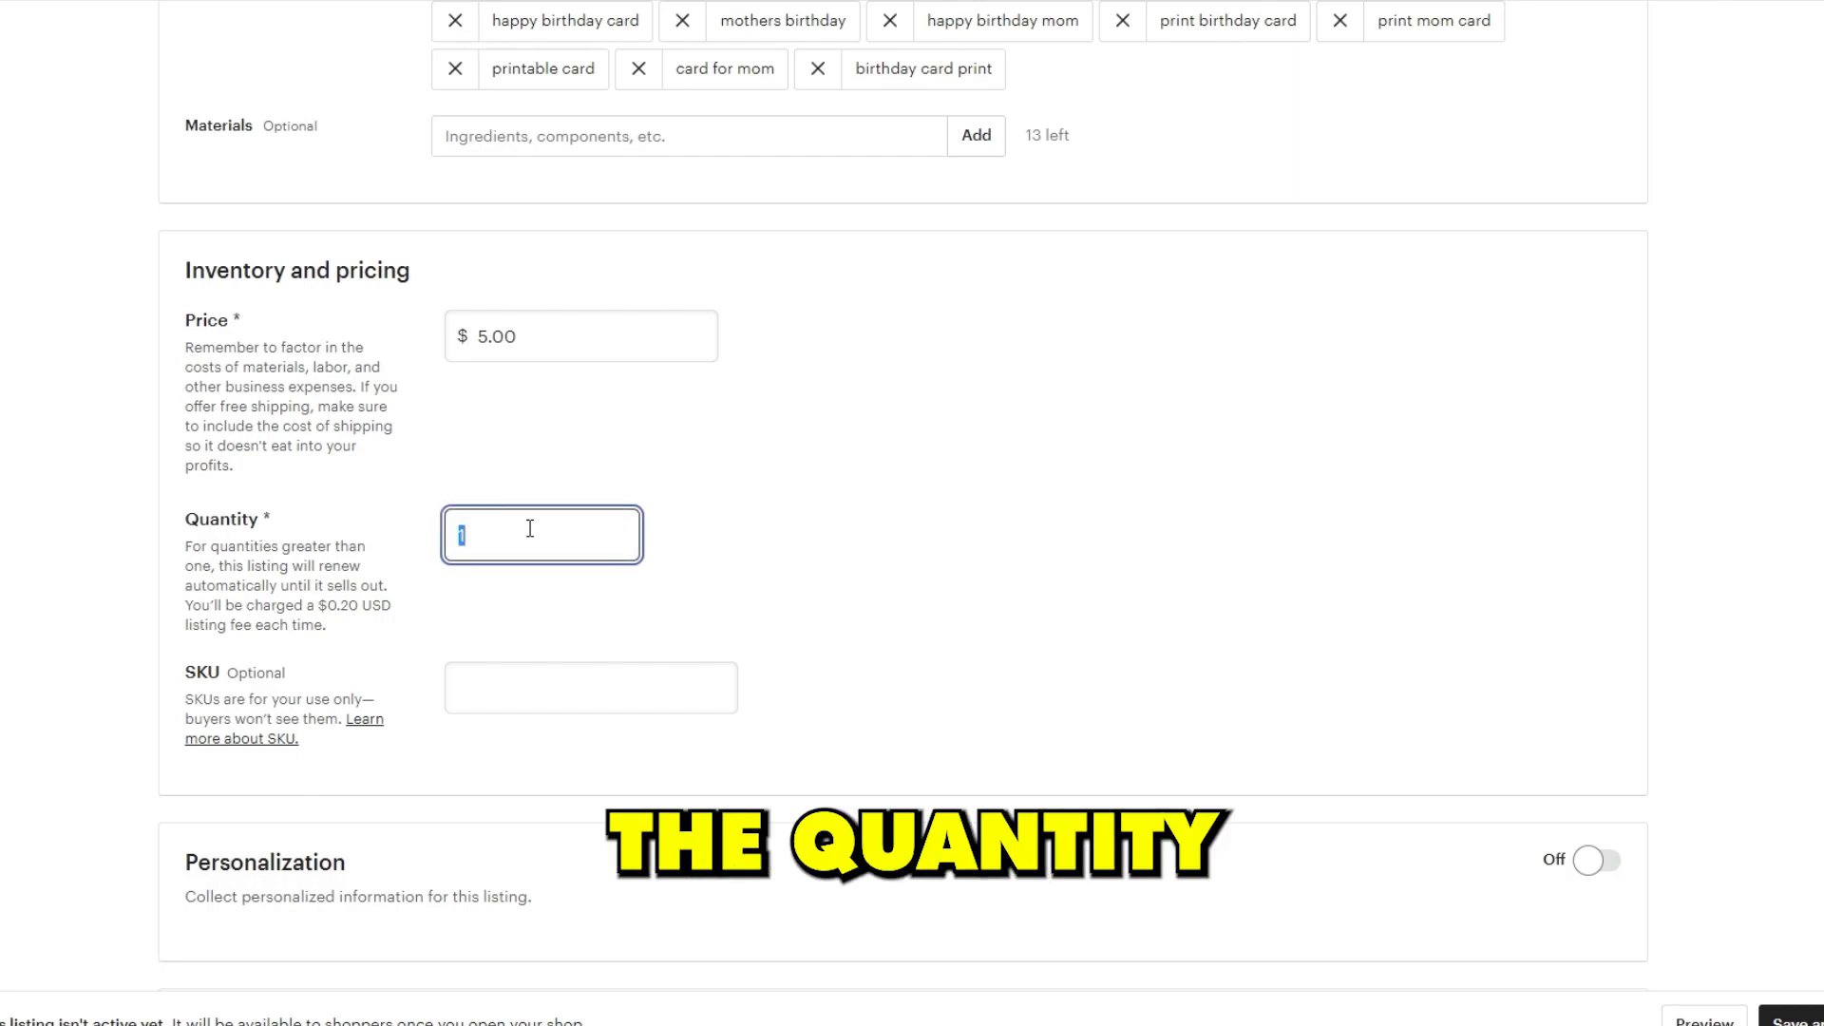
{"action": "type", "text": "99"}
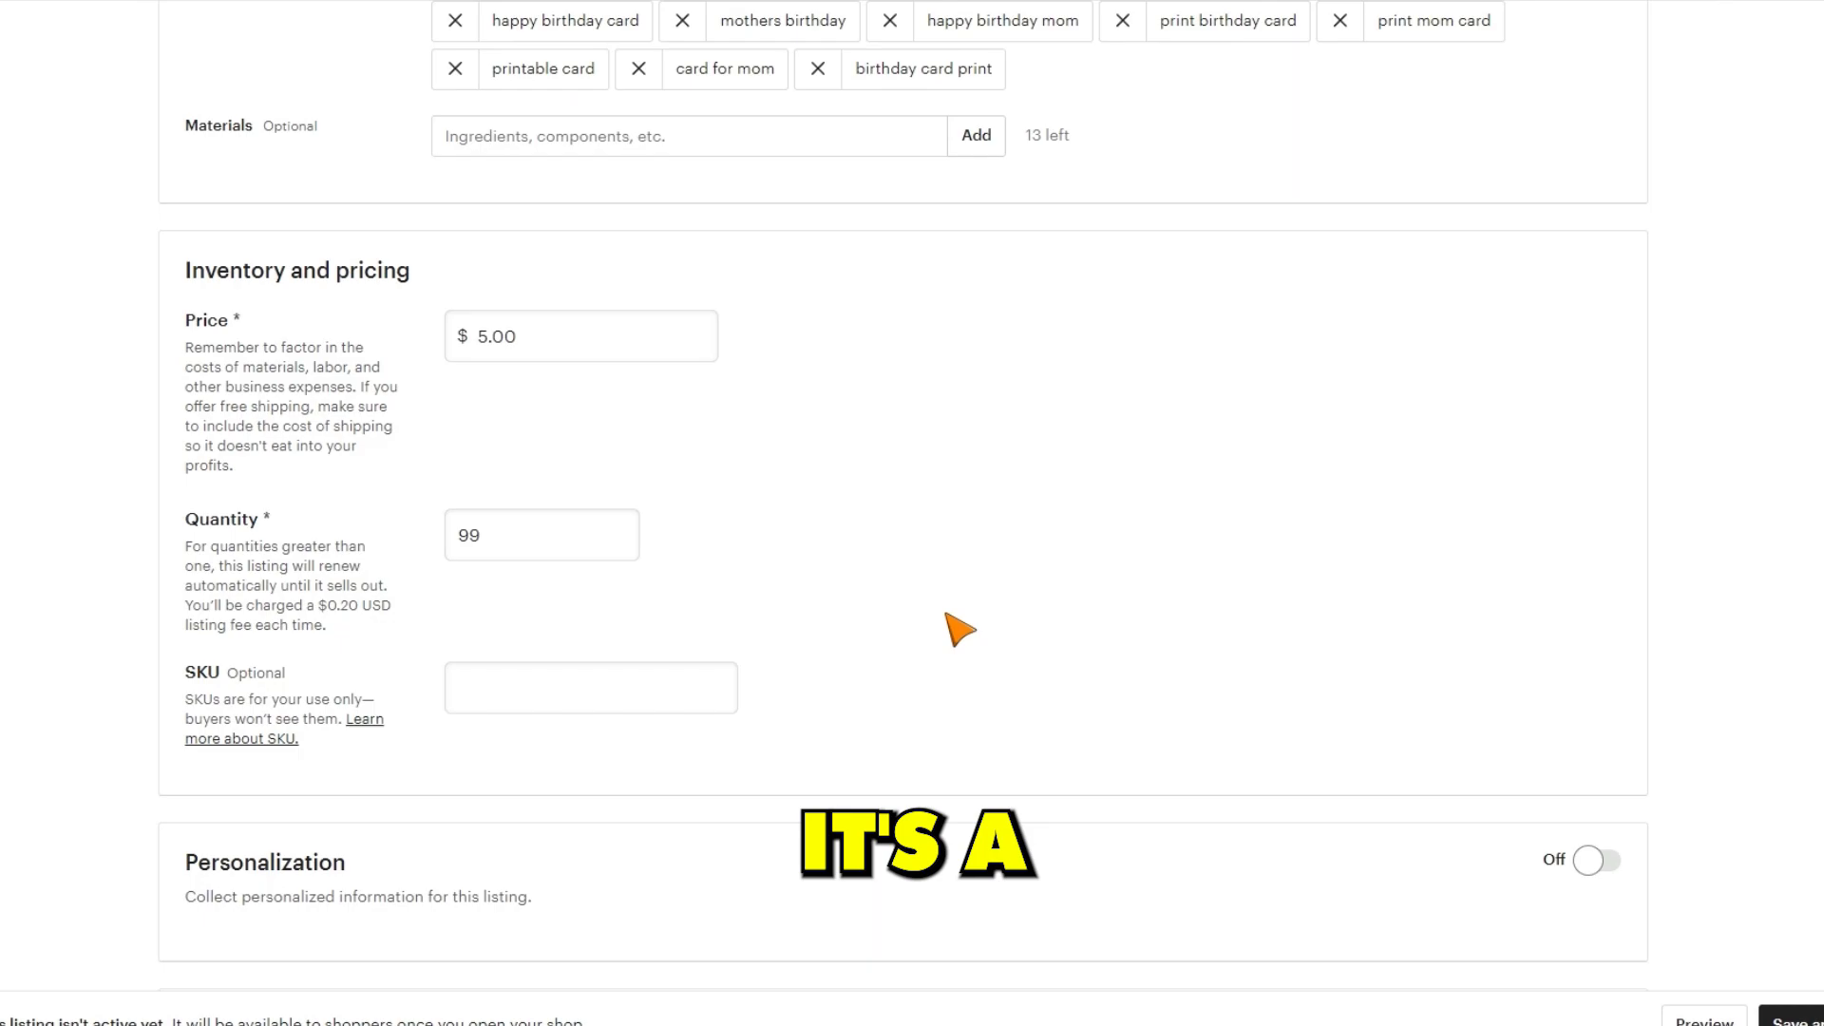
Upload the PDF and PNG birthday card files under Digital files.
{"action": "scroll", "scroll_direction": "down", "scroll_amount": 3}
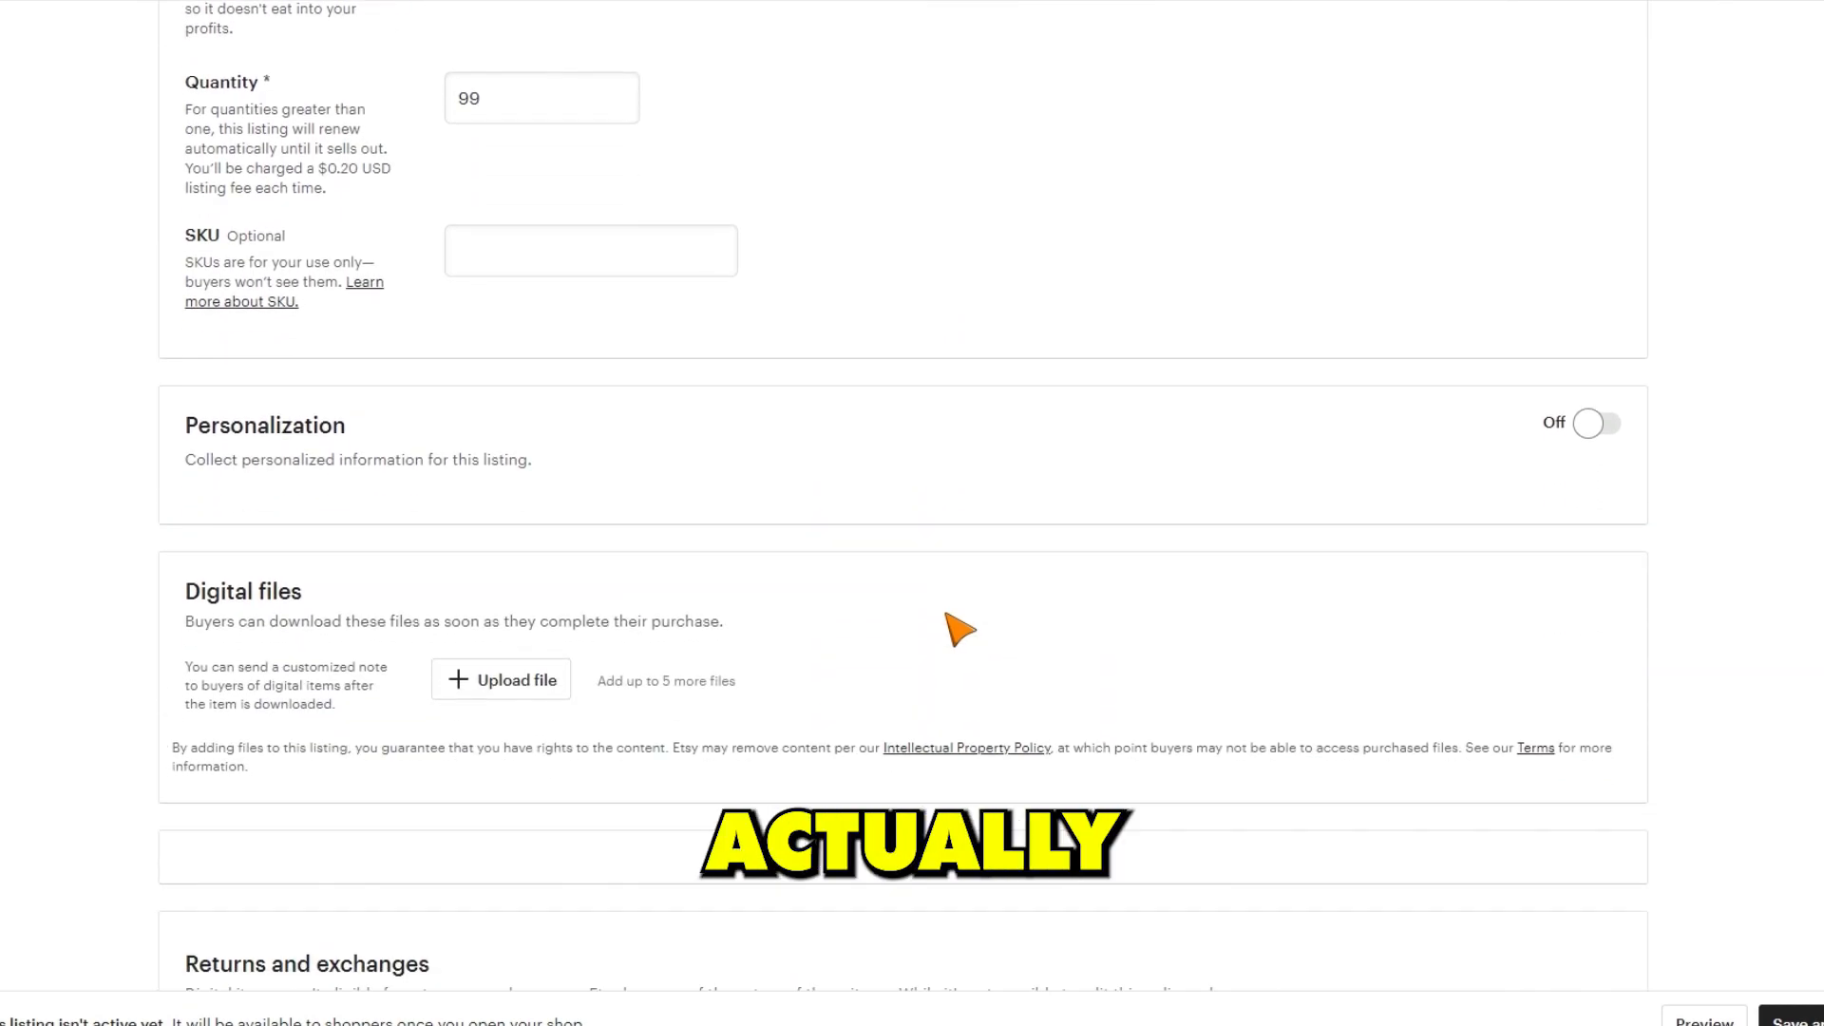
{"action": "scroll", "scroll_direction": "down", "scroll_amount": 3}
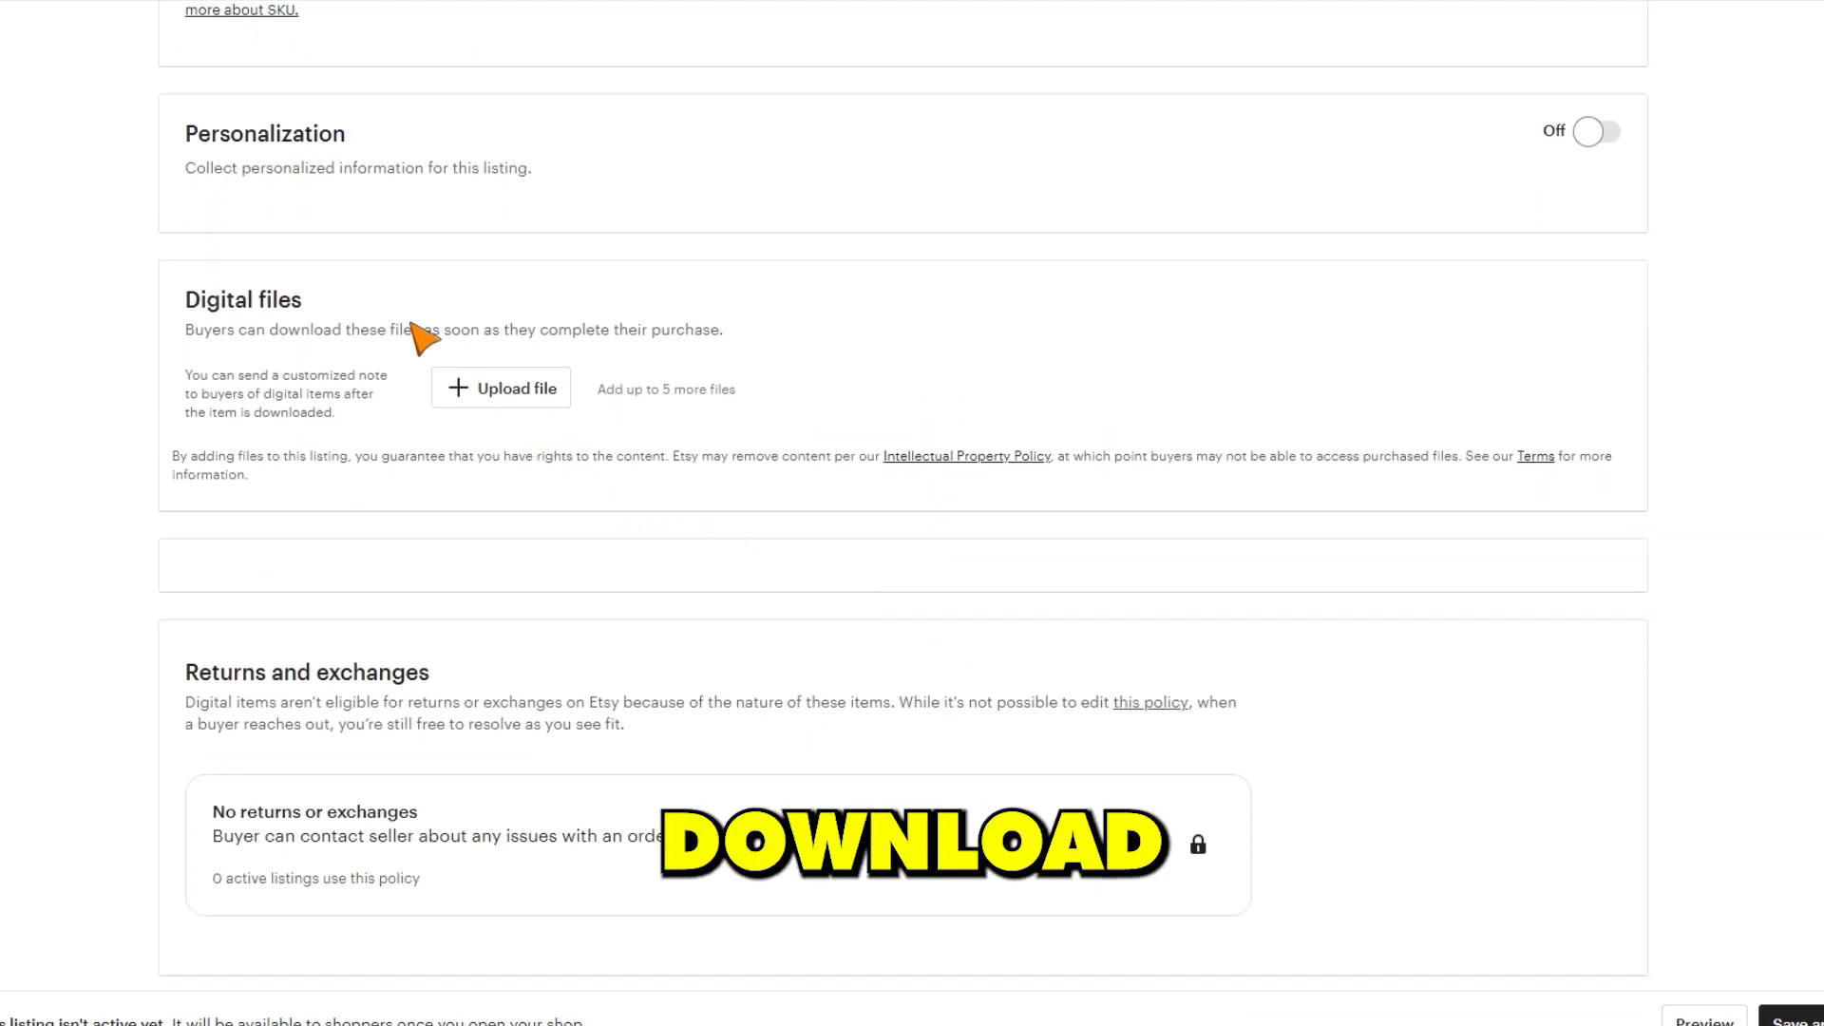
{"action": "left_click", "coordinate": [499, 387]}
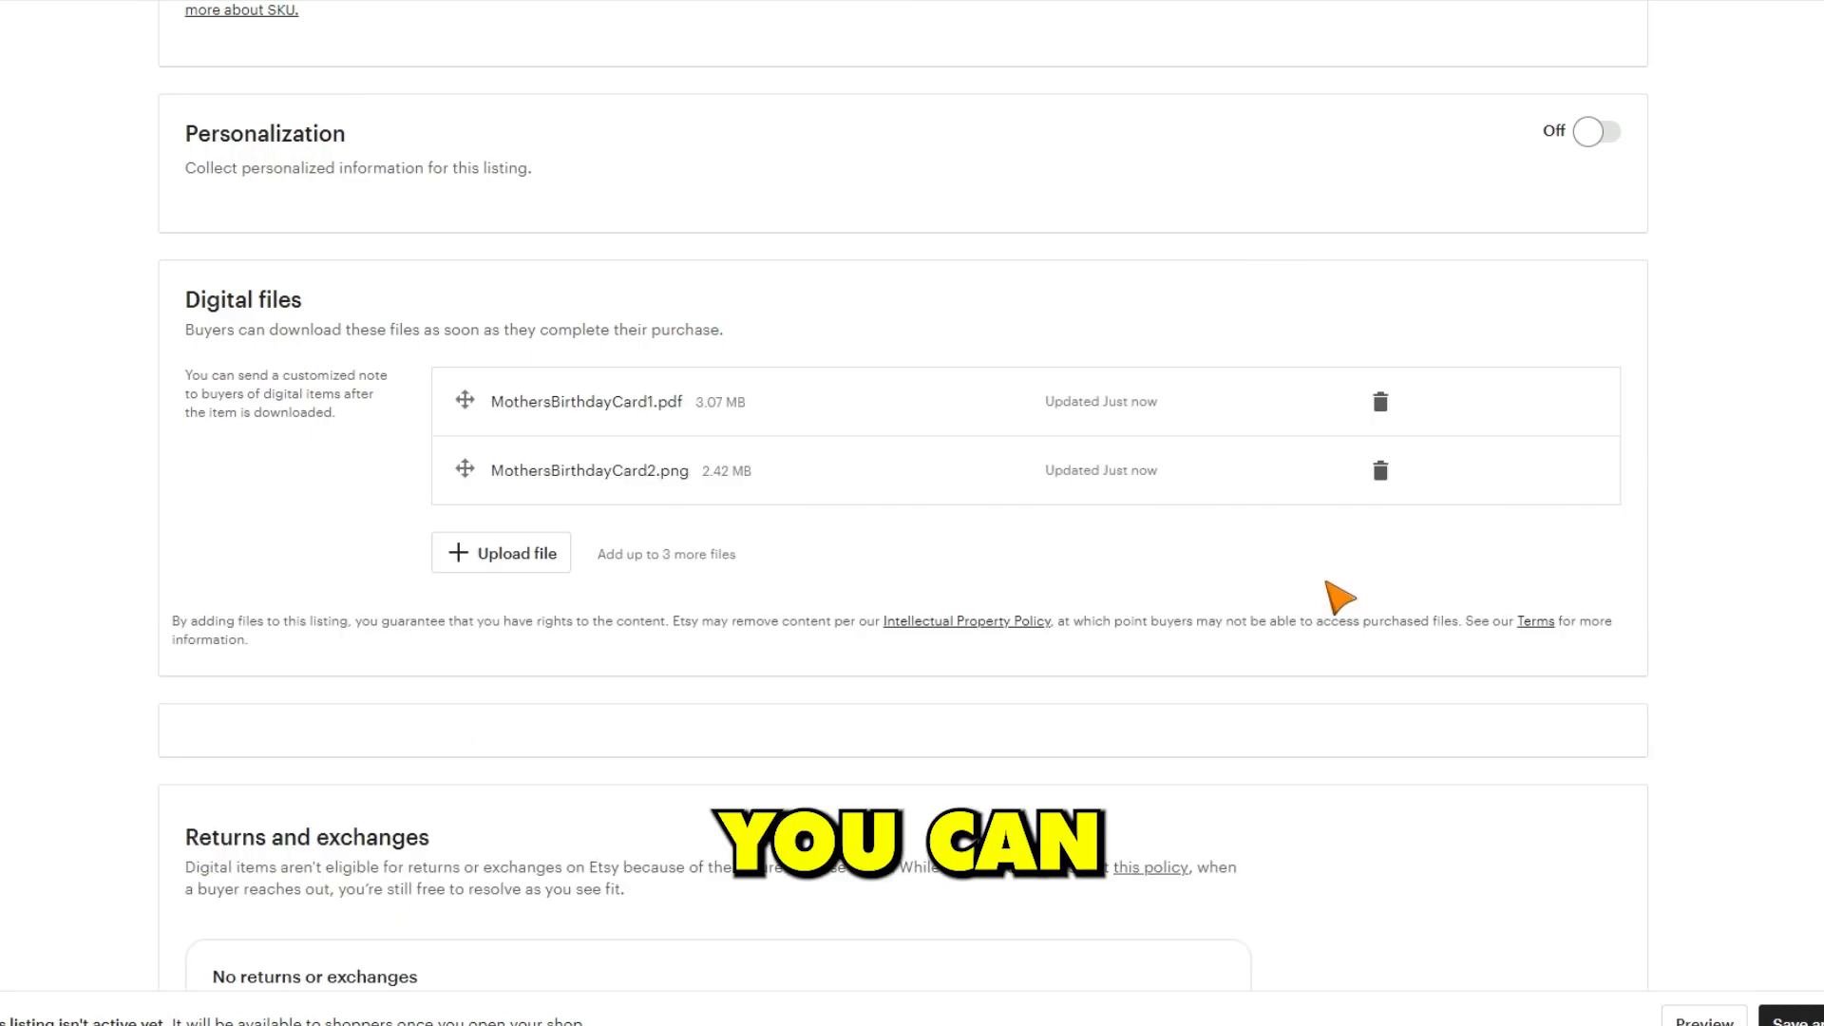
{"action": "scroll", "scroll_direction": "down", "scroll_amount": 3}
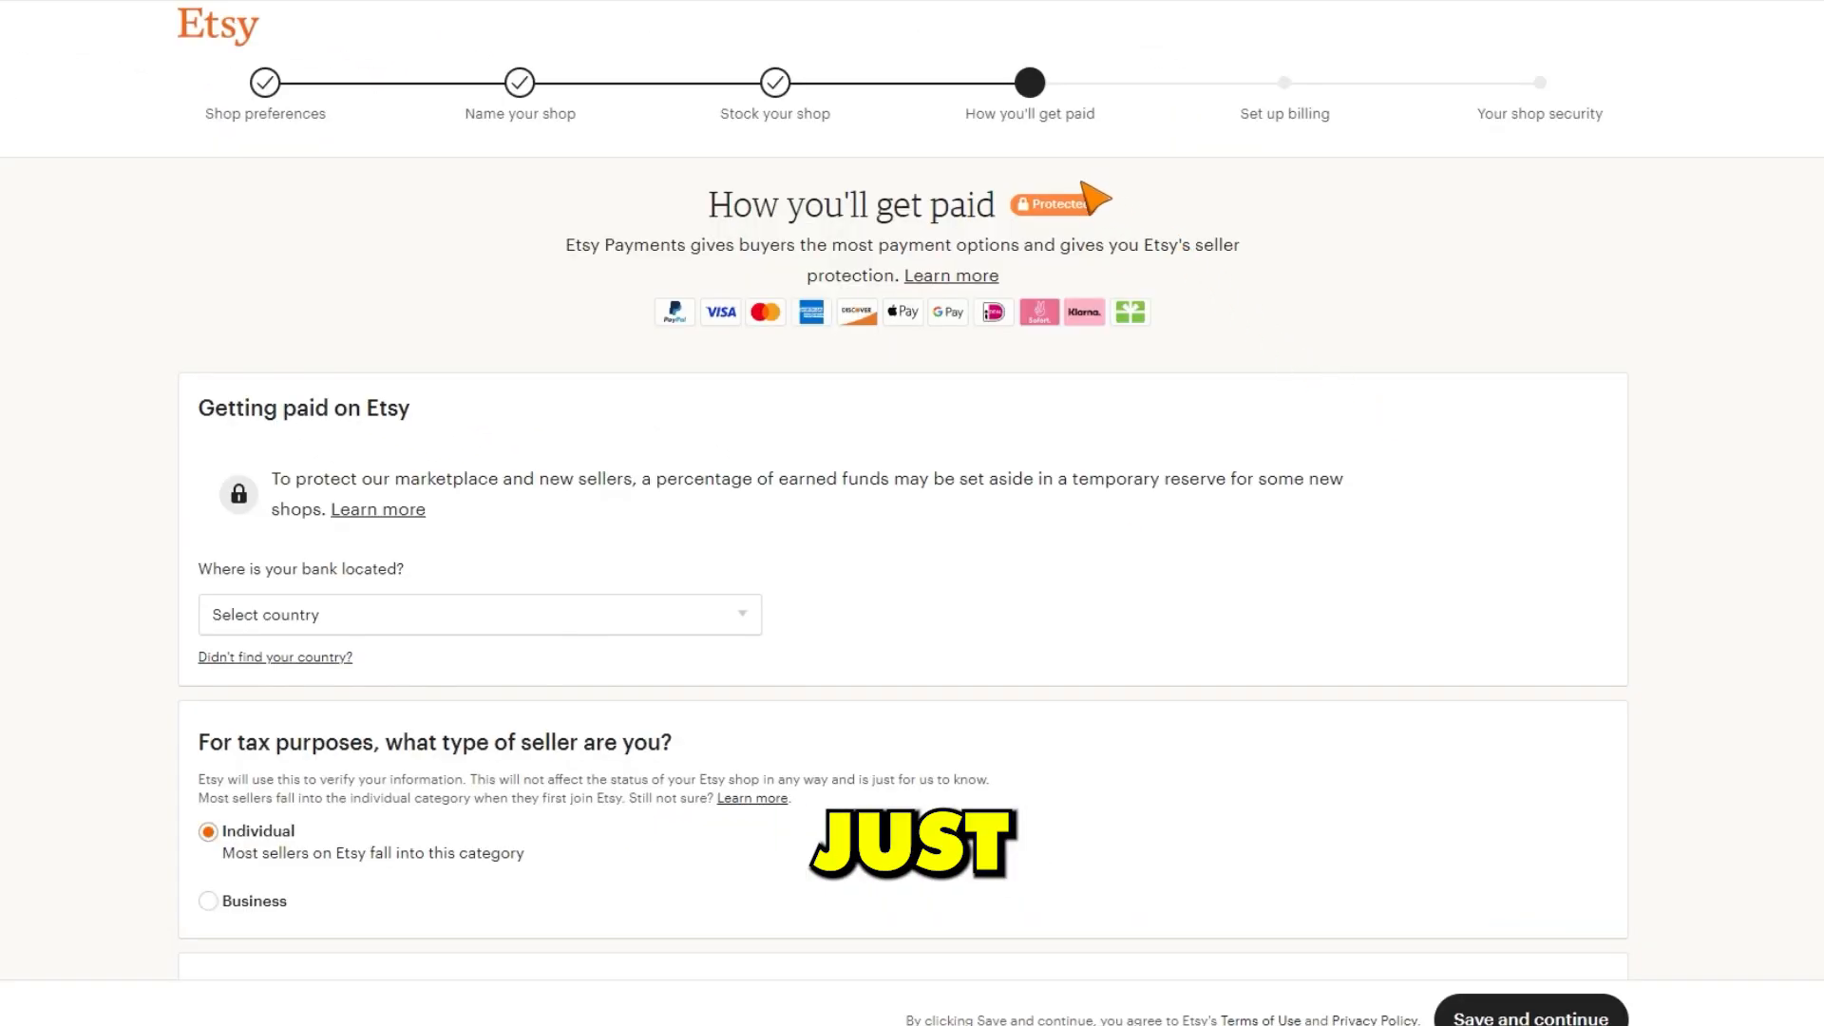
{"action": "mouse_move", "coordinate": [1470, 167]}
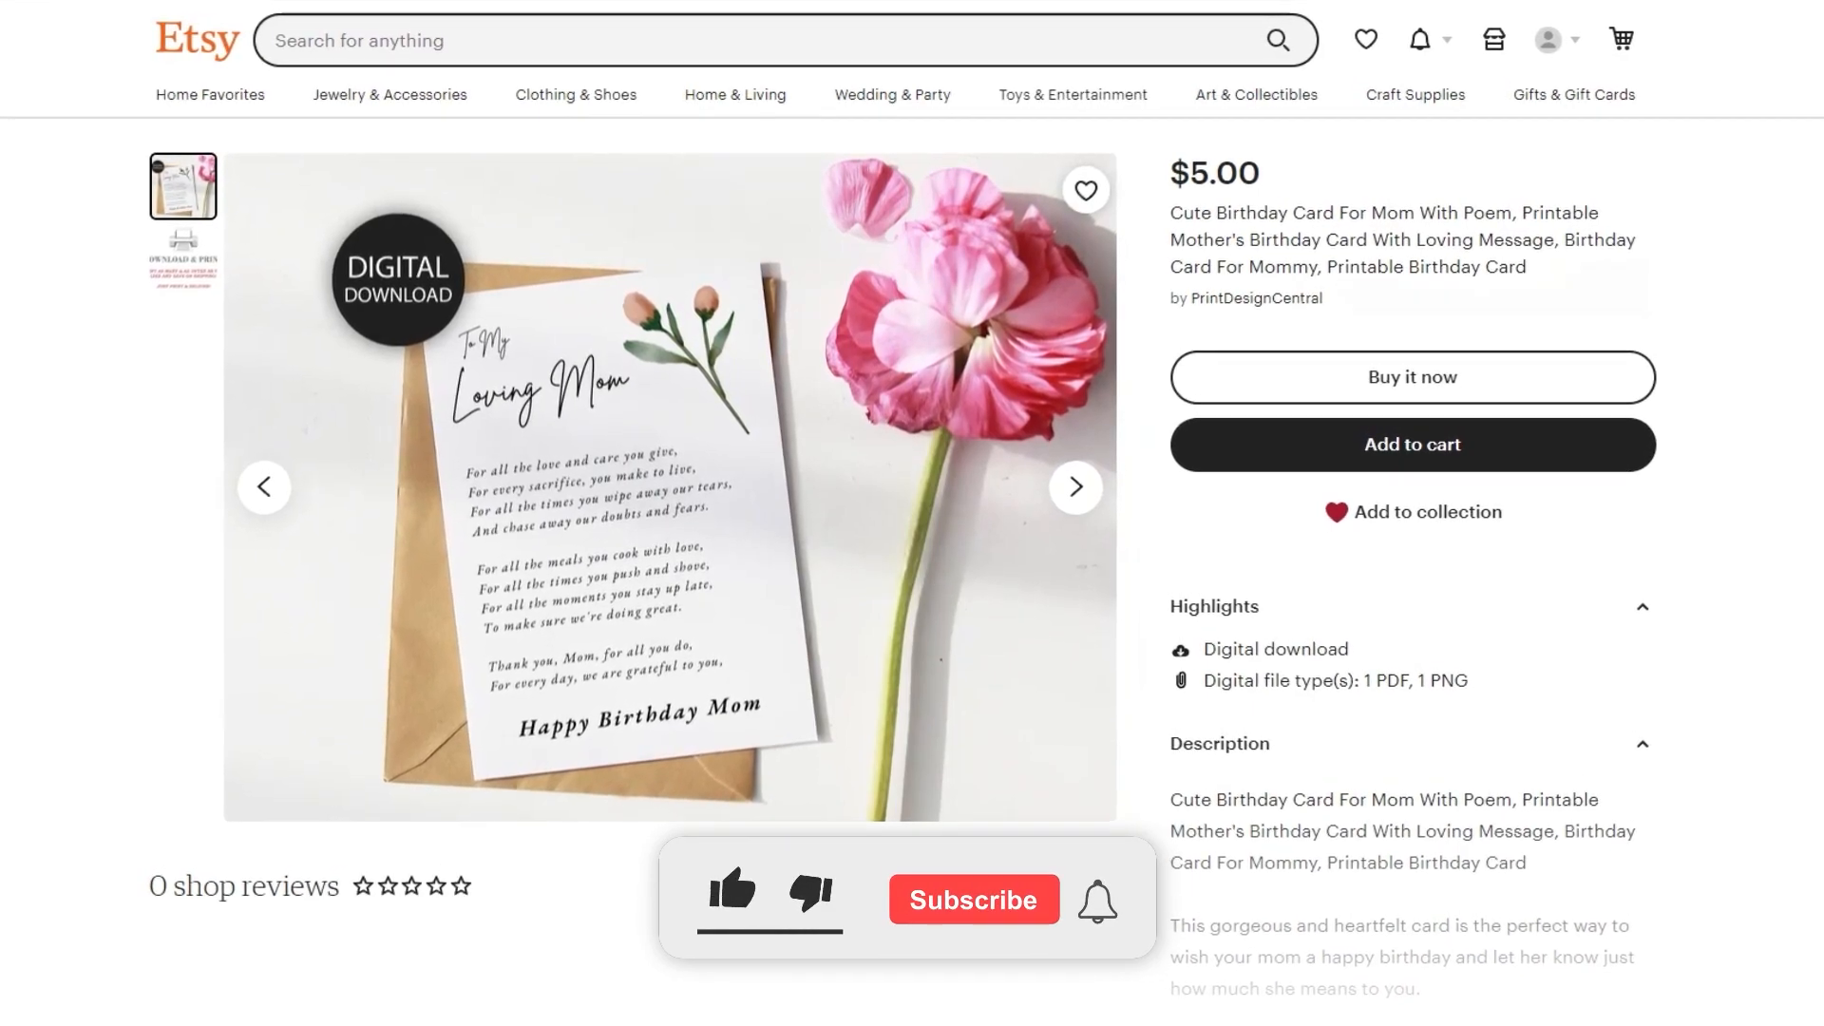
Finish shop setup and bring up the live $5.00 mom birthday card listing.
{"action": "left_click", "coordinate": [732, 899]}
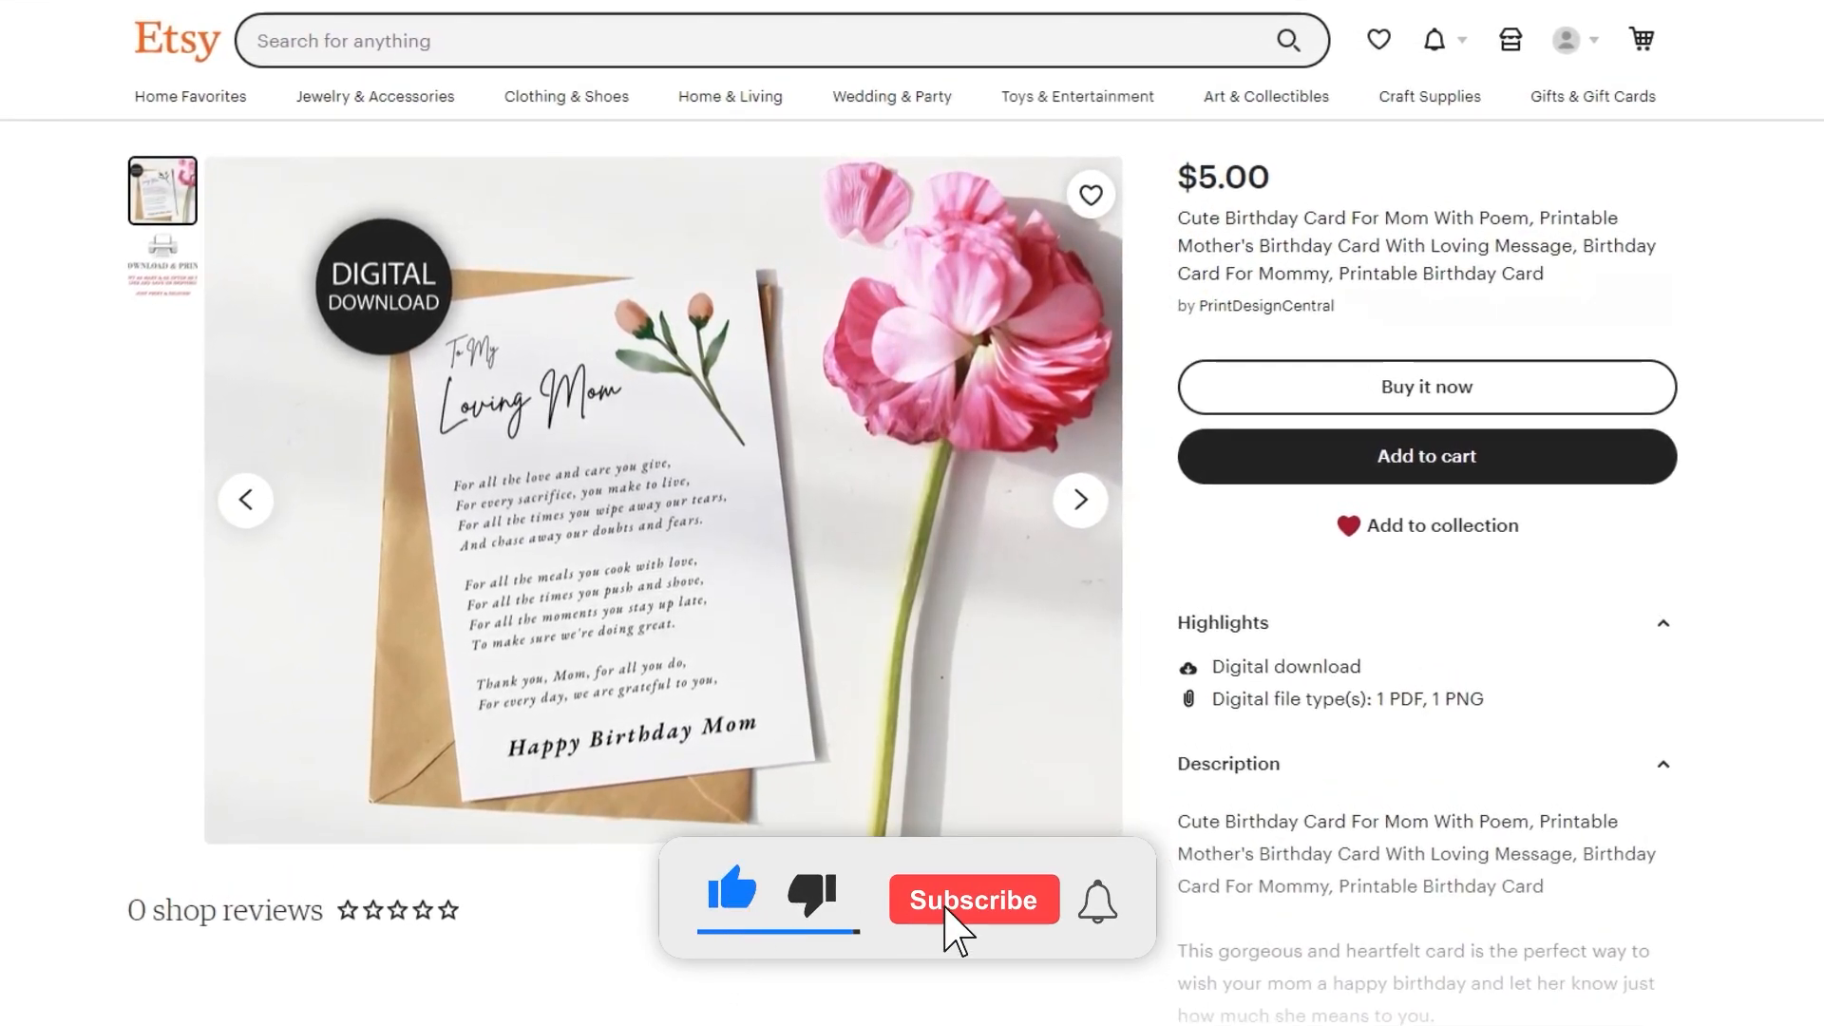
{"action": "left_click", "coordinate": [973, 899]}
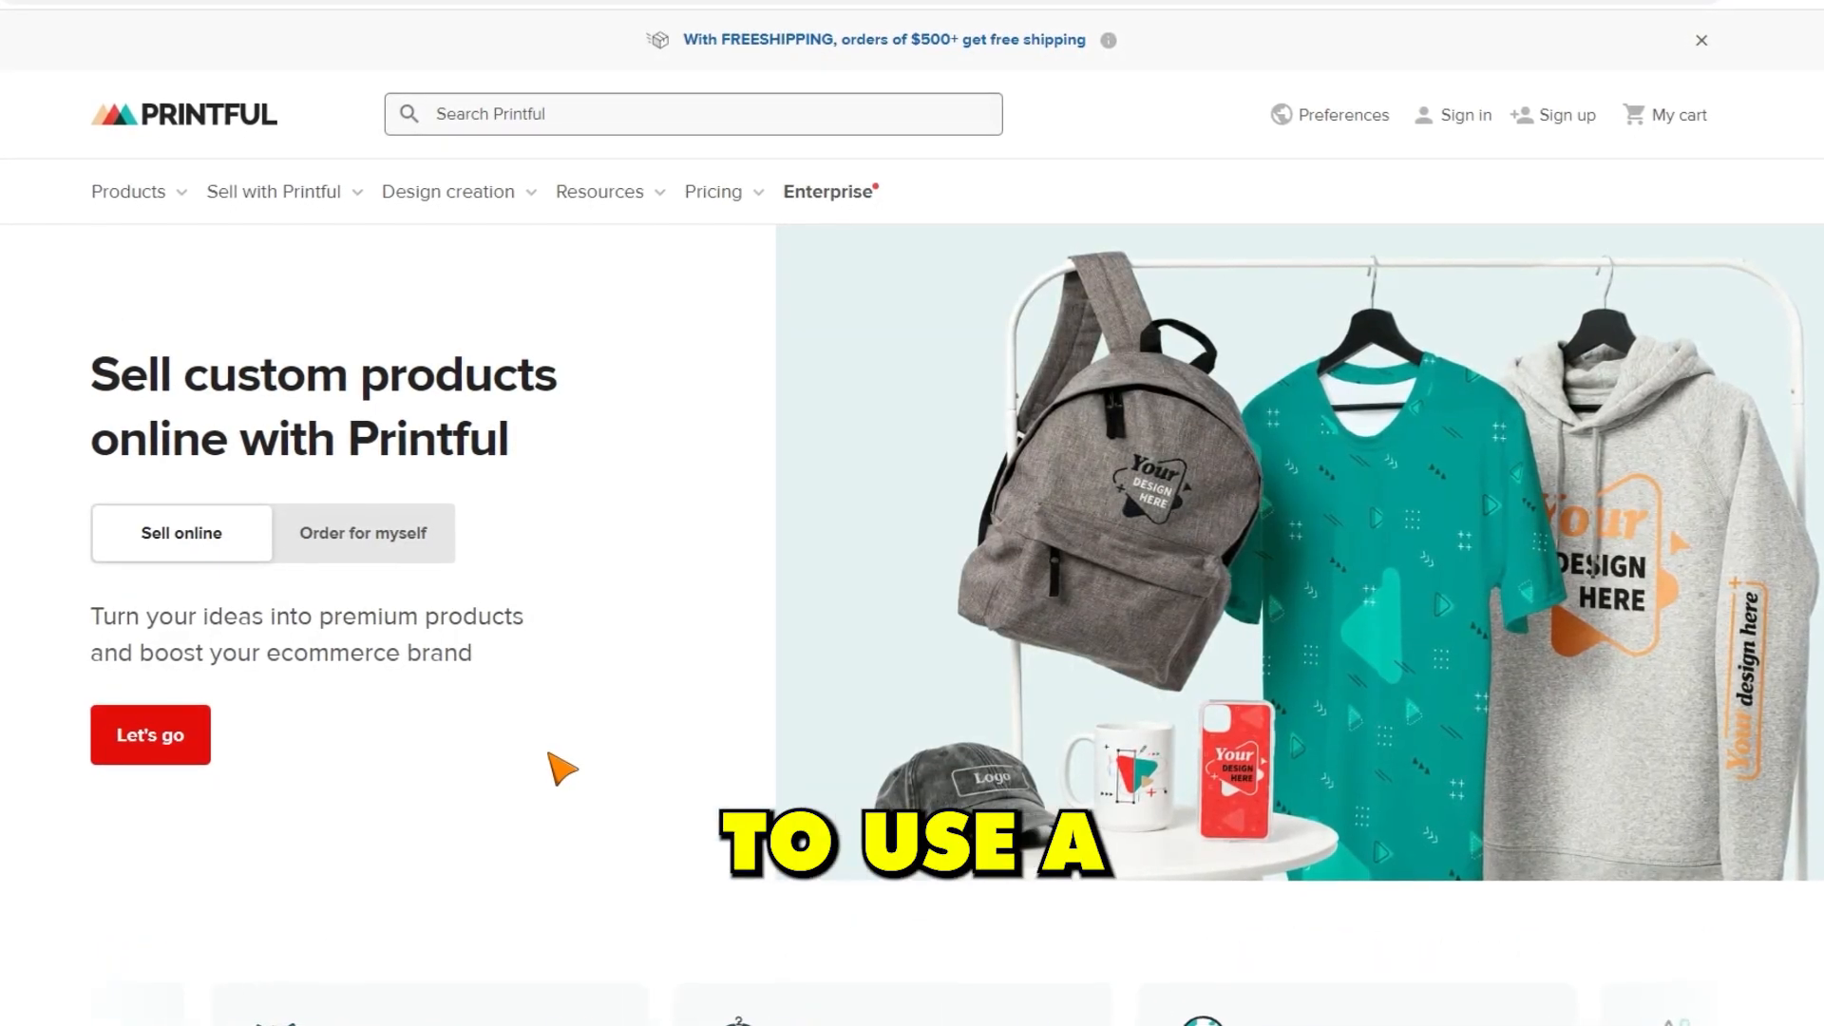
Search the Printful product catalog for 'card' and open the Standard Postcard product.
{"action": "scroll", "scroll_direction": "down", "scroll_amount": 3}
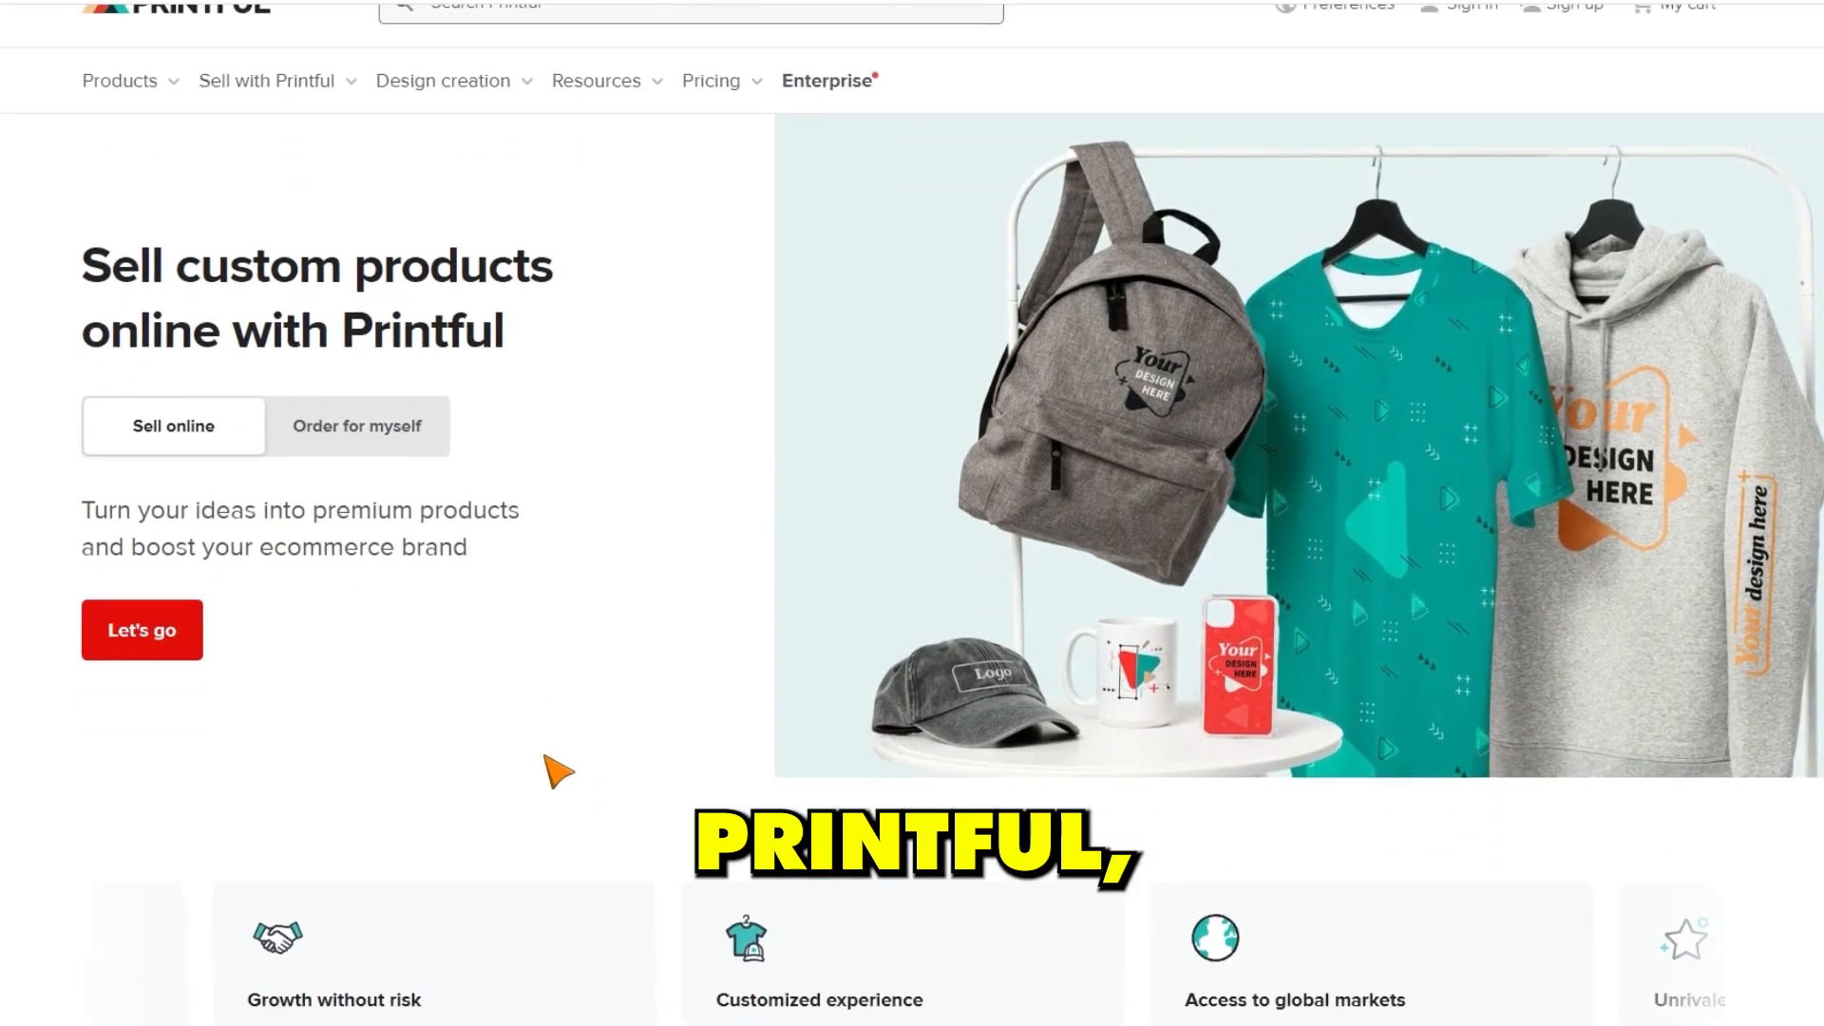
{"action": "scroll", "scroll_direction": "down", "scroll_amount": 3}
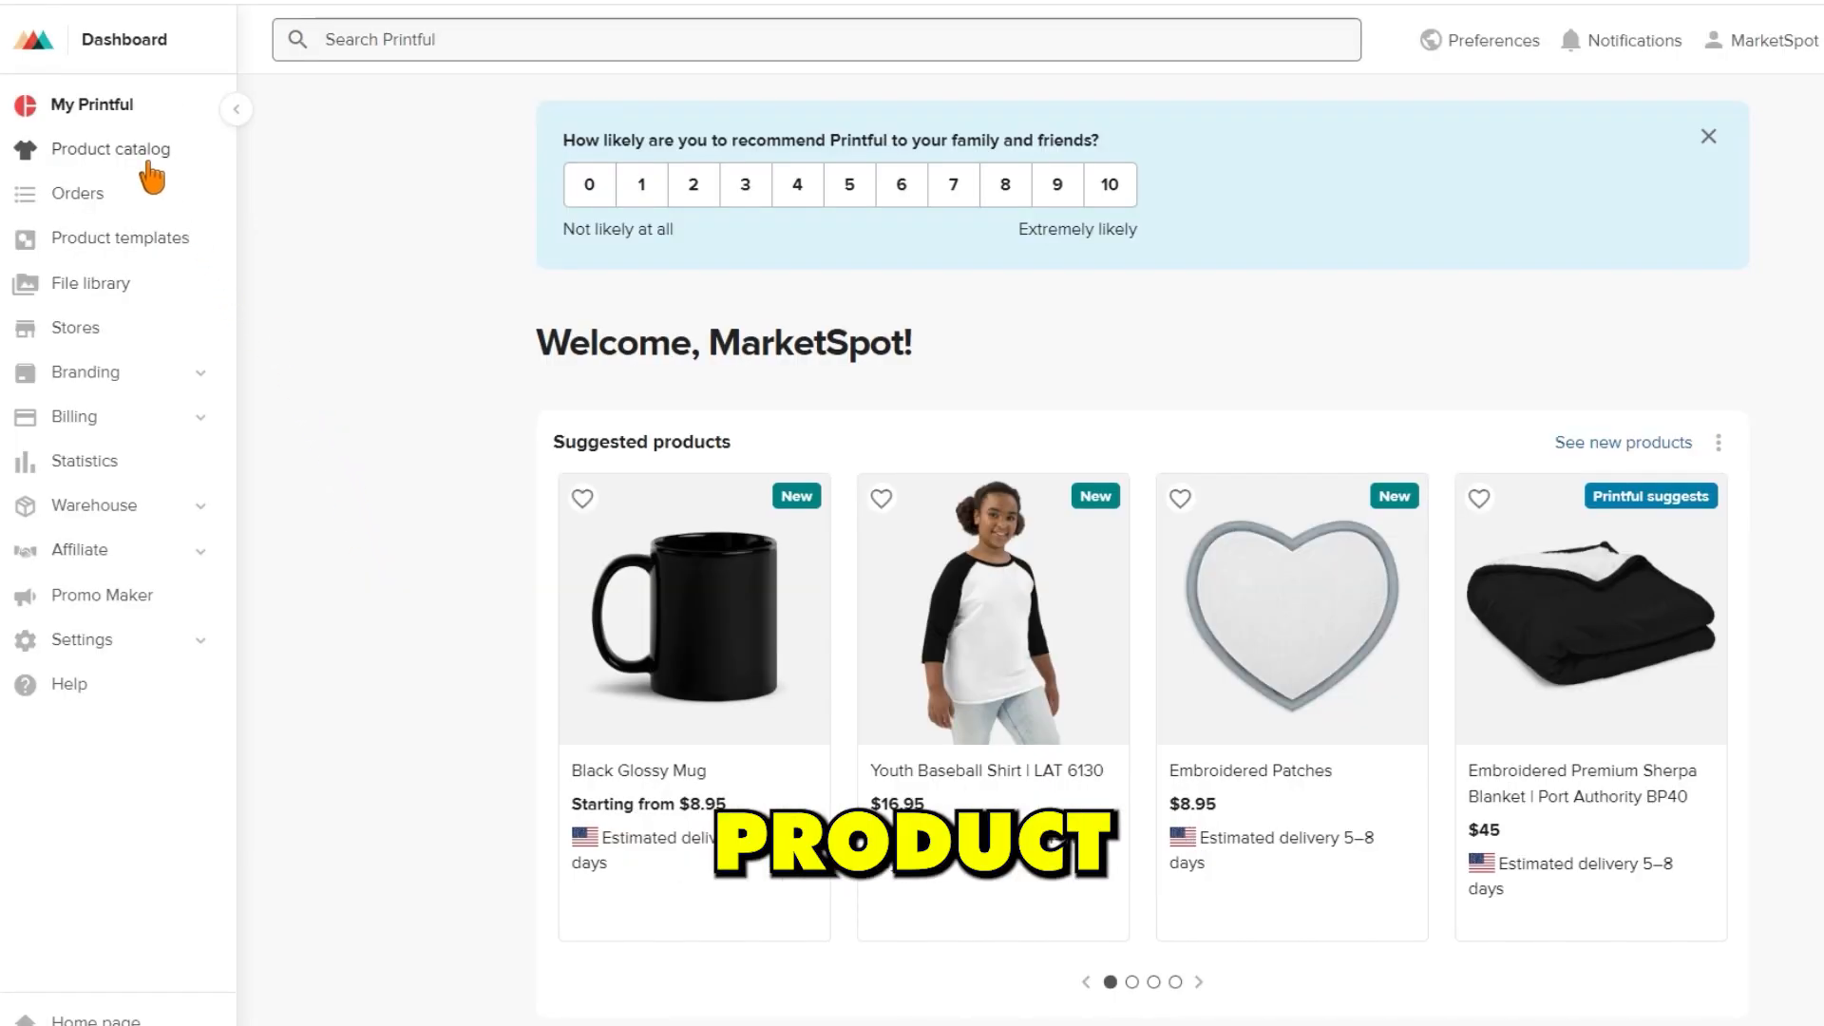
{"action": "left_click", "coordinate": [112, 148]}
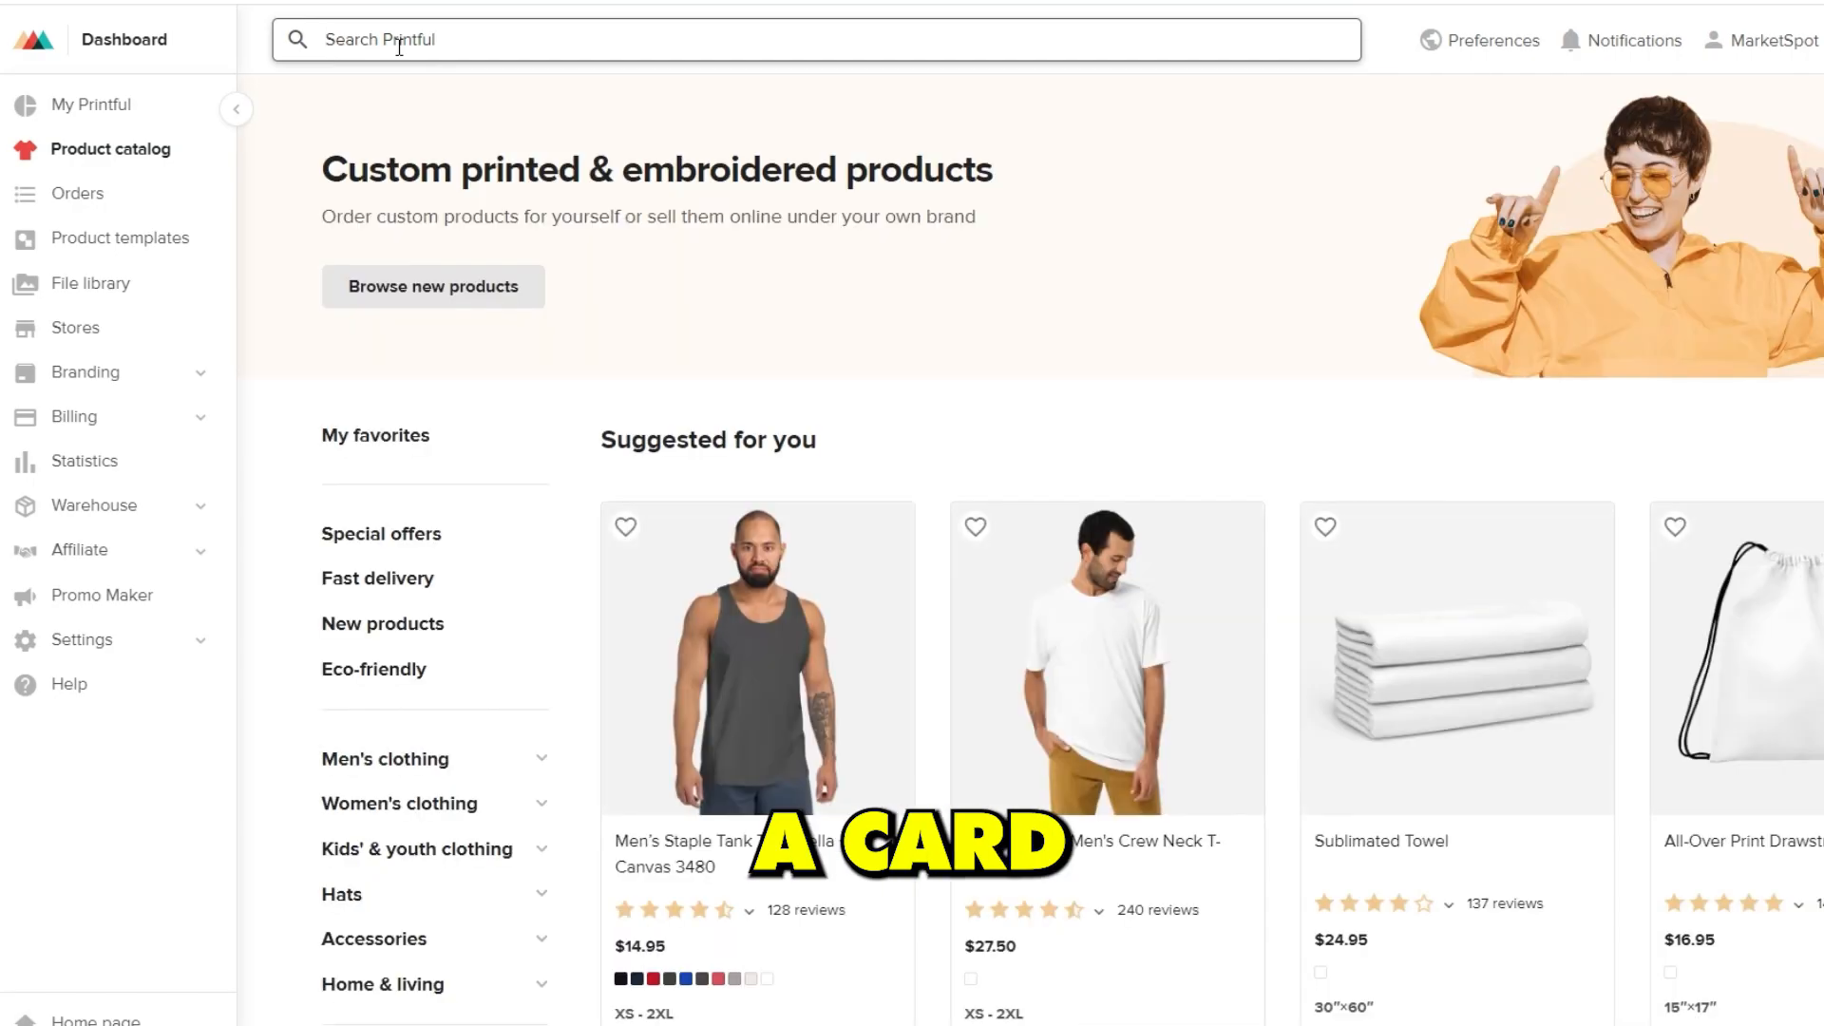
{"action": "type", "text": "card"}
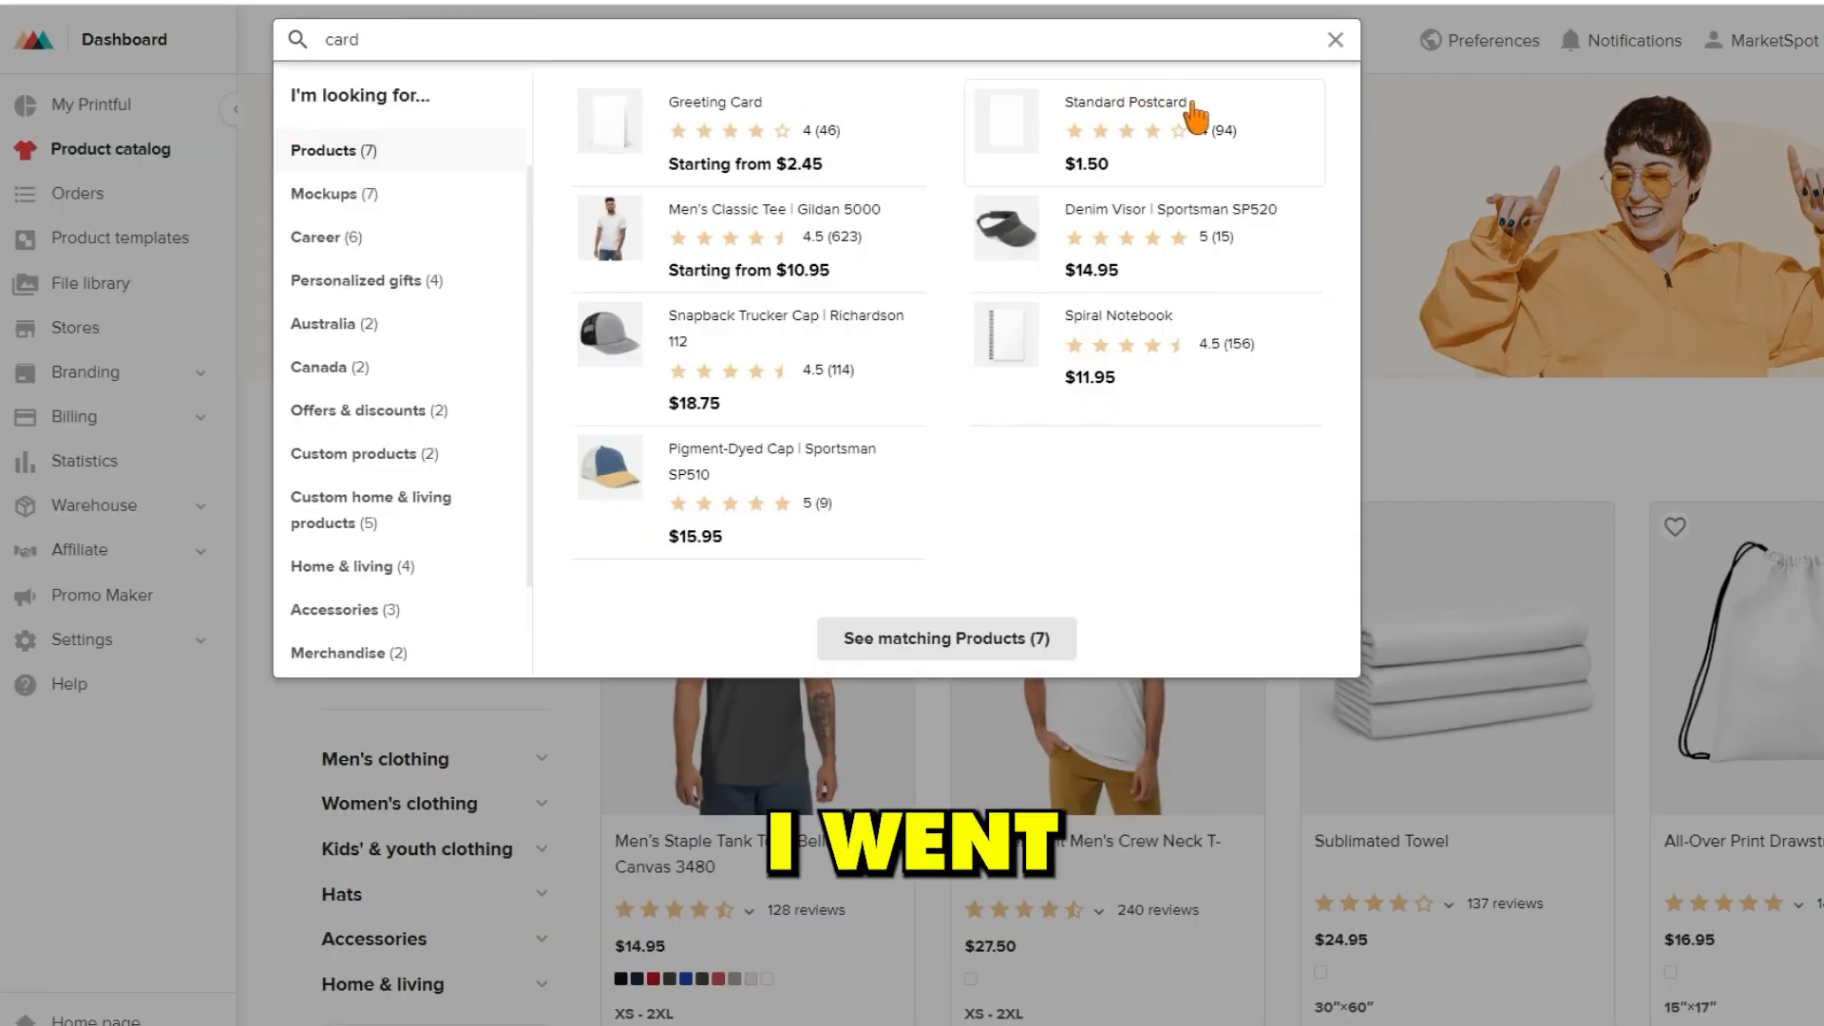
{"action": "left_click", "coordinate": [1125, 102]}
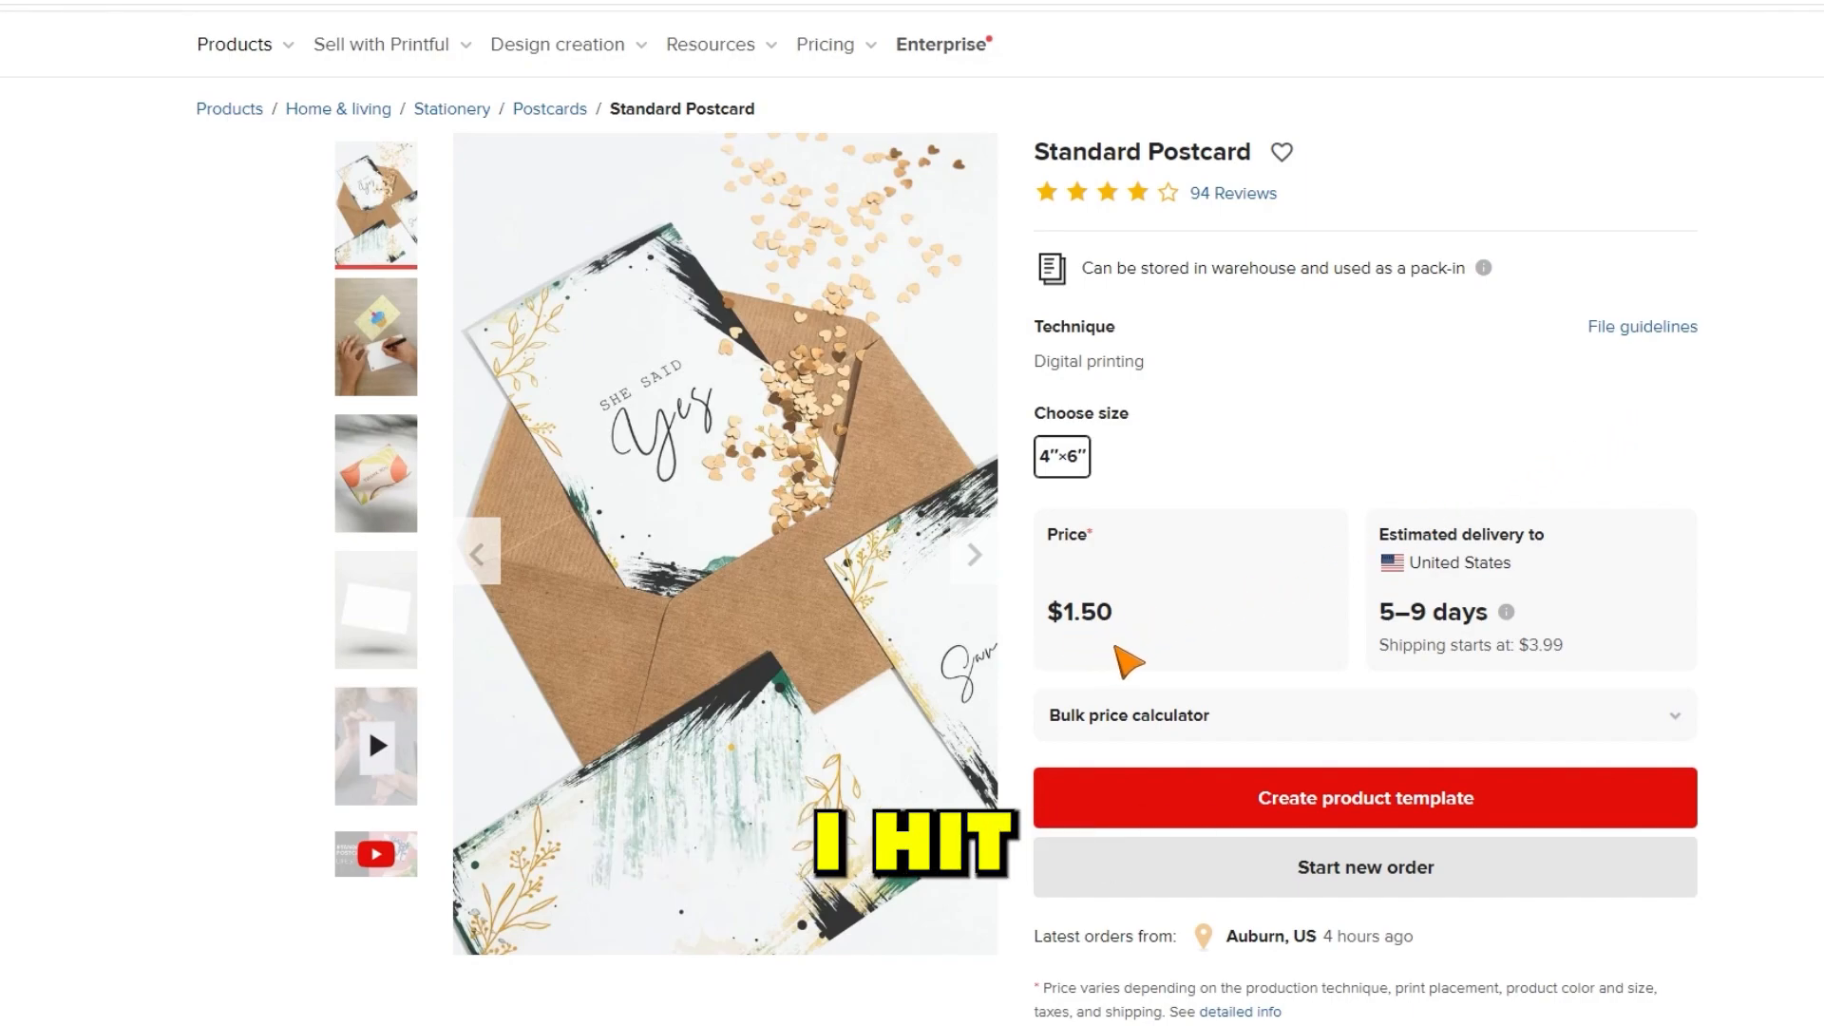
Create and save a Standard Postcard template with the Loving Mom design as 'Mother's Birthday Card'.
{"action": "scroll", "scroll_direction": "down", "scroll_amount": 3}
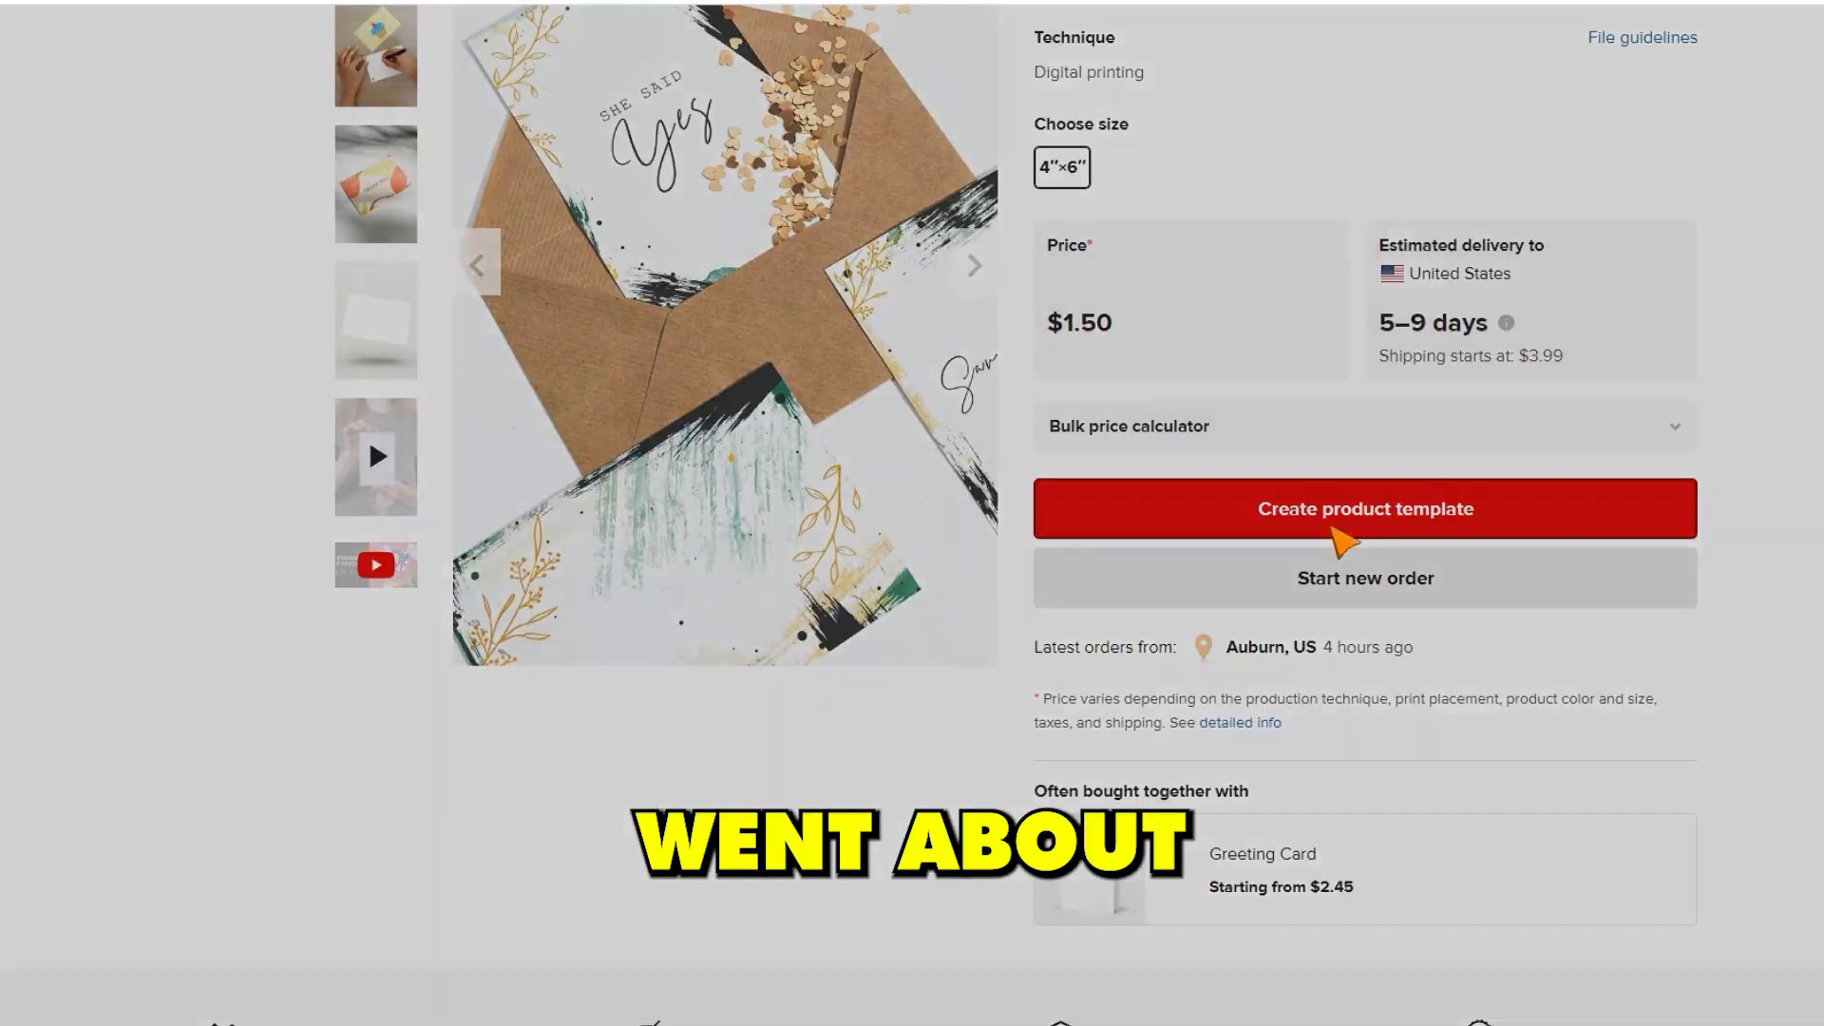
{"action": "left_click", "coordinate": [1364, 509]}
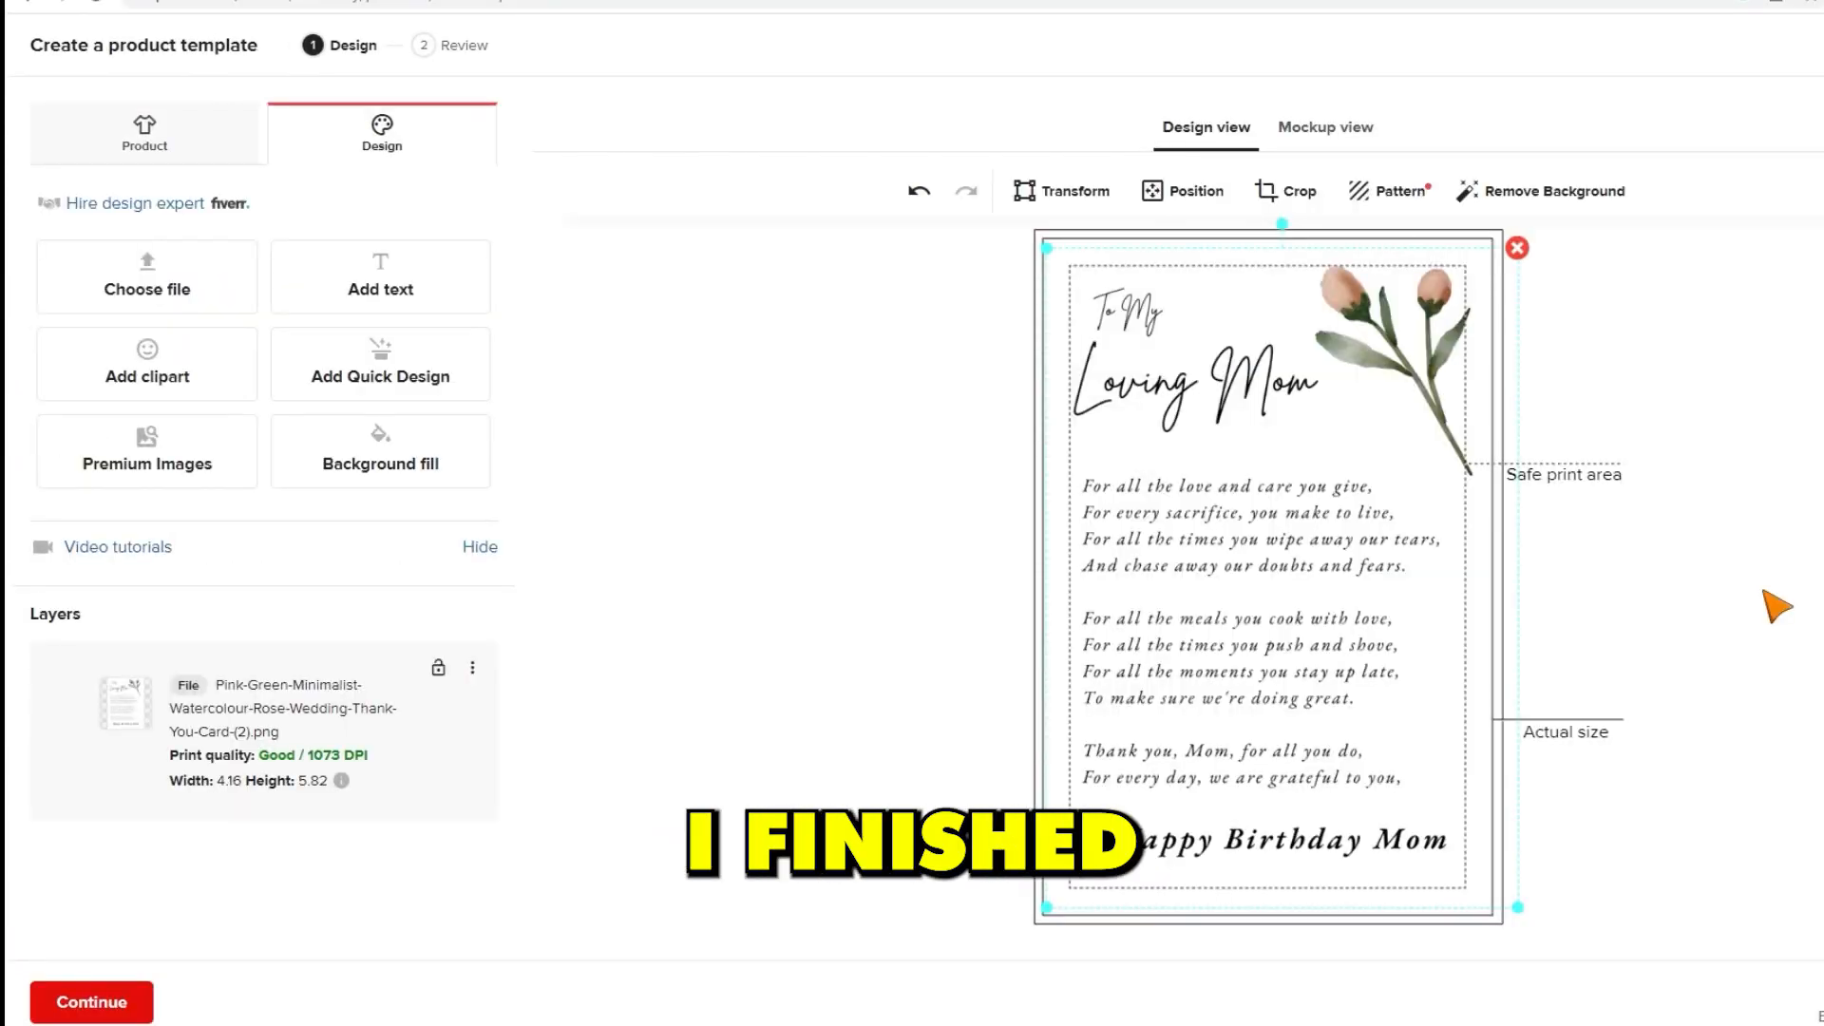
{"action": "left_click", "coordinate": [91, 1001]}
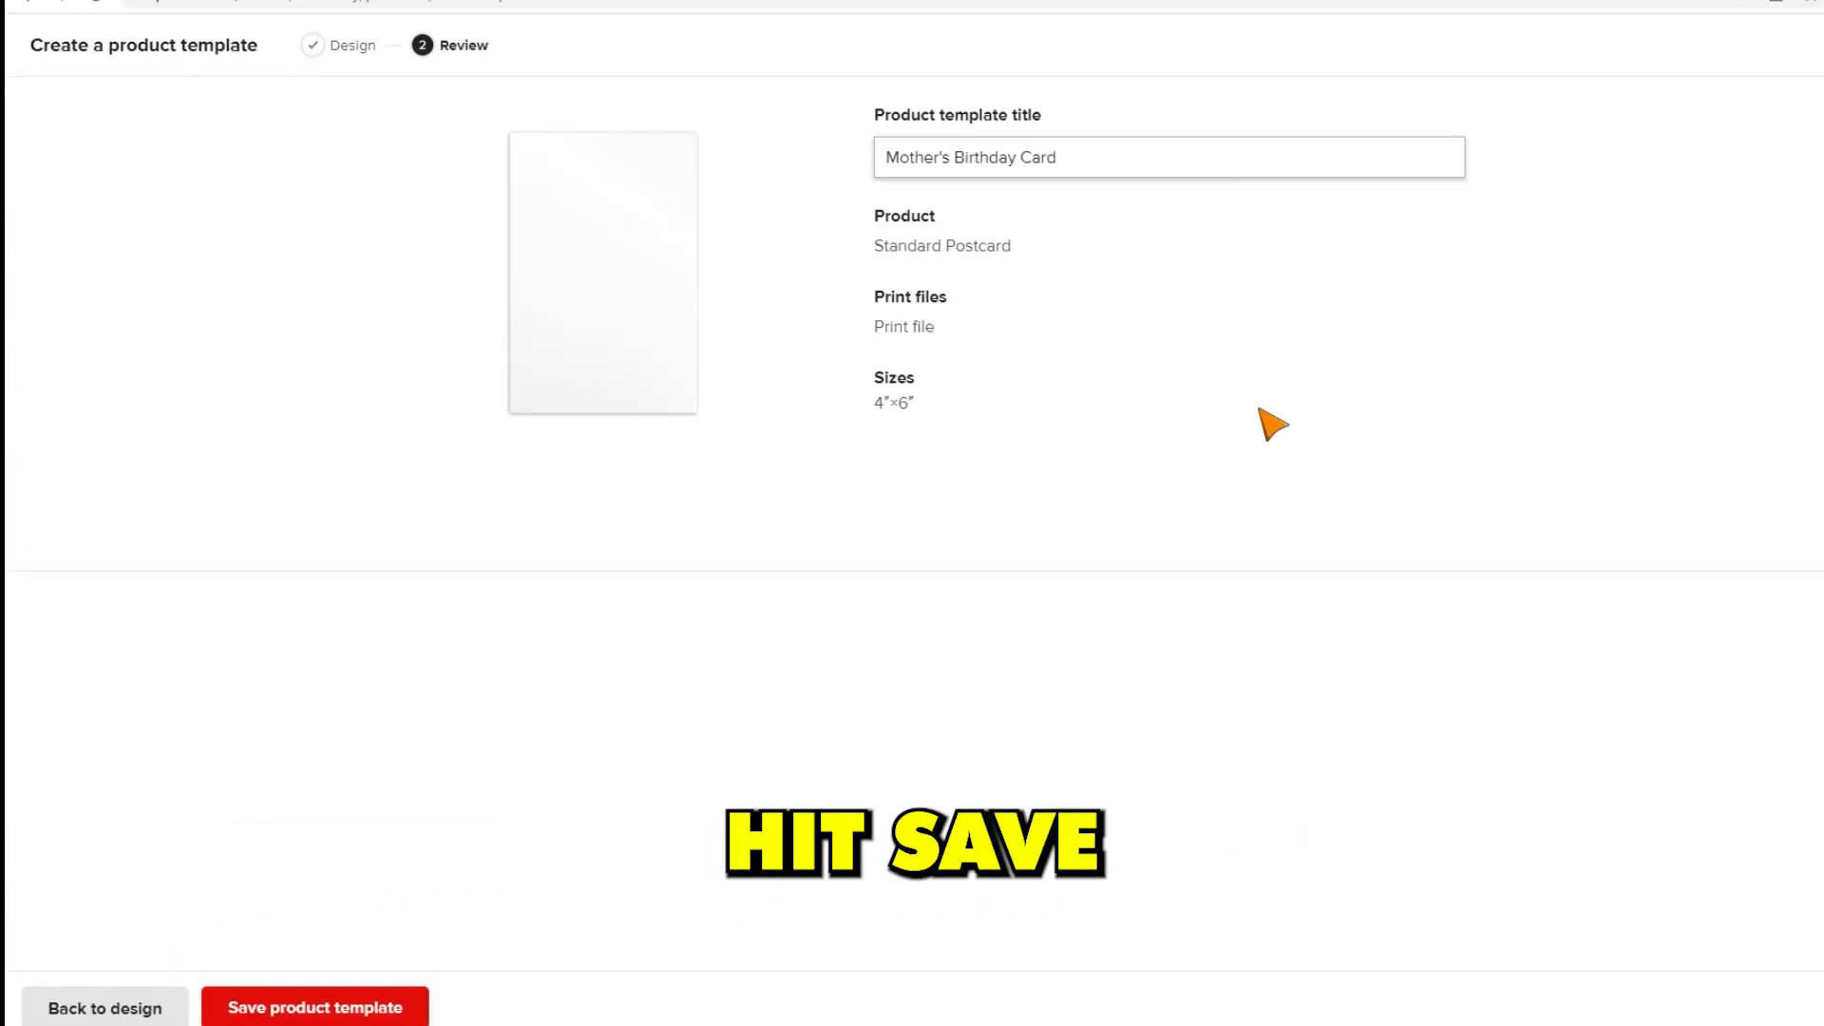
{"action": "left_click", "coordinate": [315, 1007]}
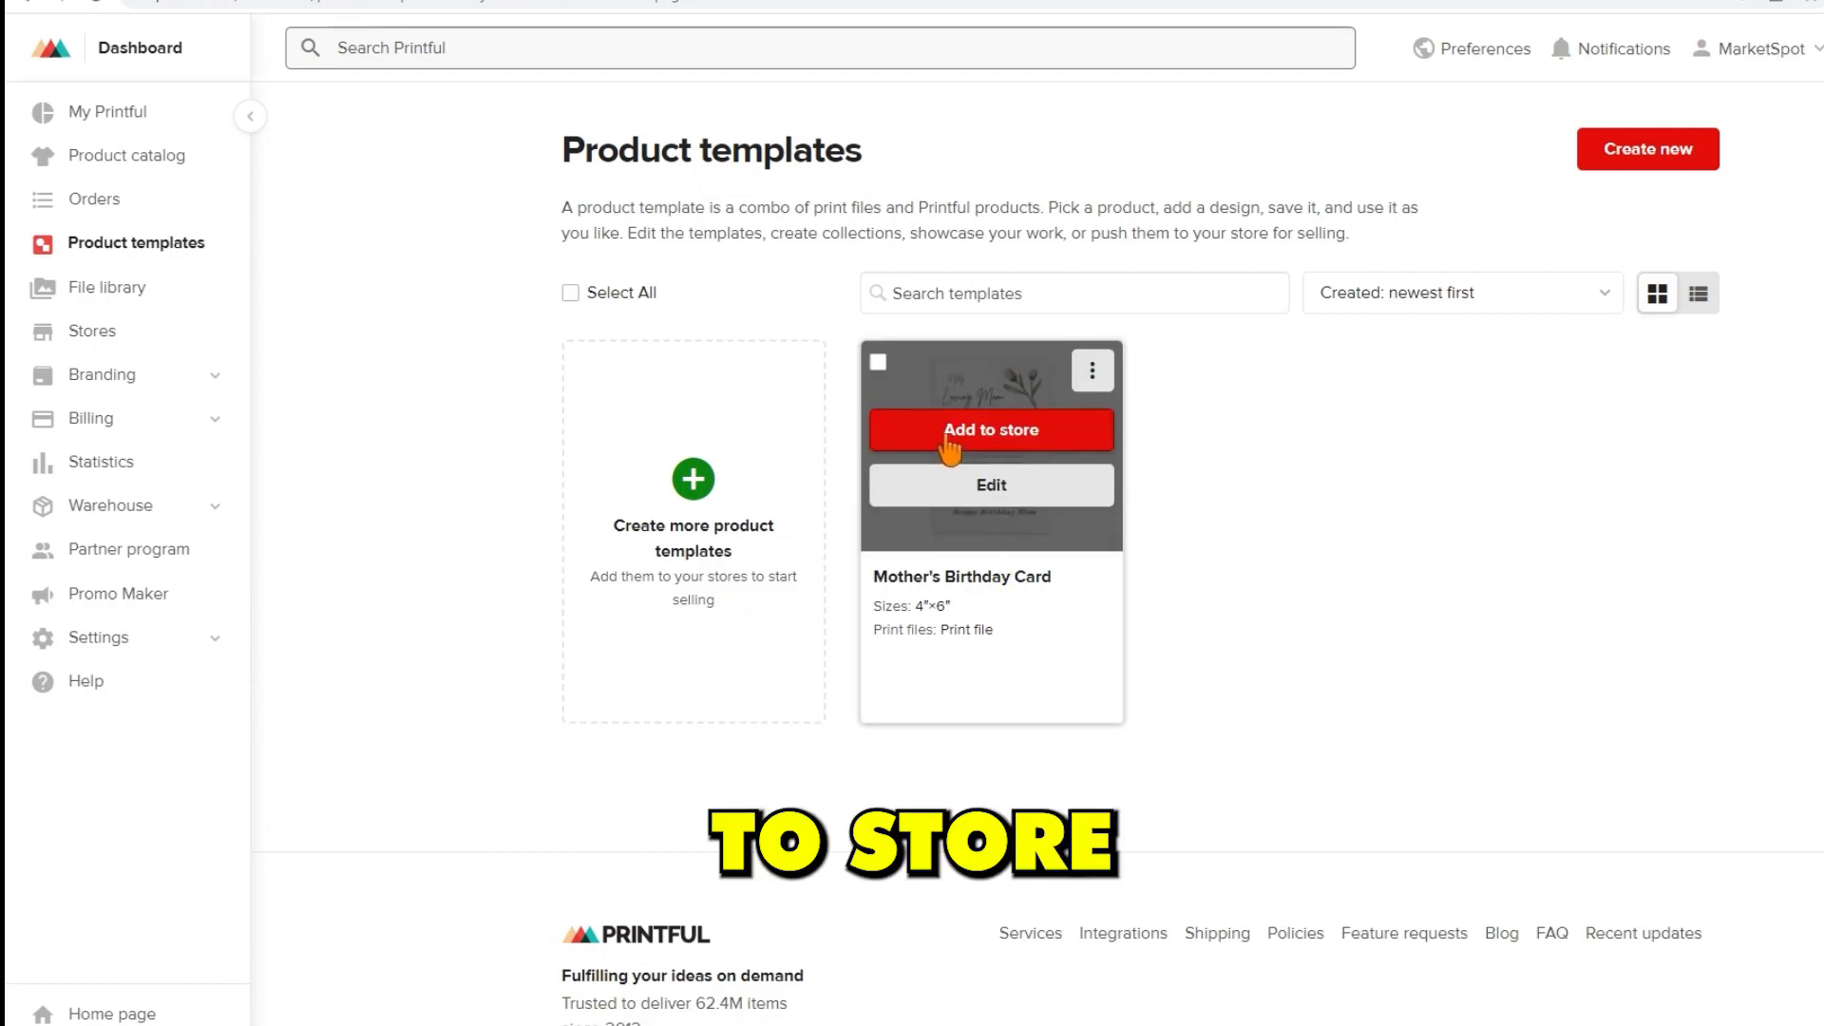
Add the template to a store by connecting Etsy as the platform and authorizing it.
{"action": "left_click", "coordinate": [989, 429]}
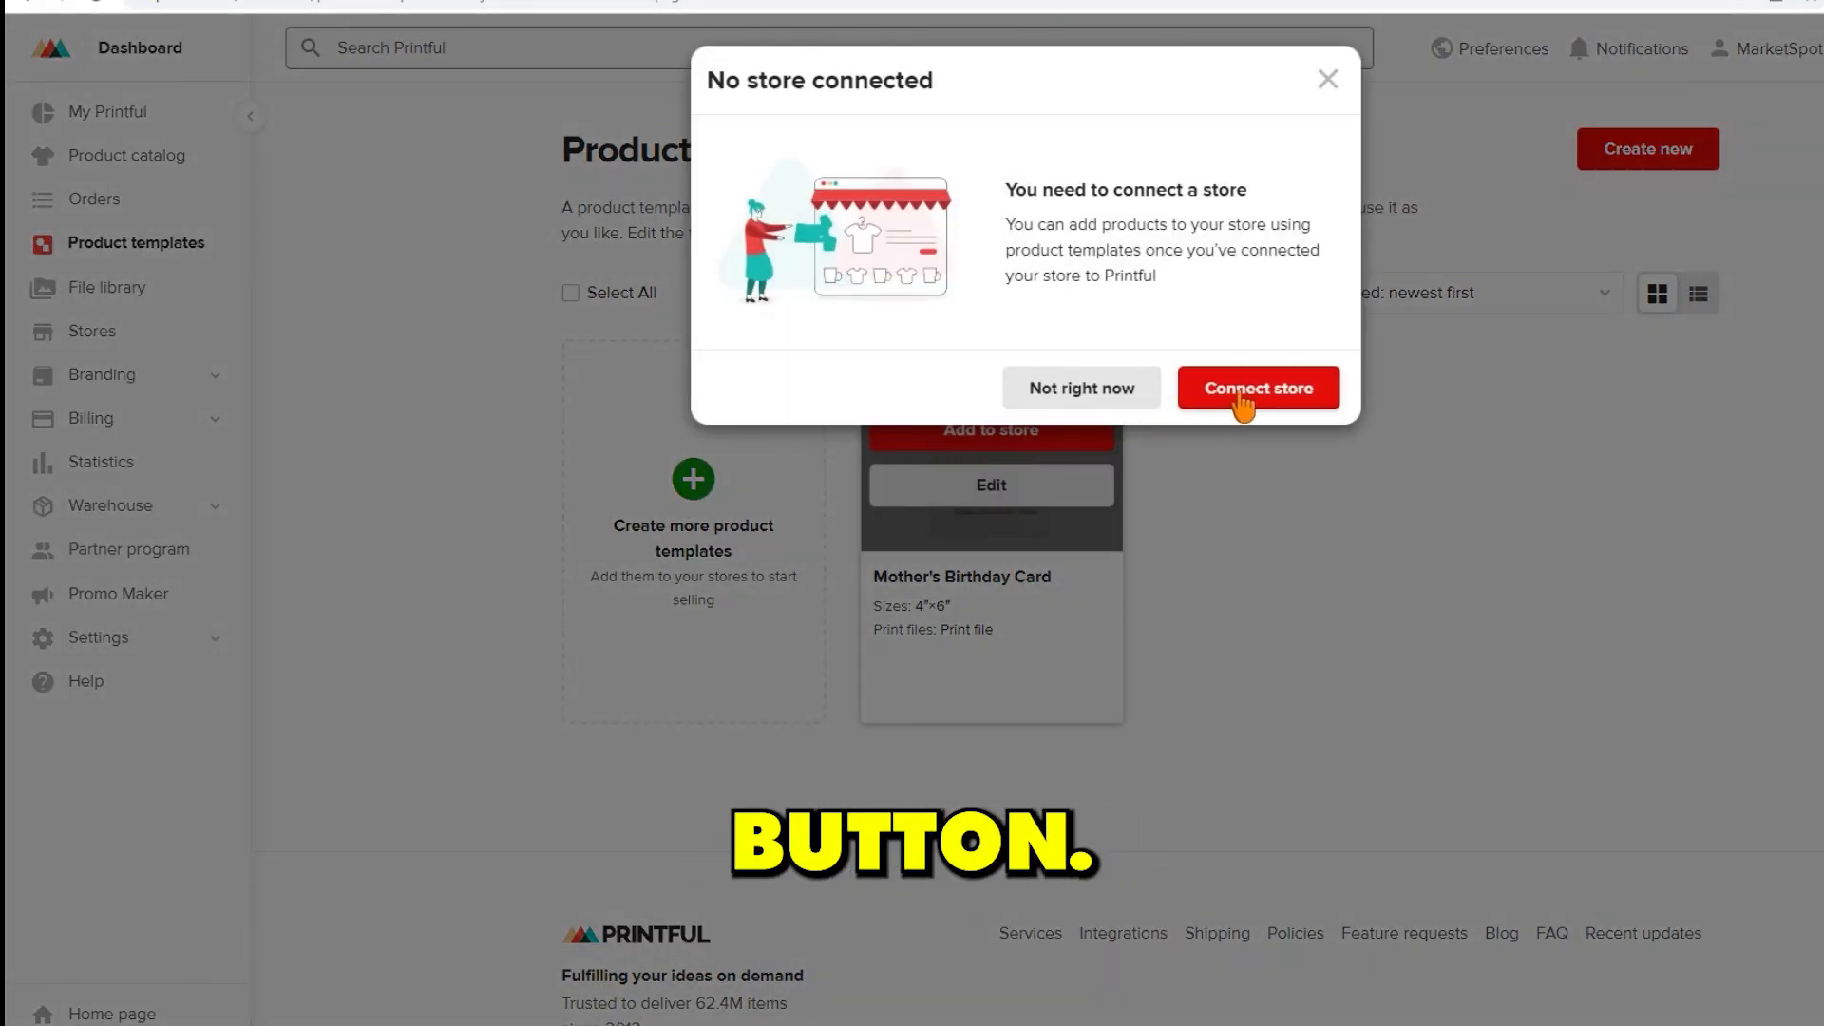
{"action": "left_click", "coordinate": [1258, 387]}
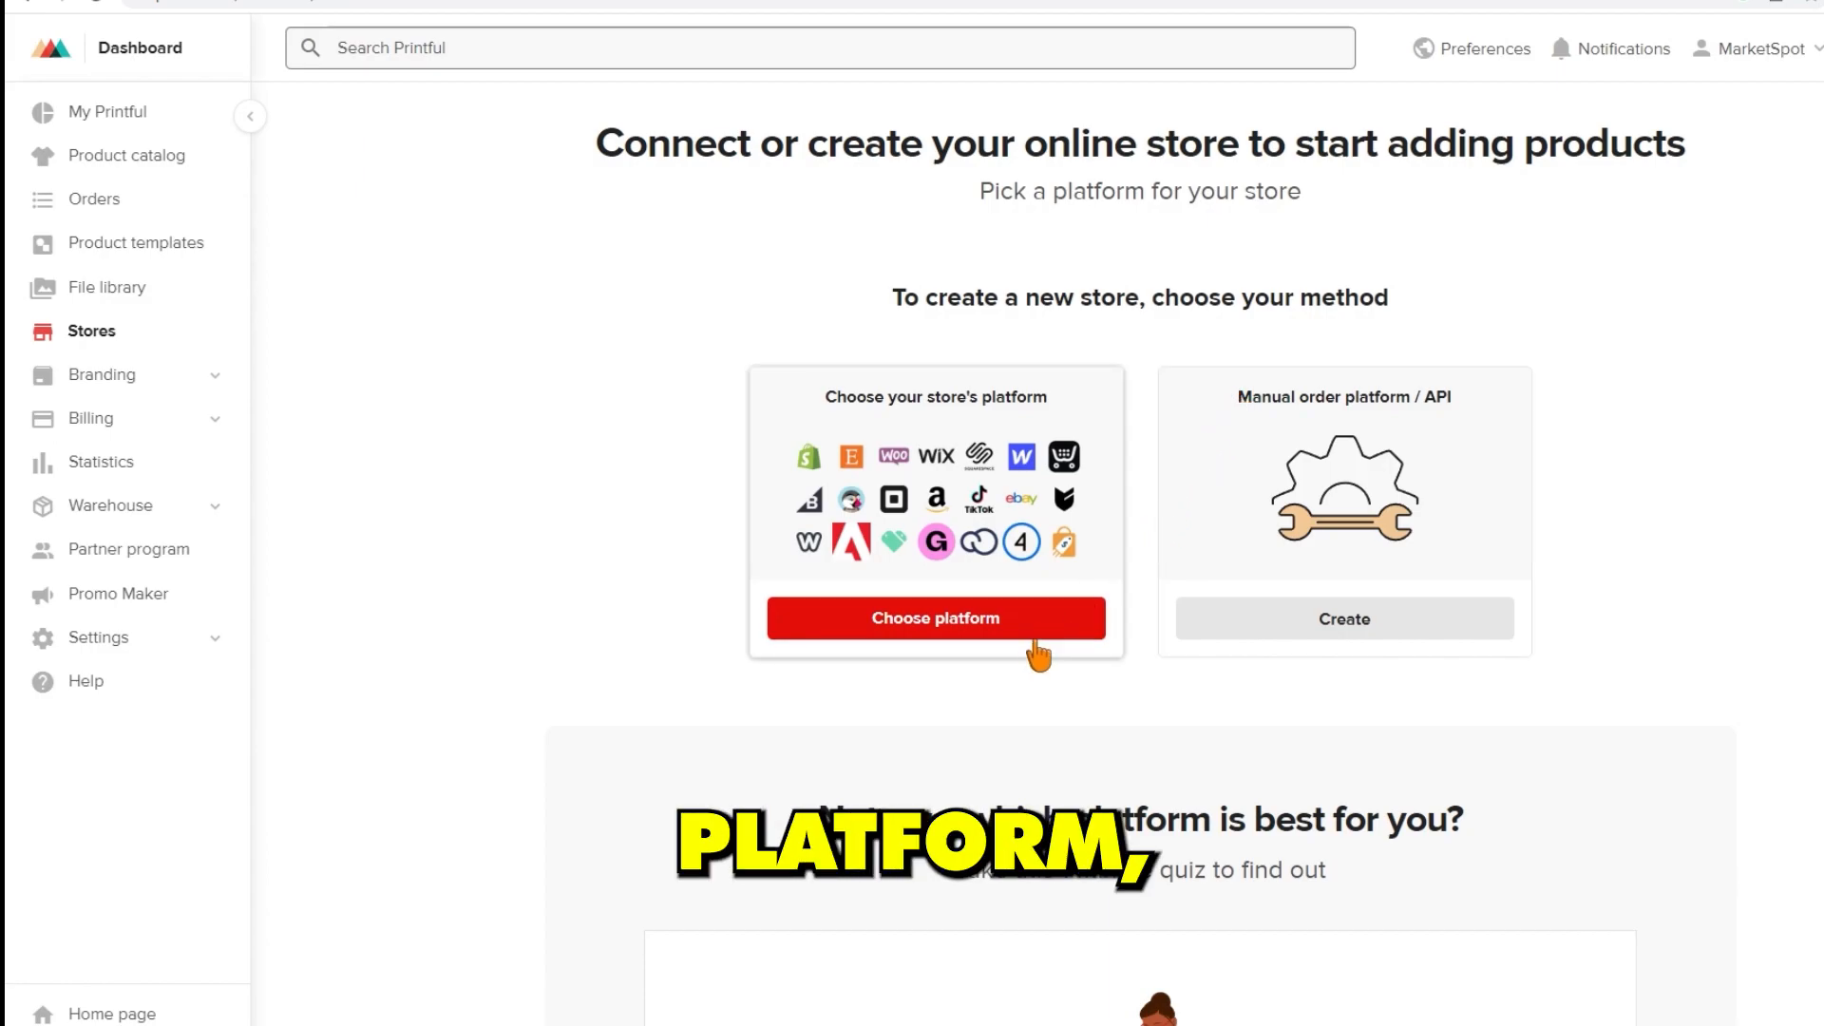
{"action": "left_click", "coordinate": [935, 618]}
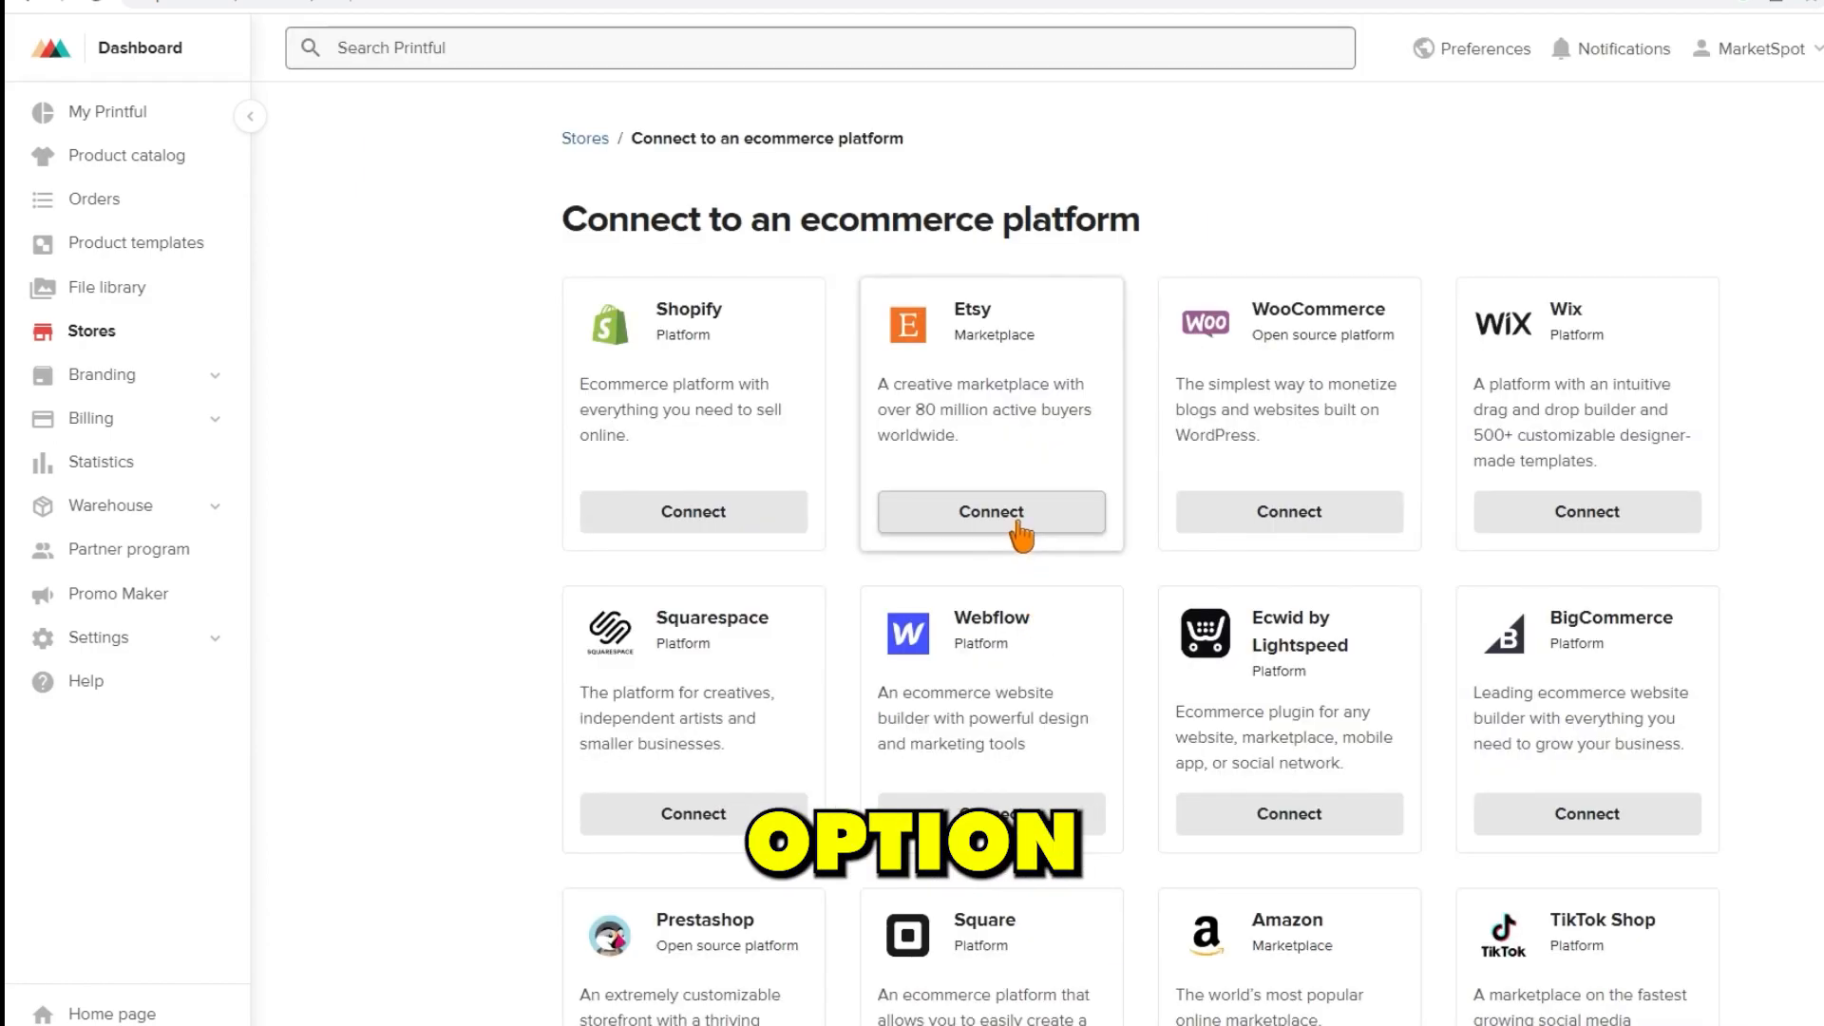
{"action": "left_click", "coordinate": [990, 512]}
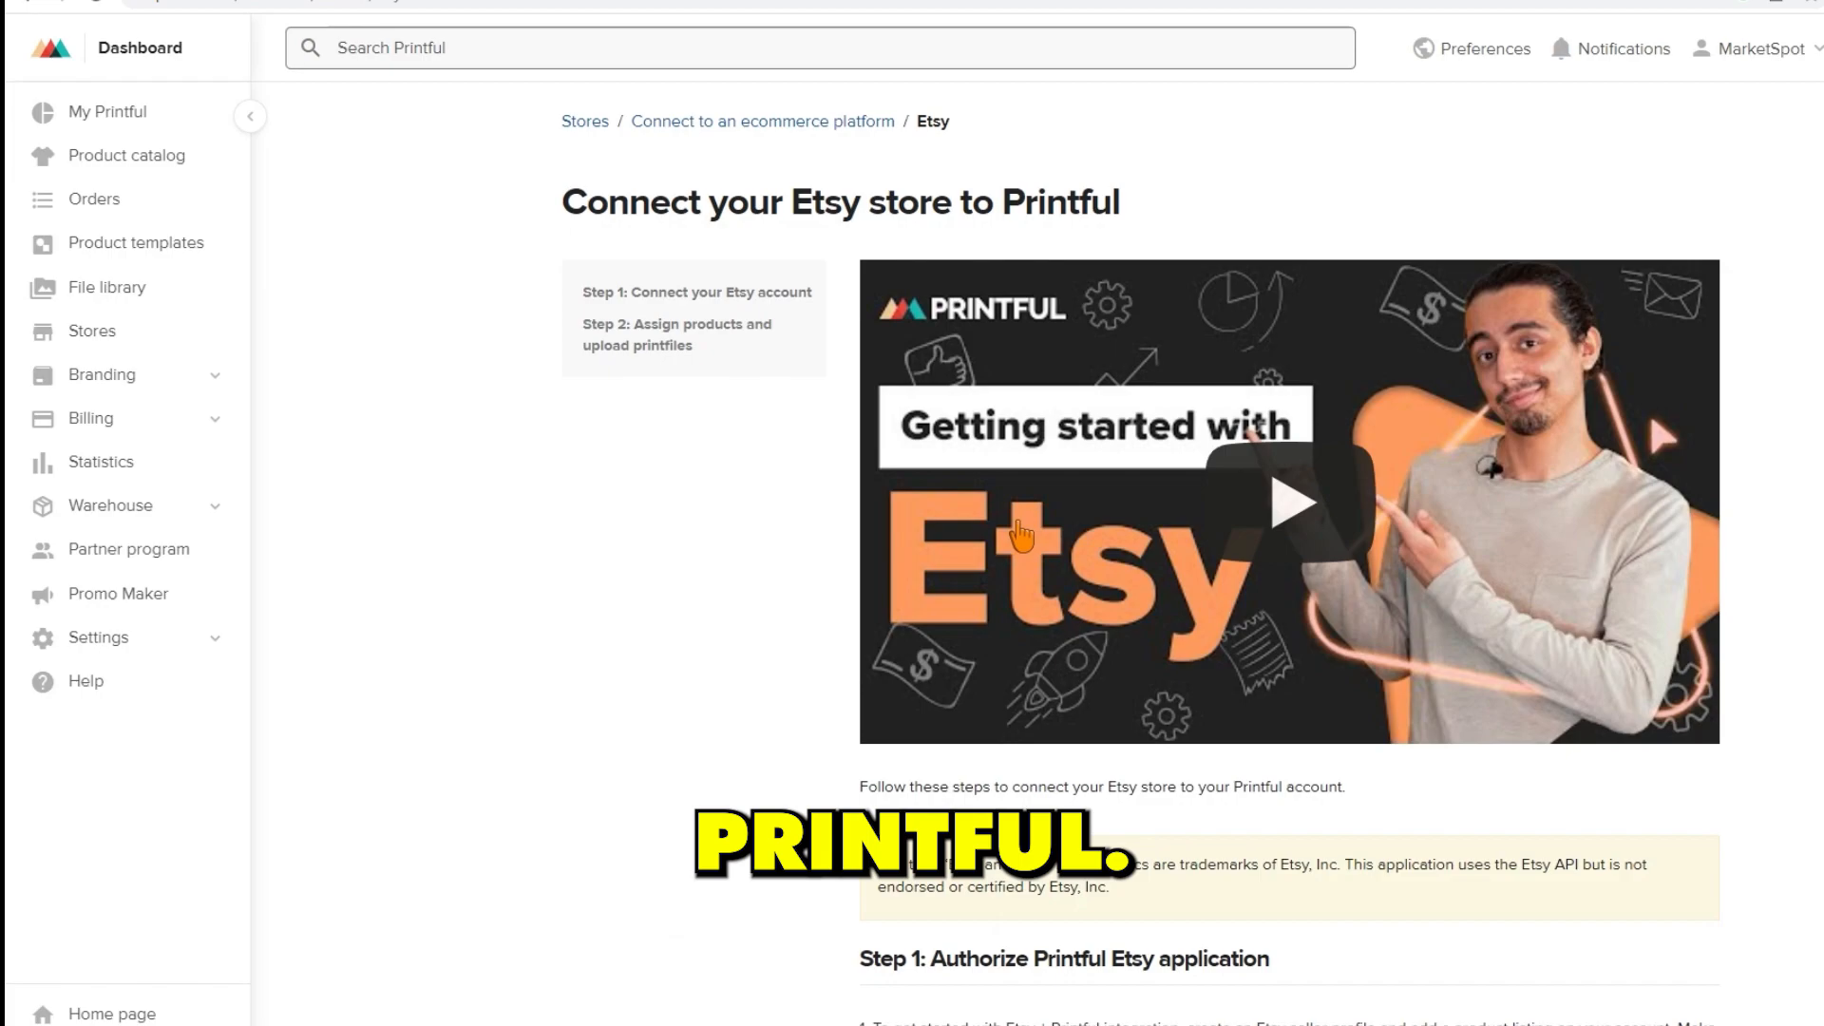
{"action": "left_click", "coordinate": [133, 243]}
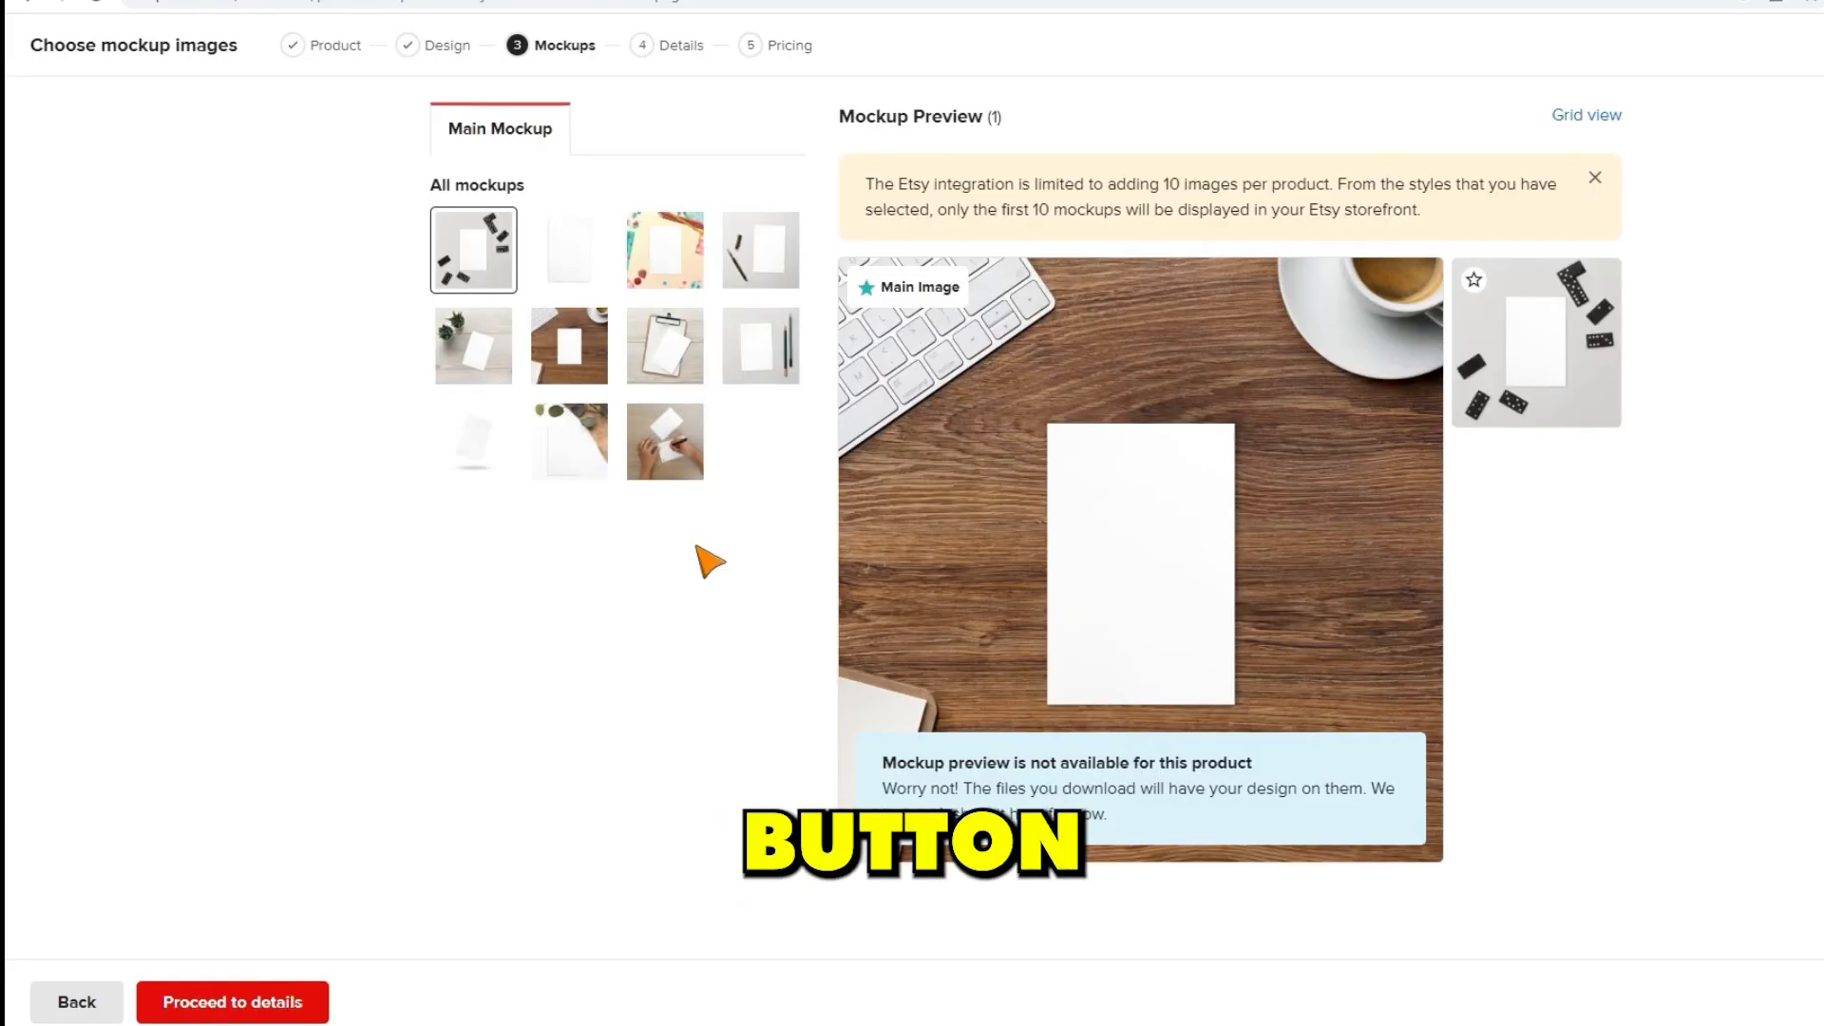
Choose the eucalyptus-leaf mockup, set a $7.50 retail price and submit the postcard to the Etsy store.
{"action": "left_click", "coordinate": [568, 441]}
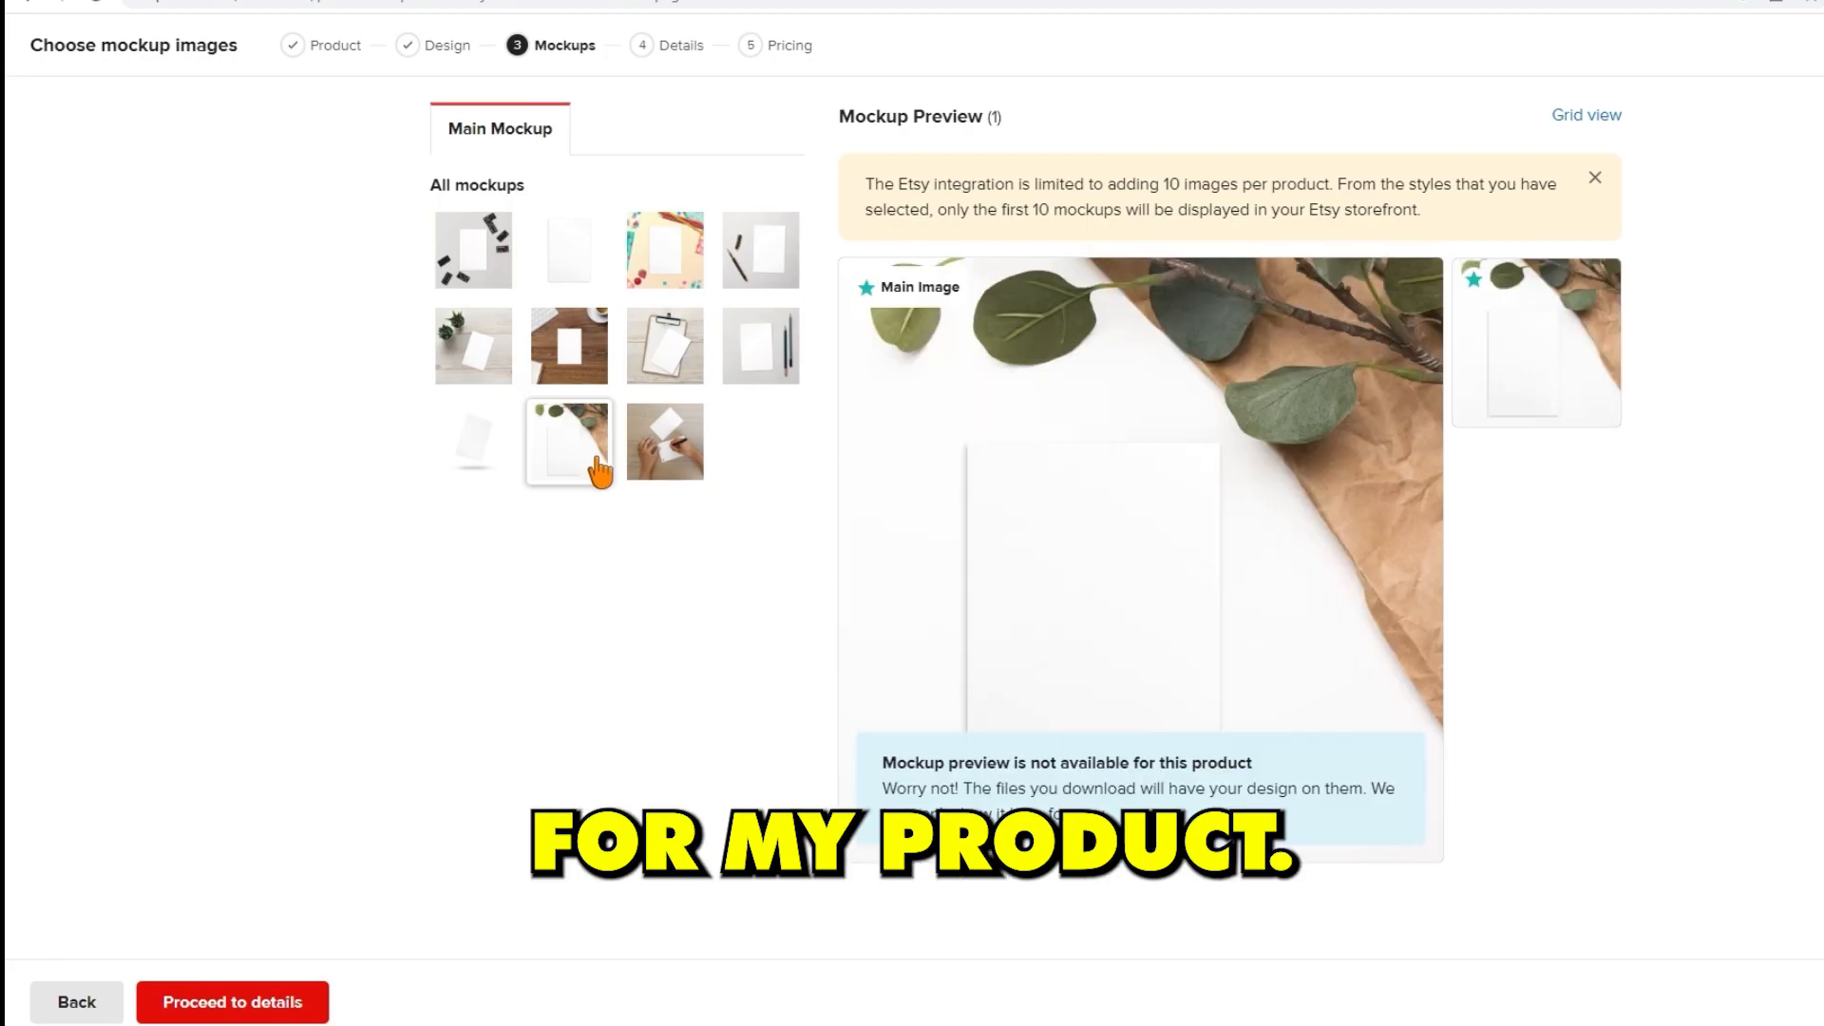
{"action": "left_click", "coordinate": [232, 1001]}
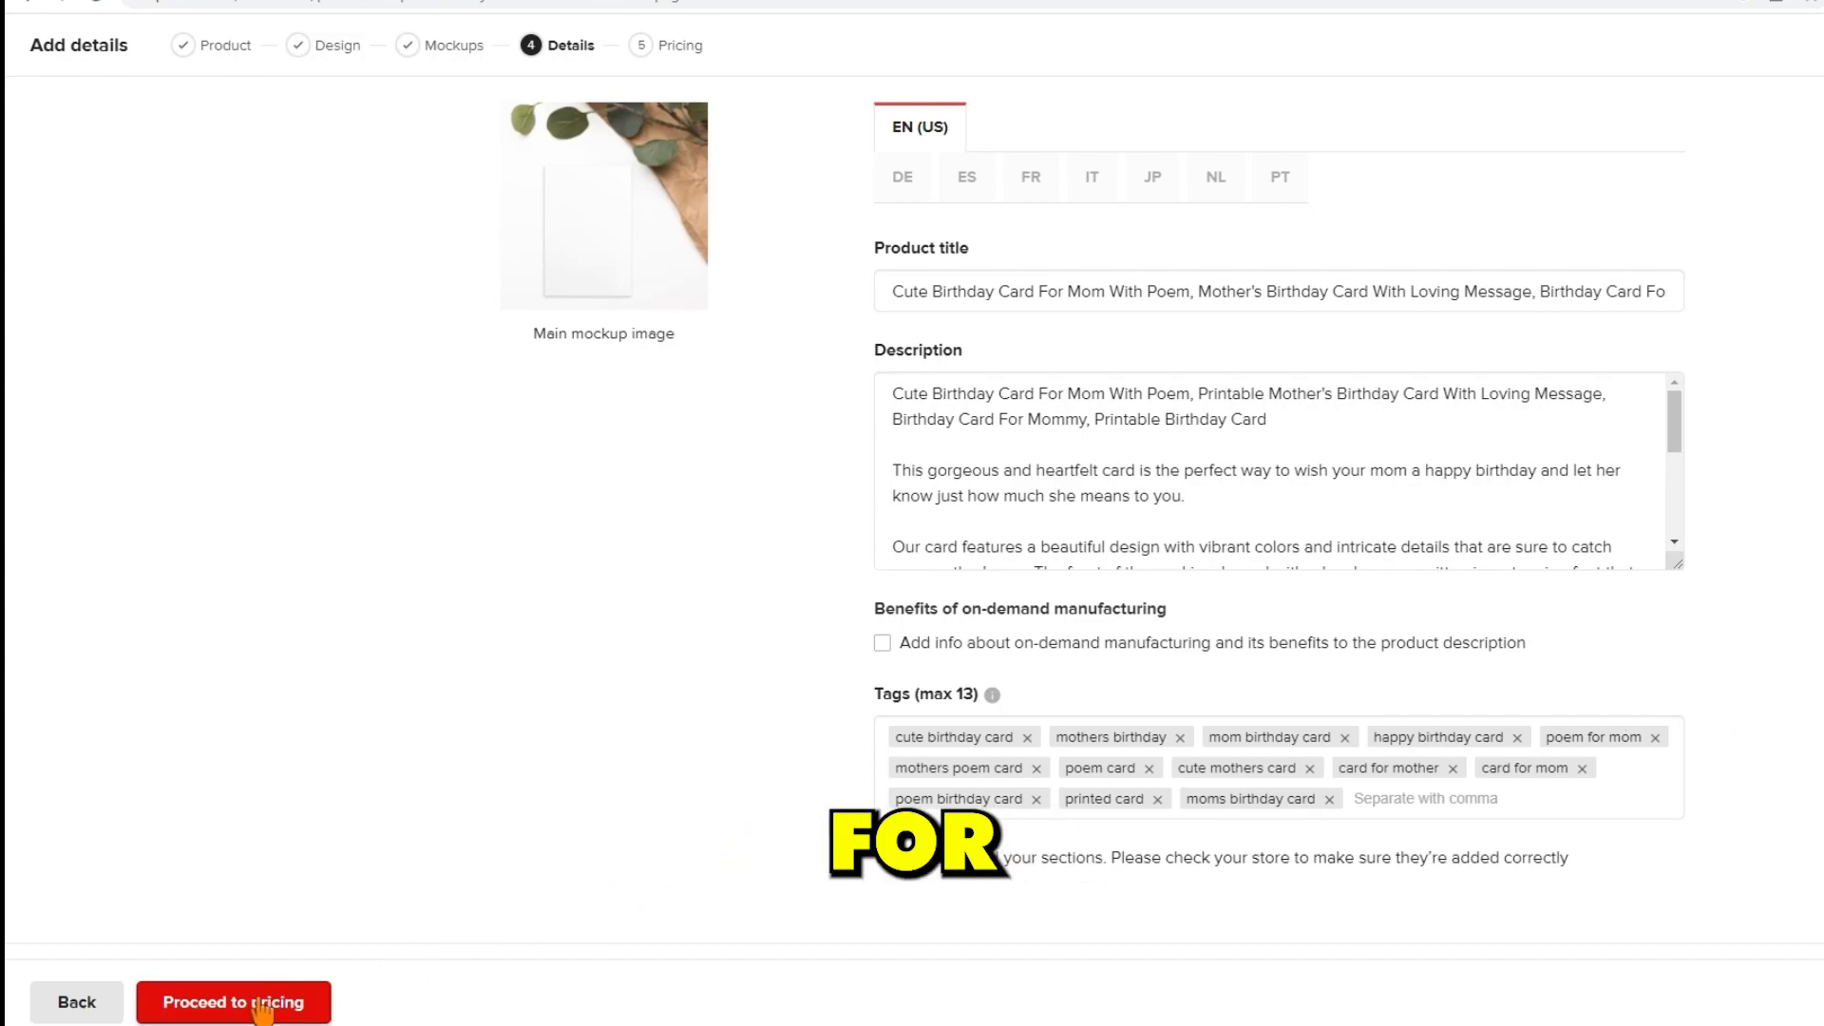
{"action": "left_click", "coordinate": [232, 1001]}
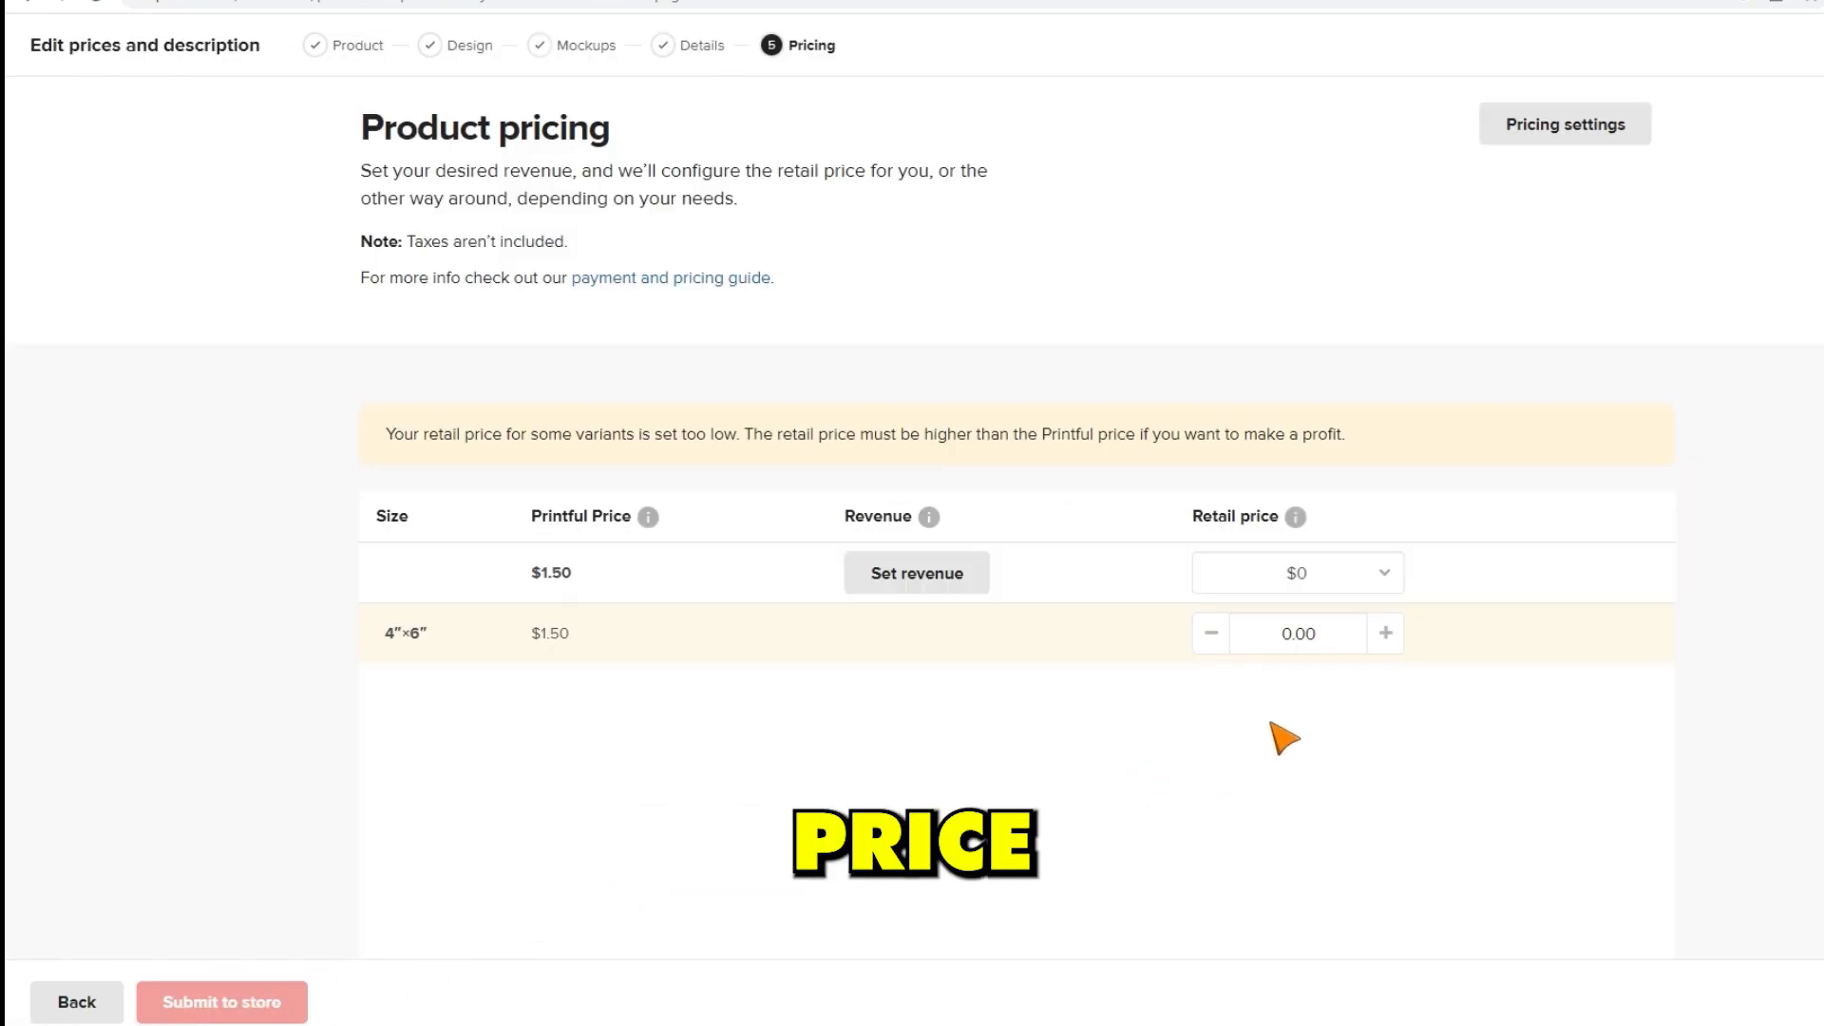
{"action": "type", "text": "7.50"}
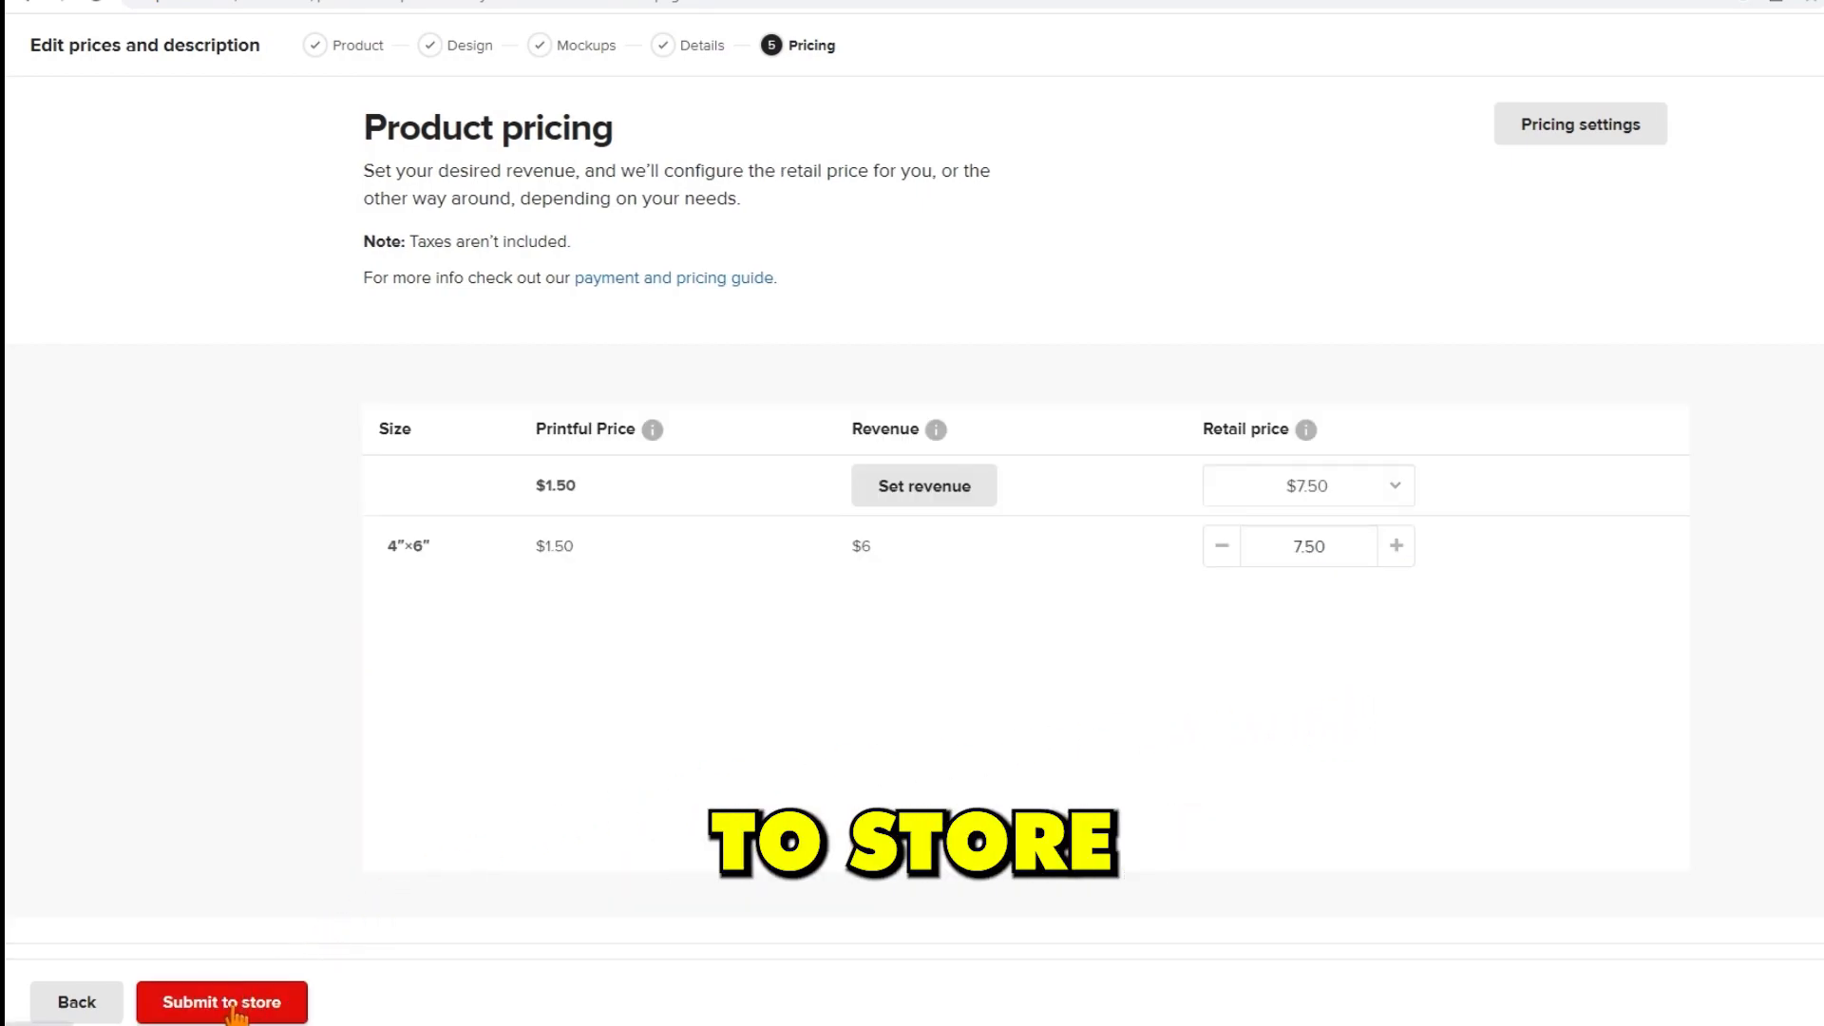
{"action": "left_click", "coordinate": [221, 1001]}
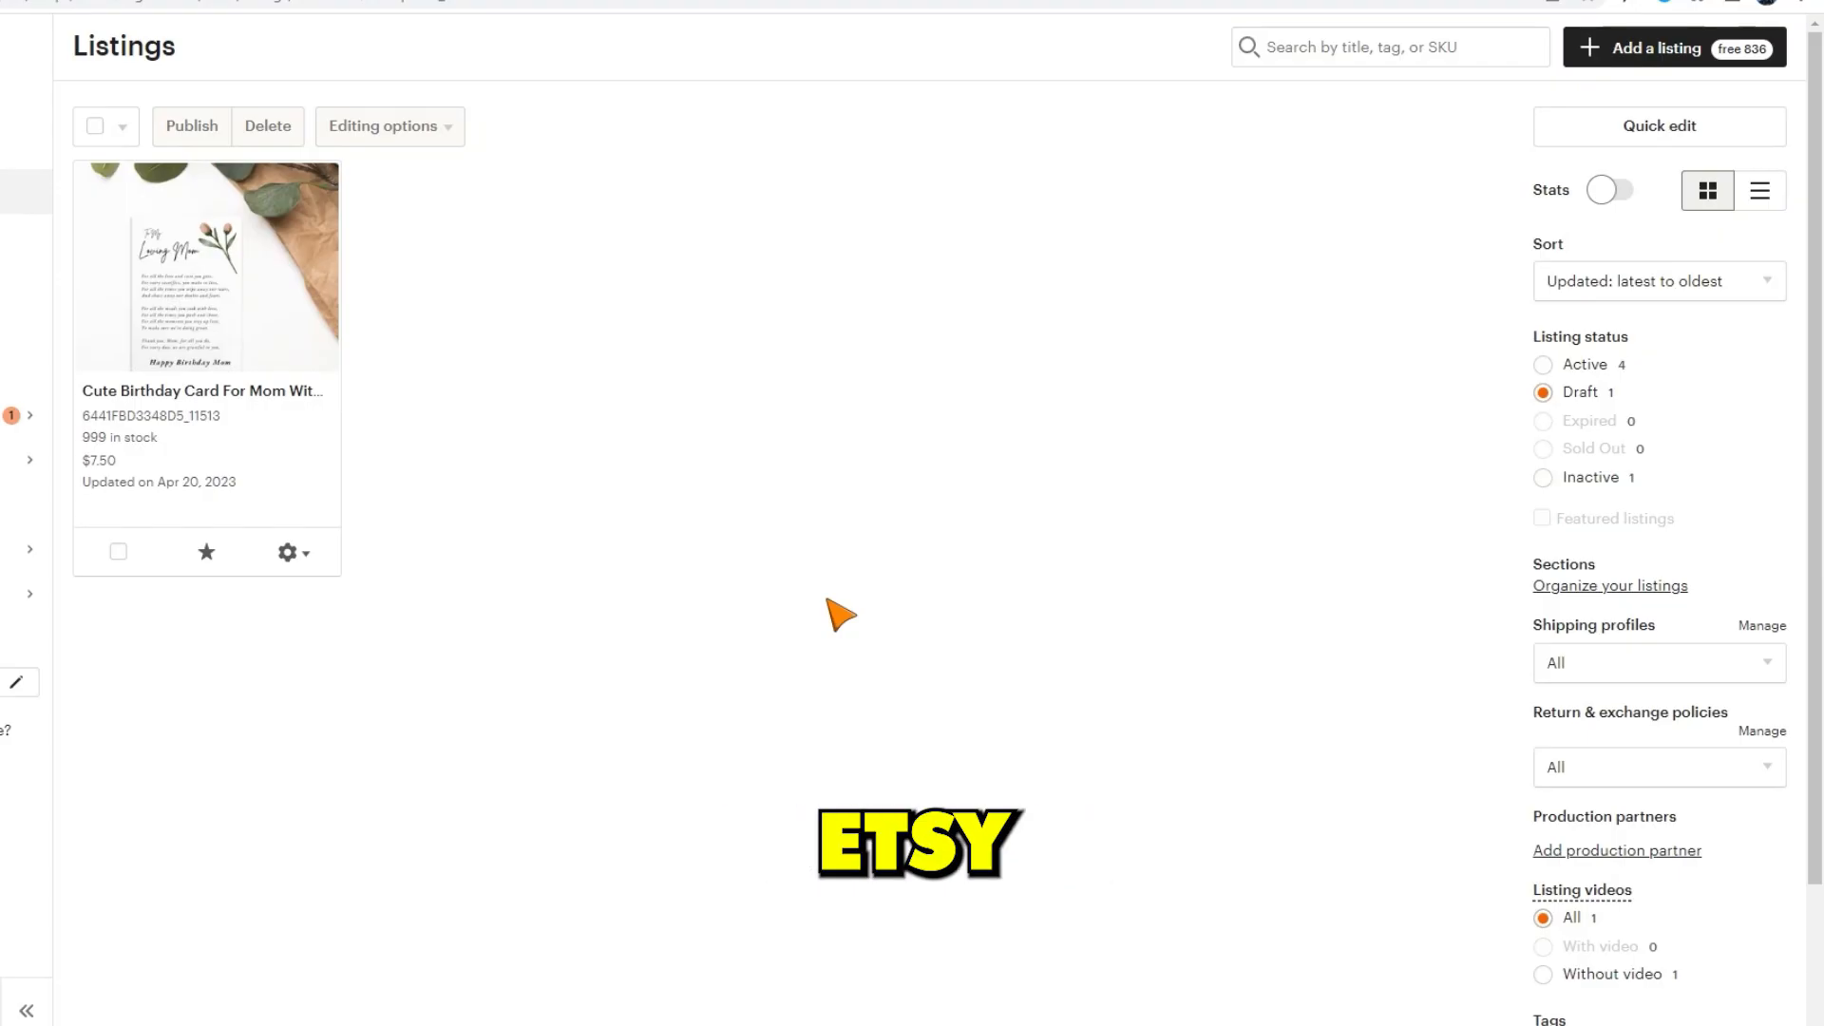
{"action": "mouse_move", "coordinate": [501, 608]}
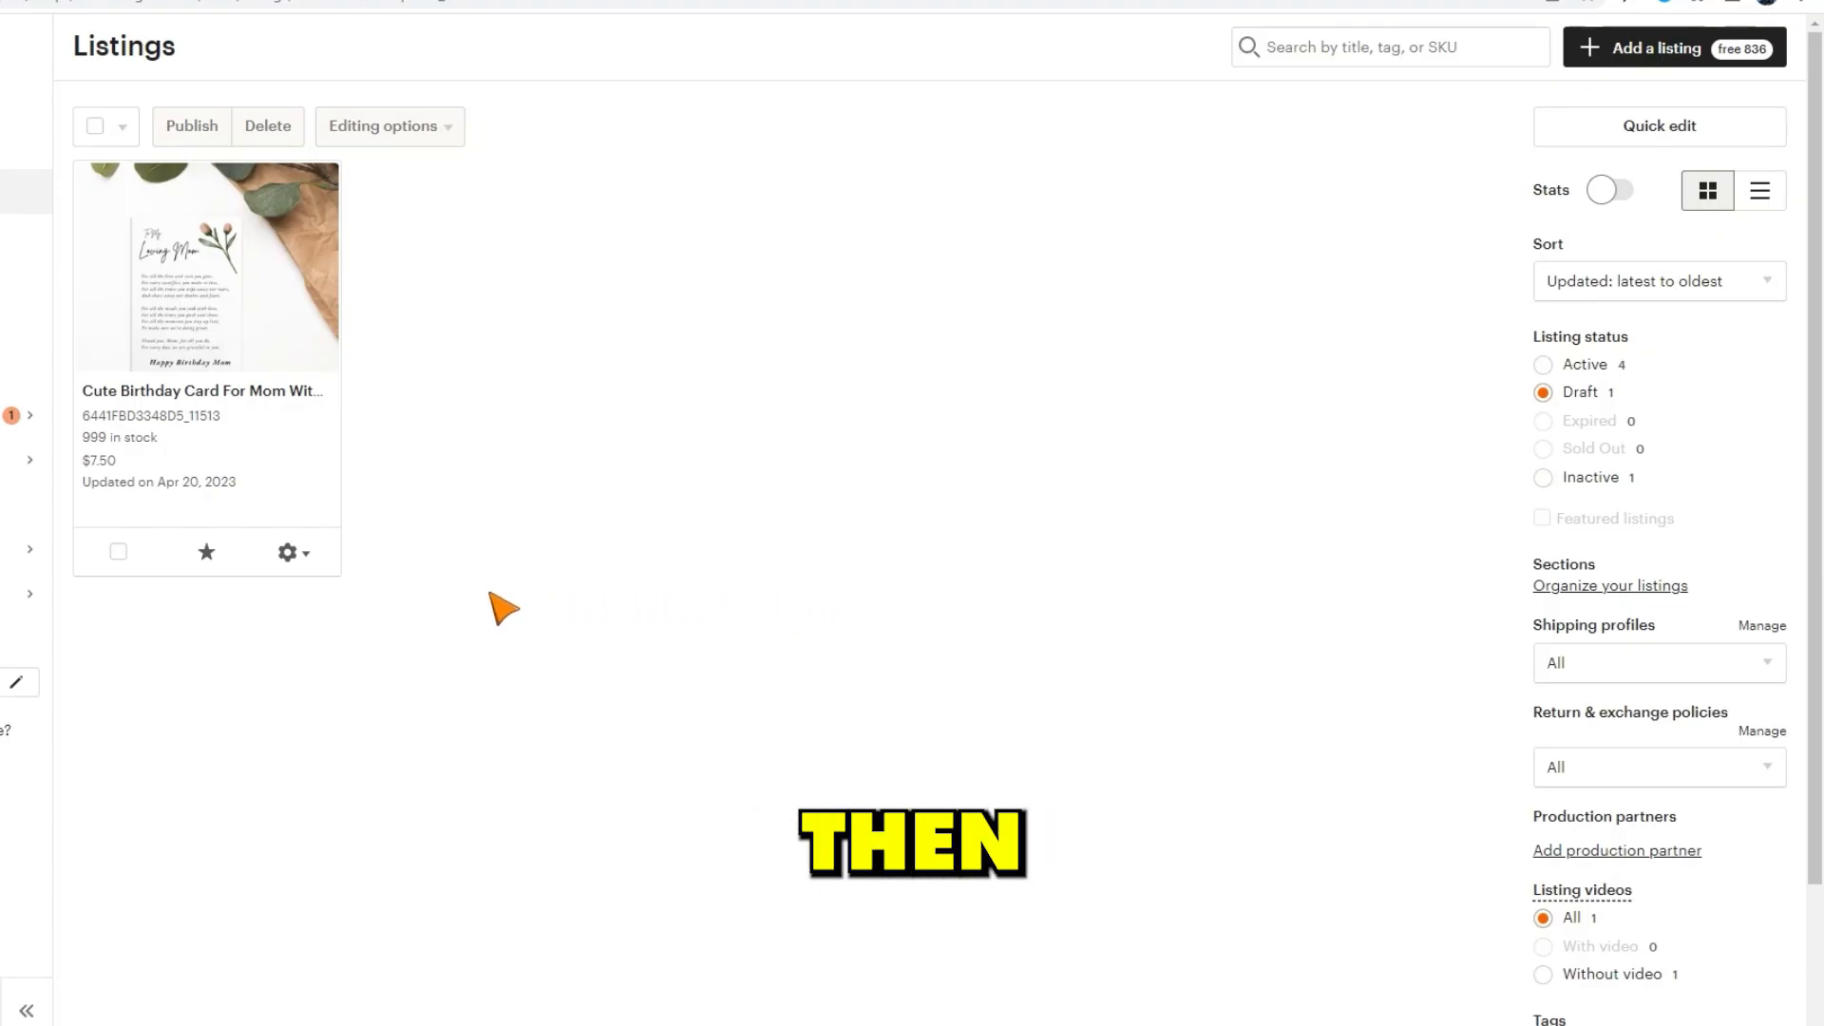
Publish the drafted birthday card listing from its actions menu.
{"action": "left_click", "coordinate": [289, 551]}
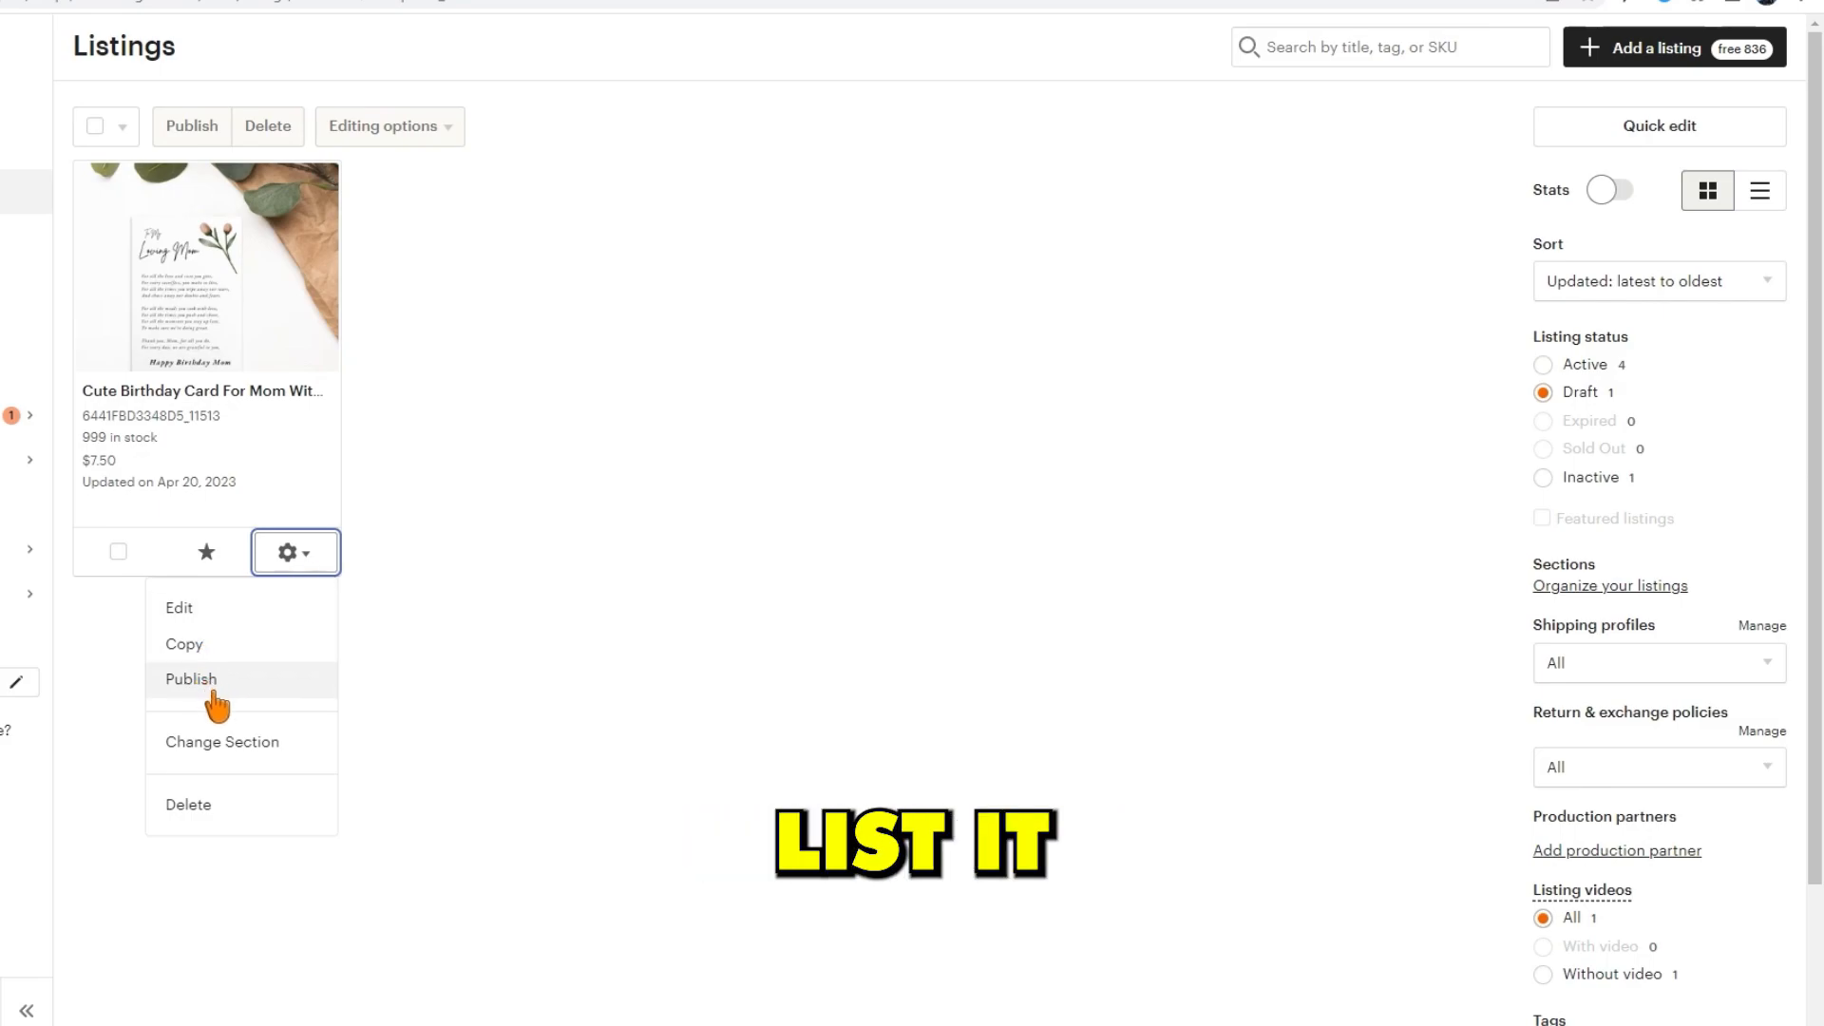
{"action": "left_click", "coordinate": [190, 680]}
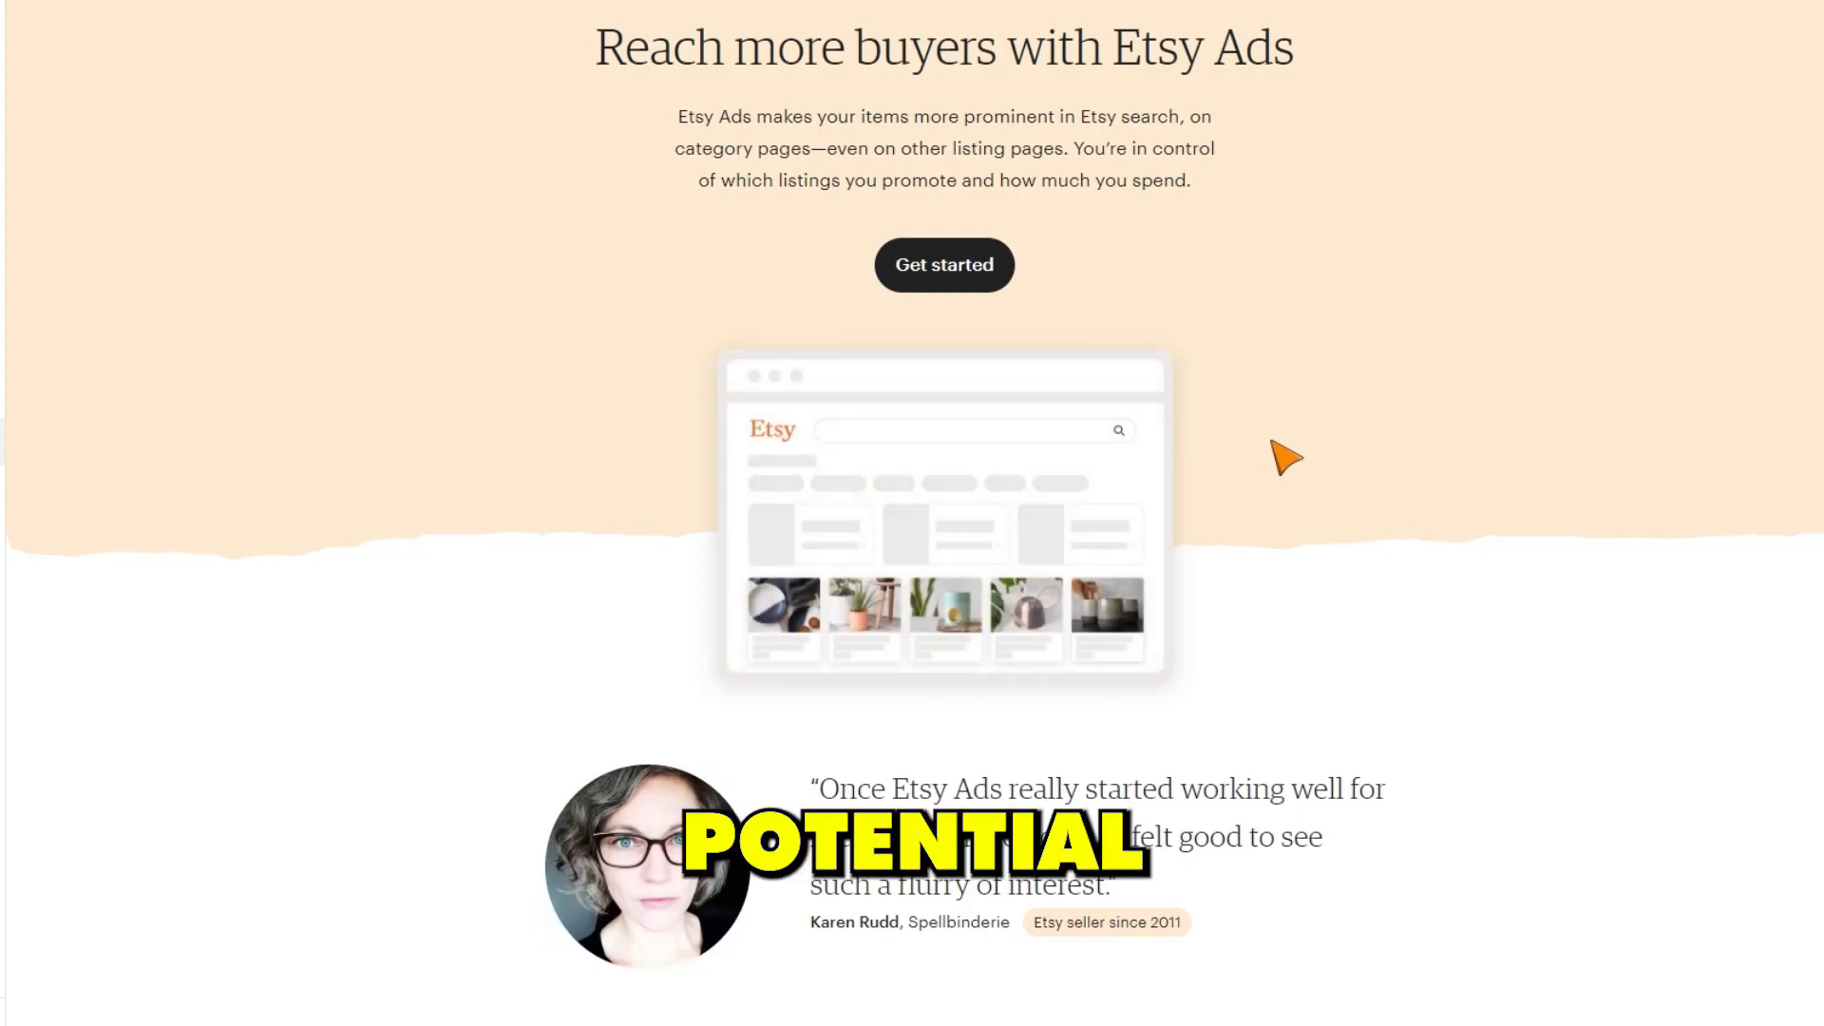
Start Etsy Ads with the short-term orders goal and a $5 daily budget.
{"action": "left_click", "coordinate": [944, 264]}
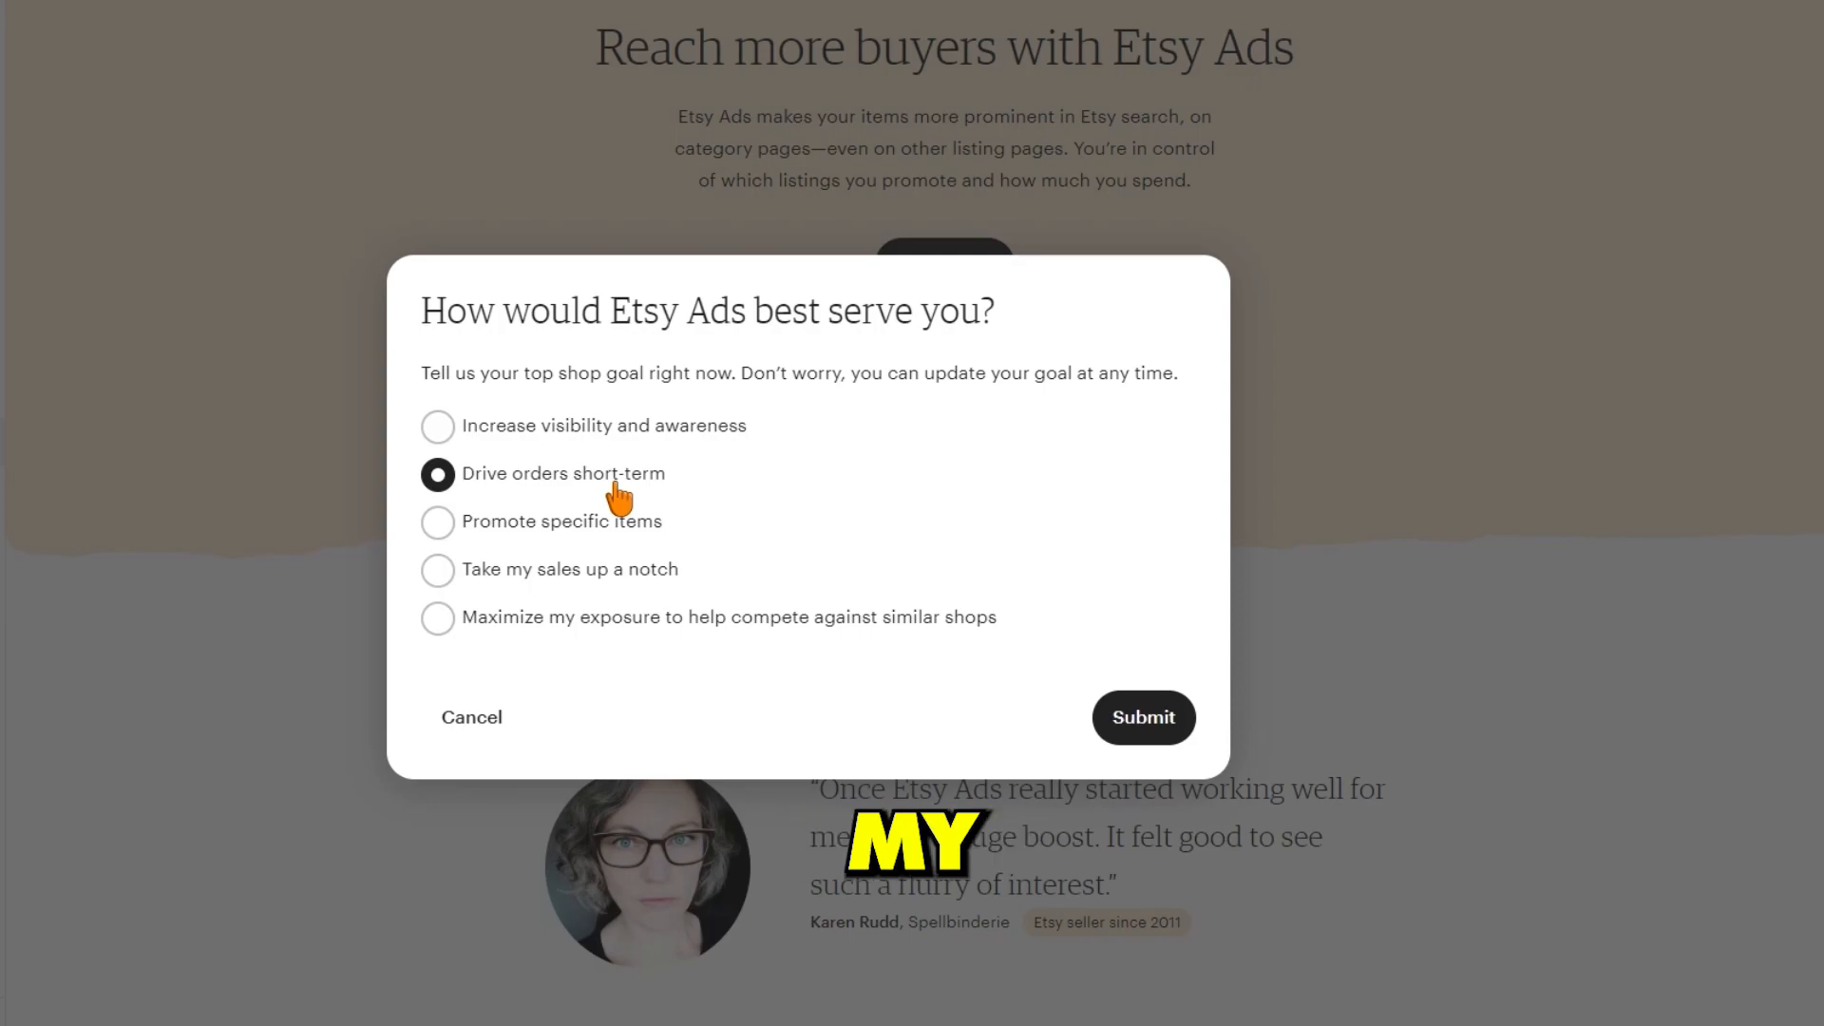
{"action": "mouse_move", "coordinate": [848, 614]}
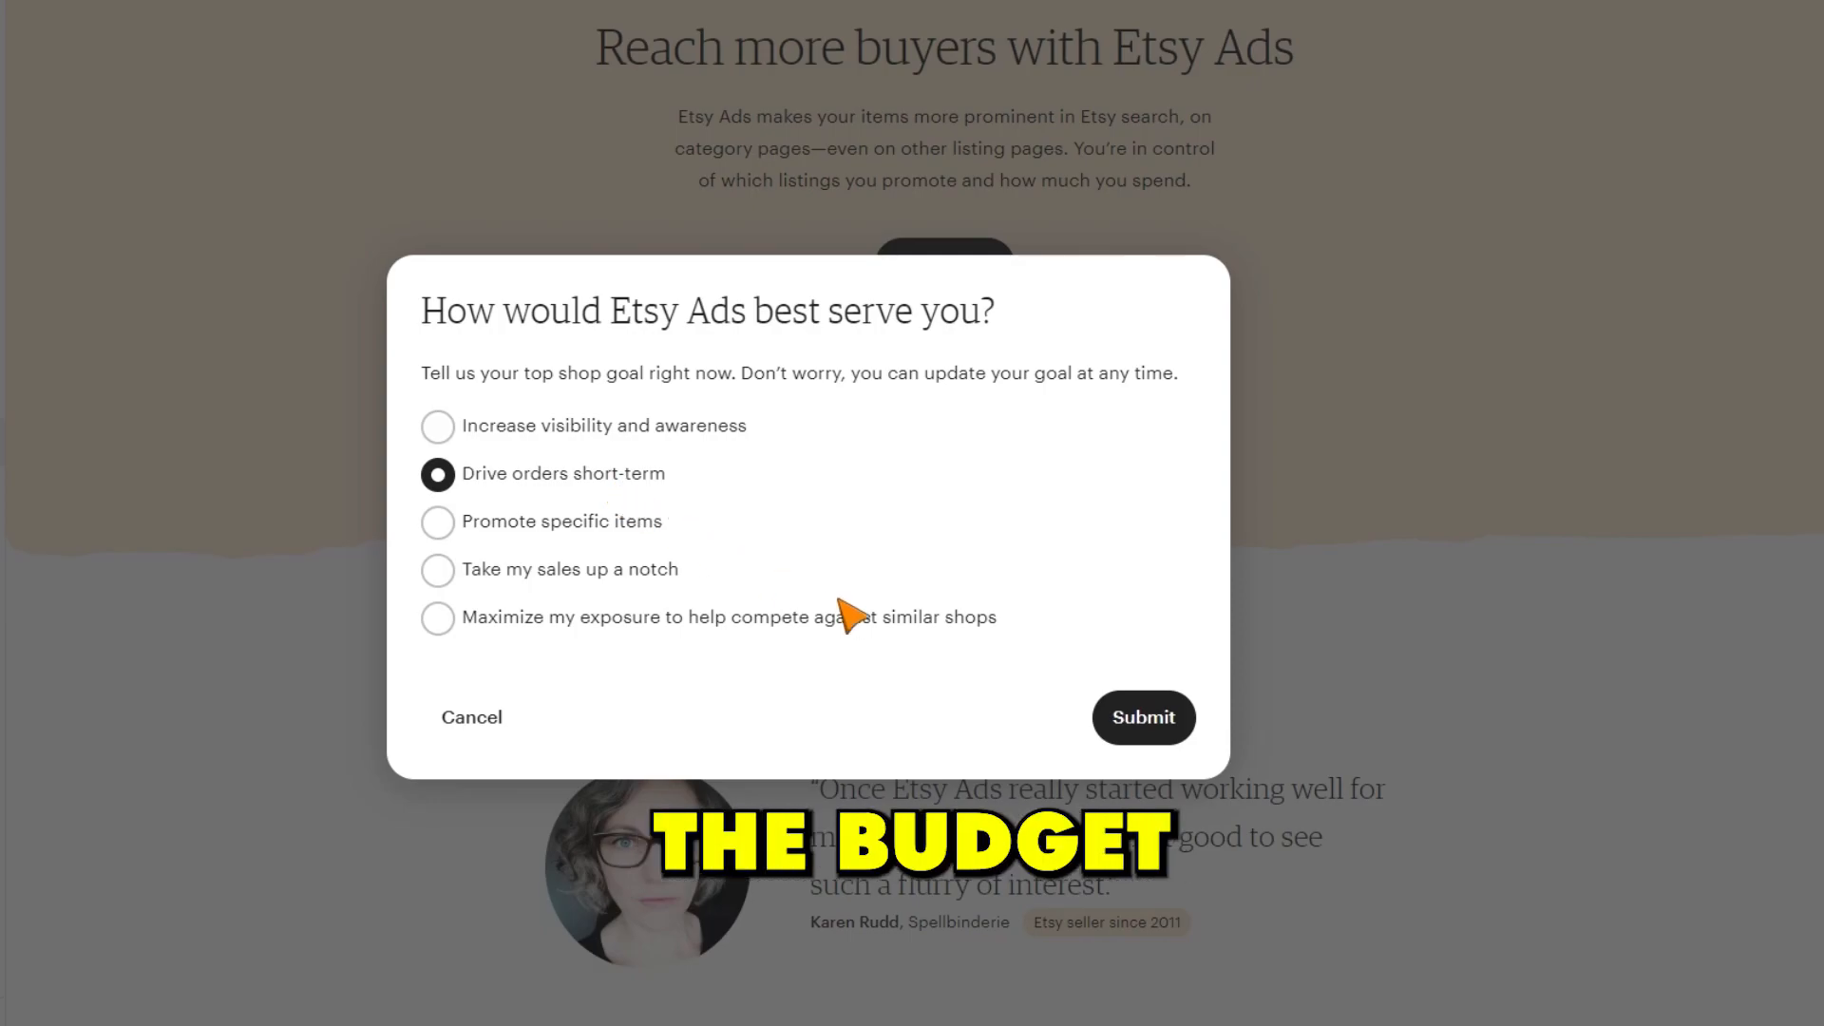
{"action": "left_click", "coordinate": [1142, 717]}
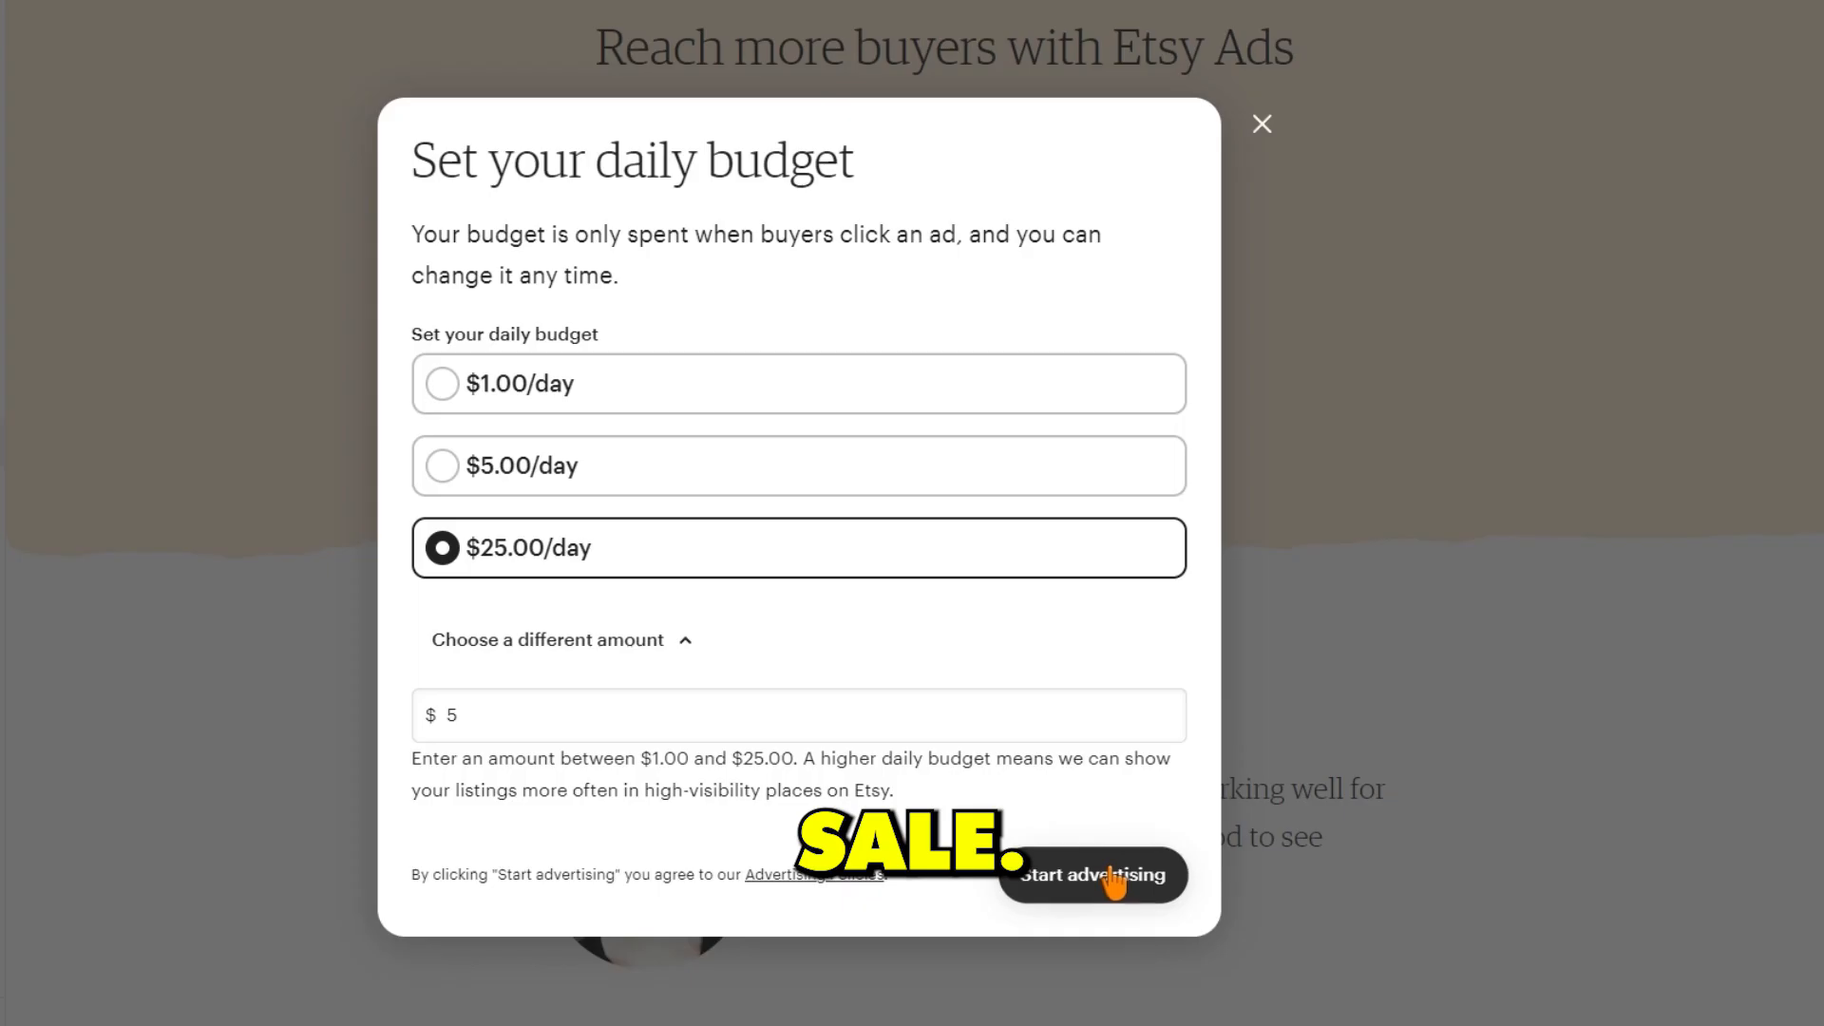
{"action": "left_click", "coordinate": [1090, 874]}
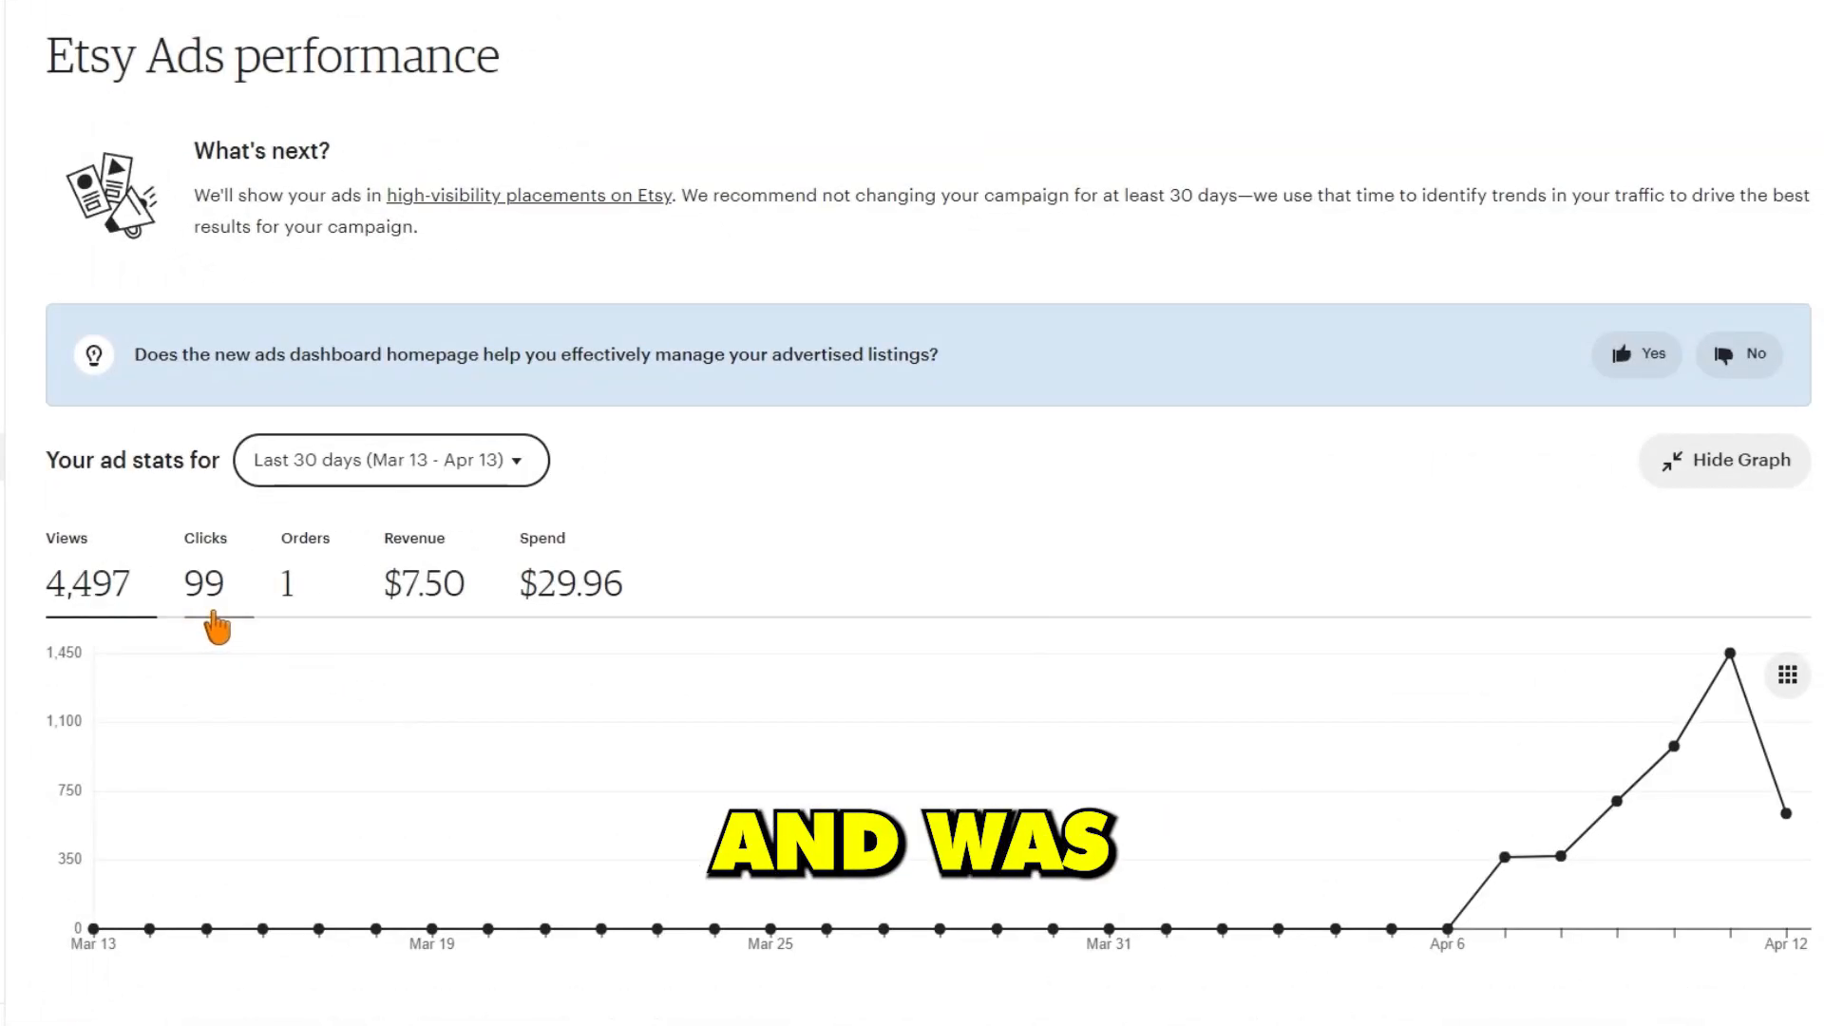
{"action": "mouse_move", "coordinate": [304, 617]}
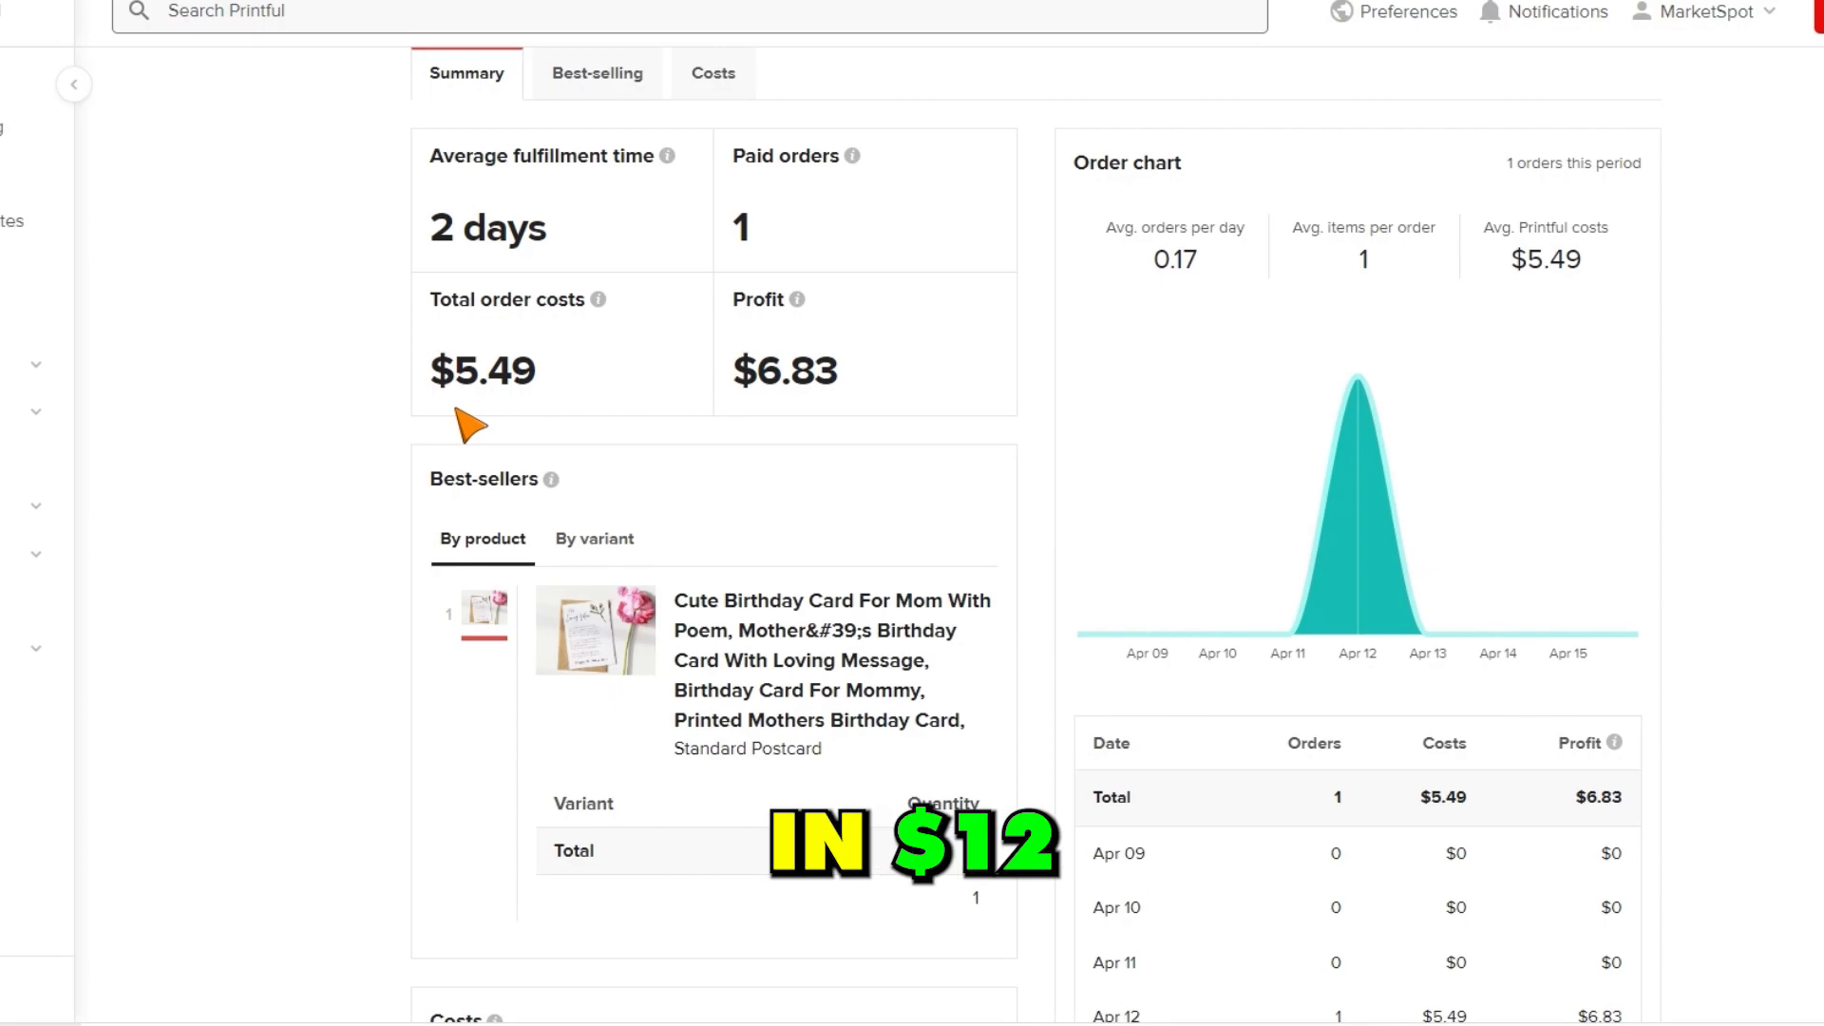
{"action": "mouse_move", "coordinate": [855, 406]}
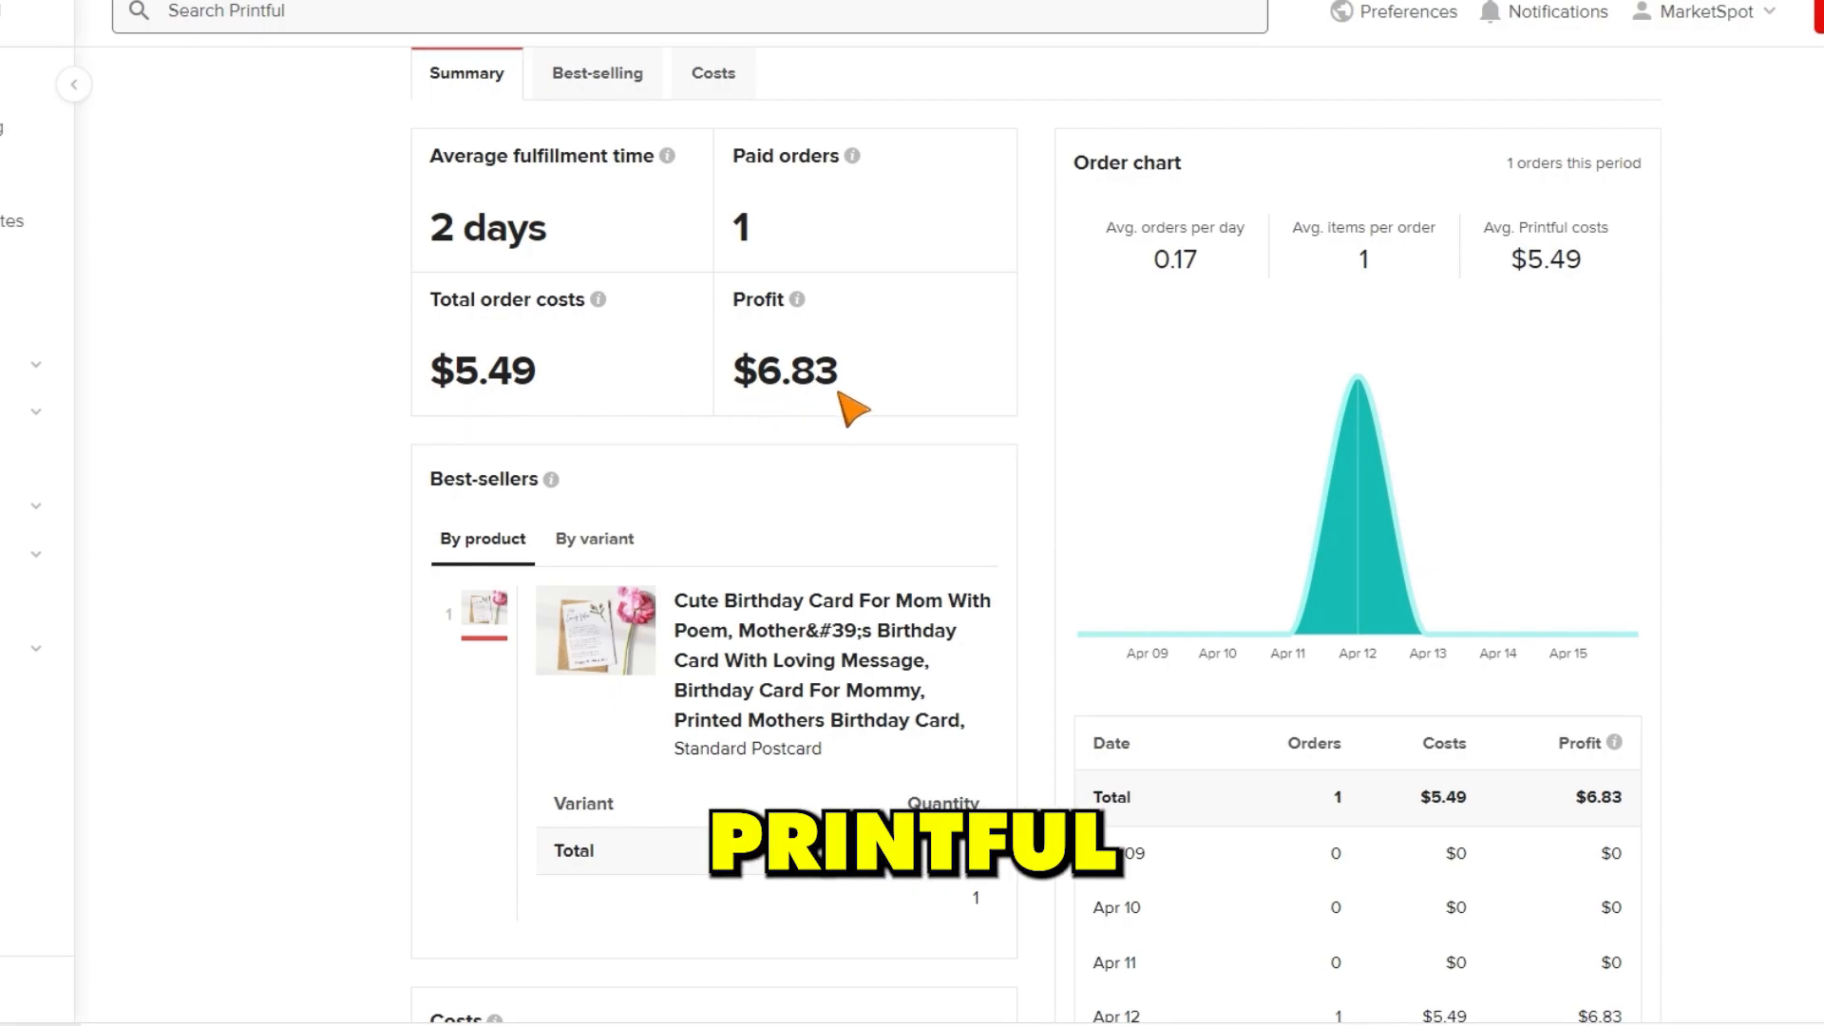